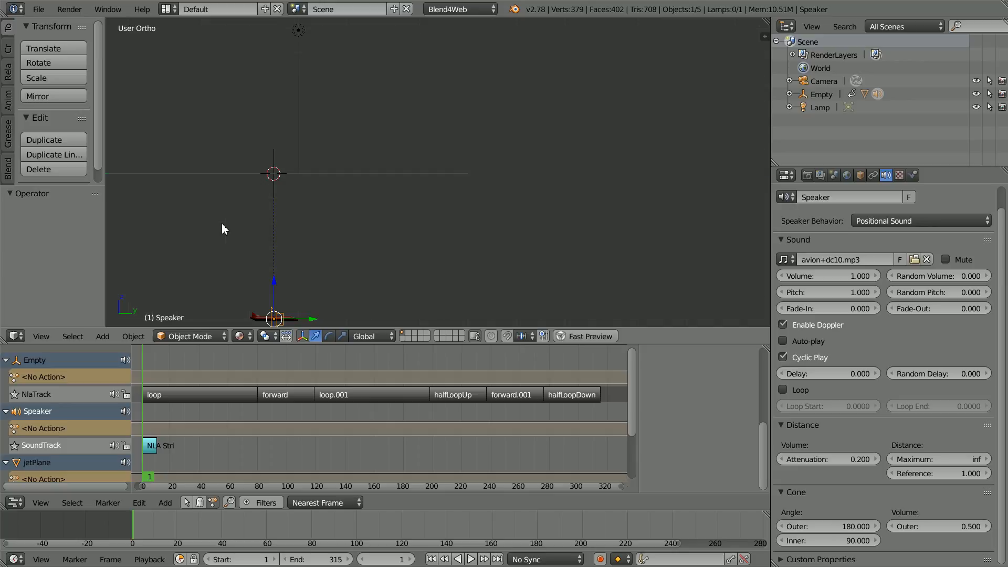
Step: Tilt the view and play the cone example scene's animation
left_click_drag(224, 229, 292, 210)
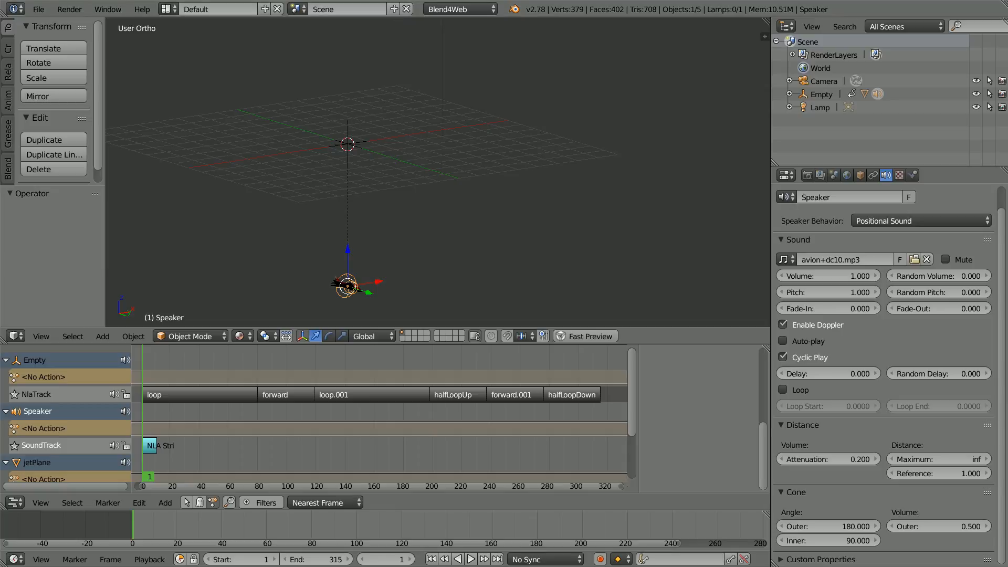
mouse_move(326, 232)
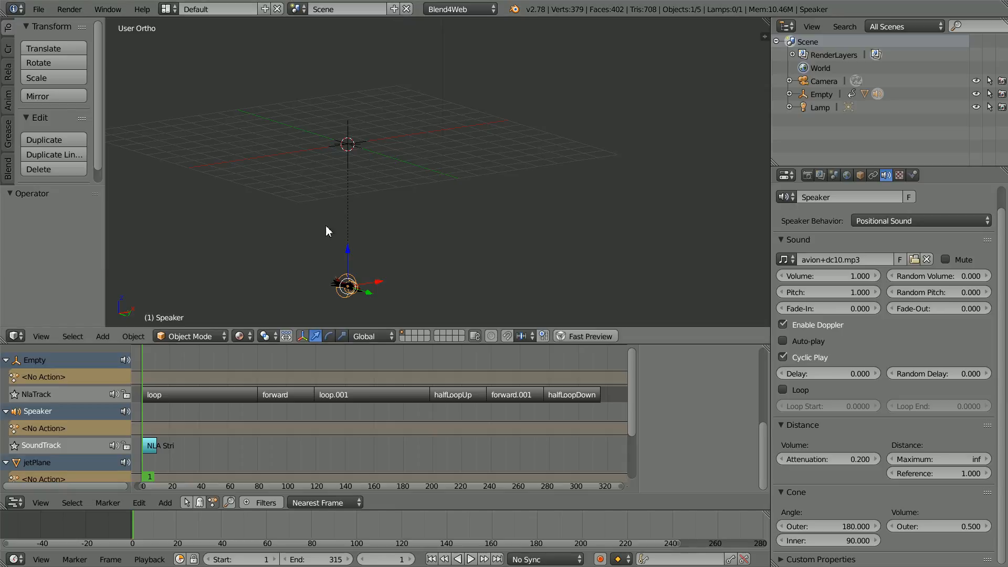
mouse_move(345, 285)
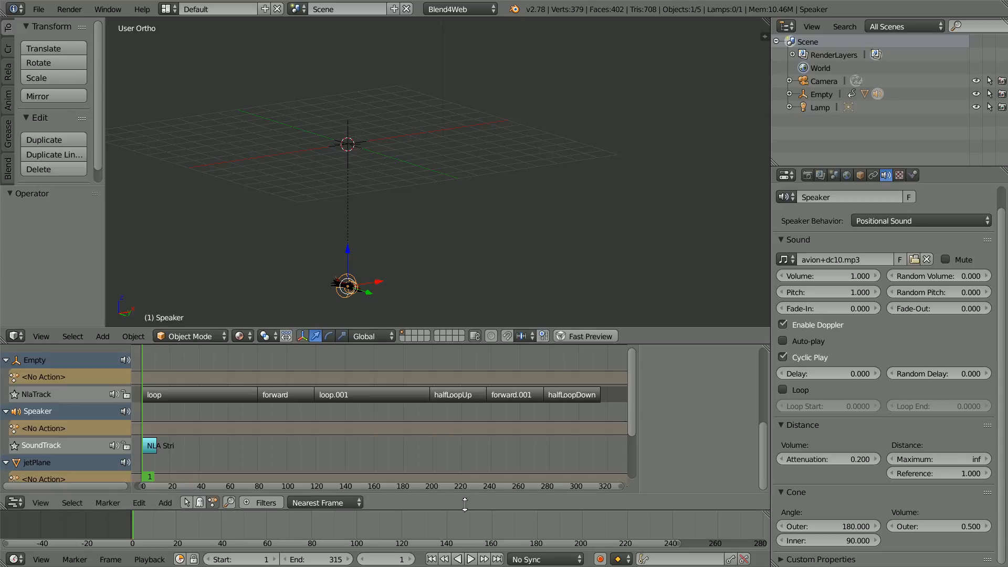
mouse_move(470, 558)
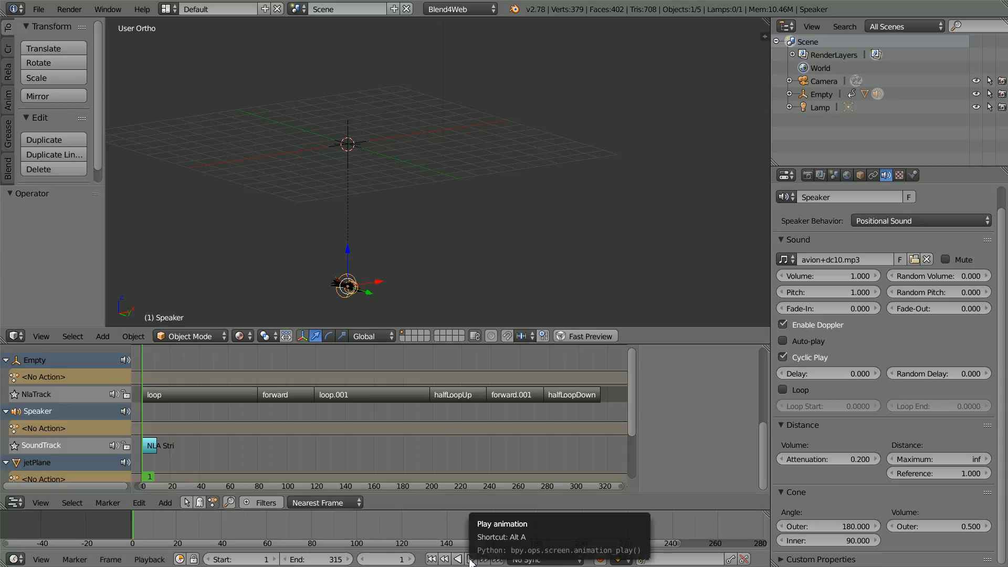
left_click(470, 558)
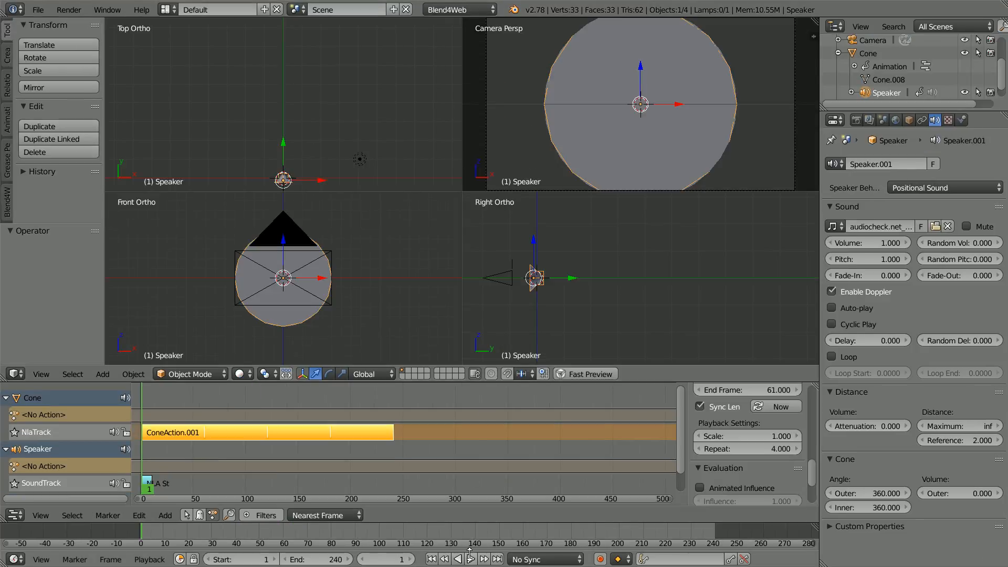
mouse_move(458, 558)
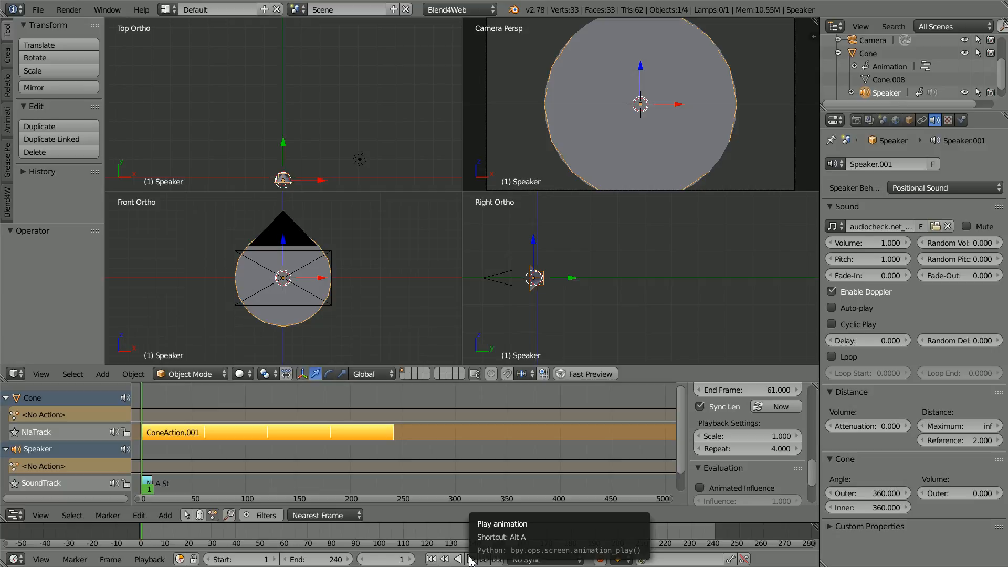
left_click(459, 558)
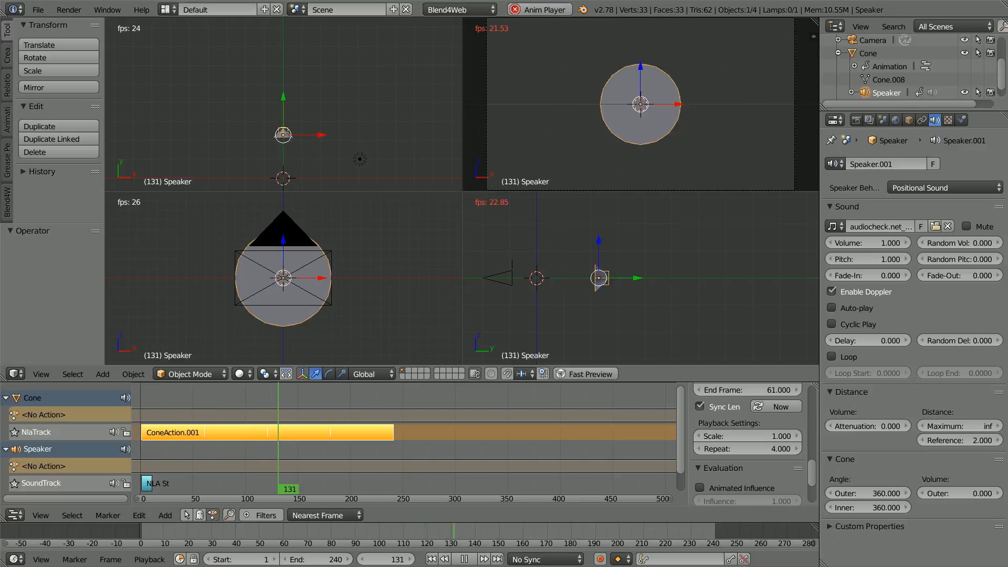
Step: Keep Blender Render as the render engine and add a speaker object
left_click(458, 9)
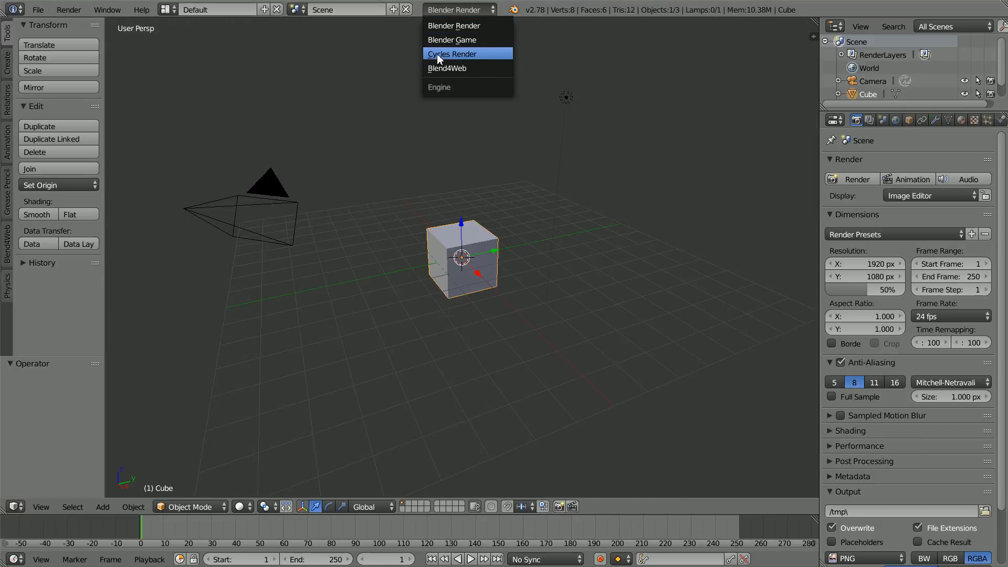
mouse_move(468, 68)
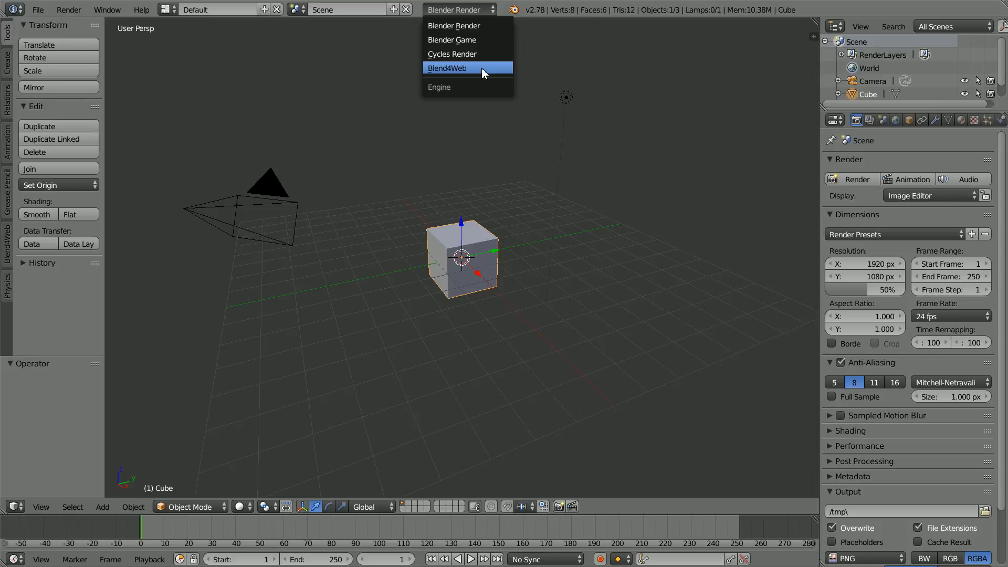
mouse_move(467, 26)
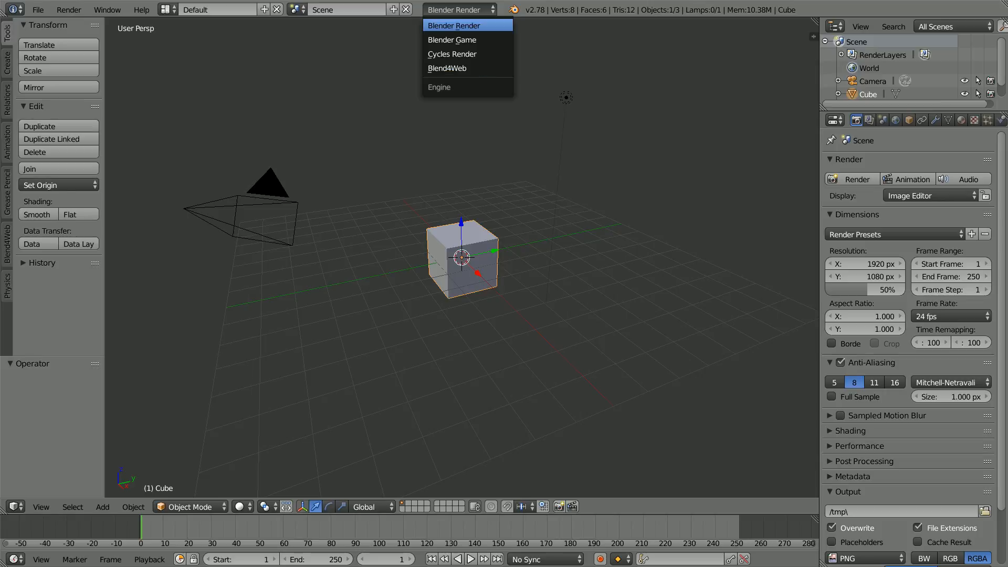
left_click(453, 25)
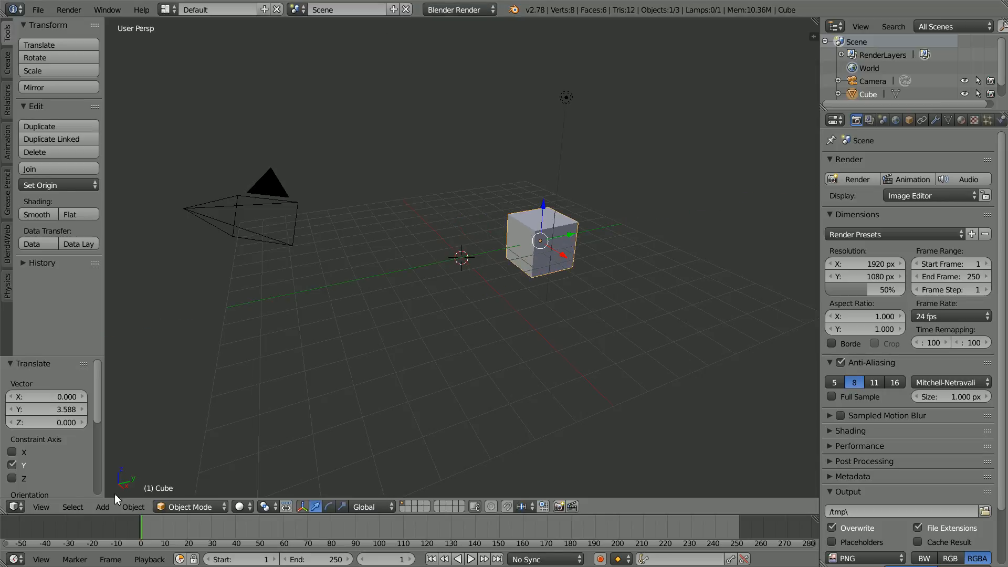
left_click(102, 507)
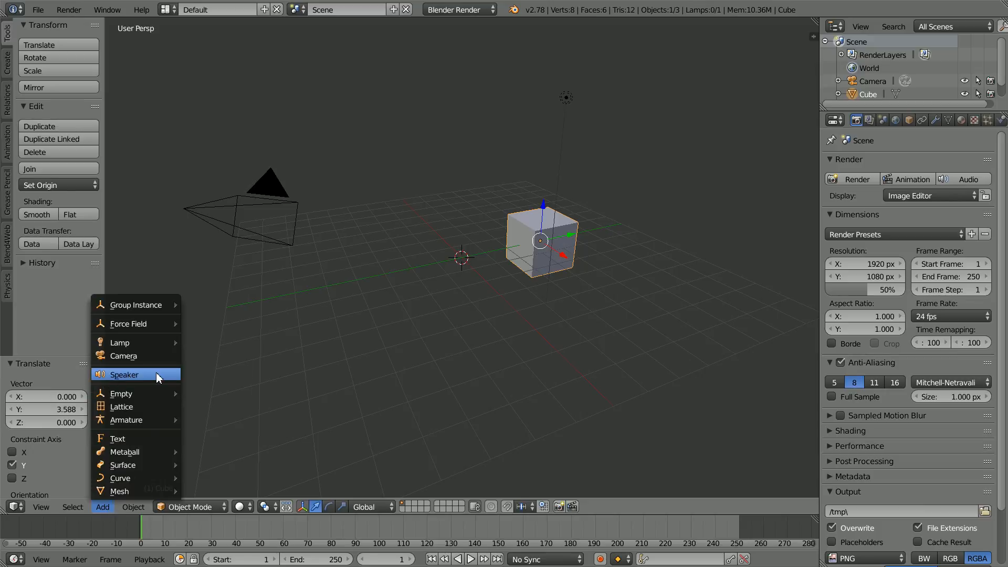
left_click(124, 374)
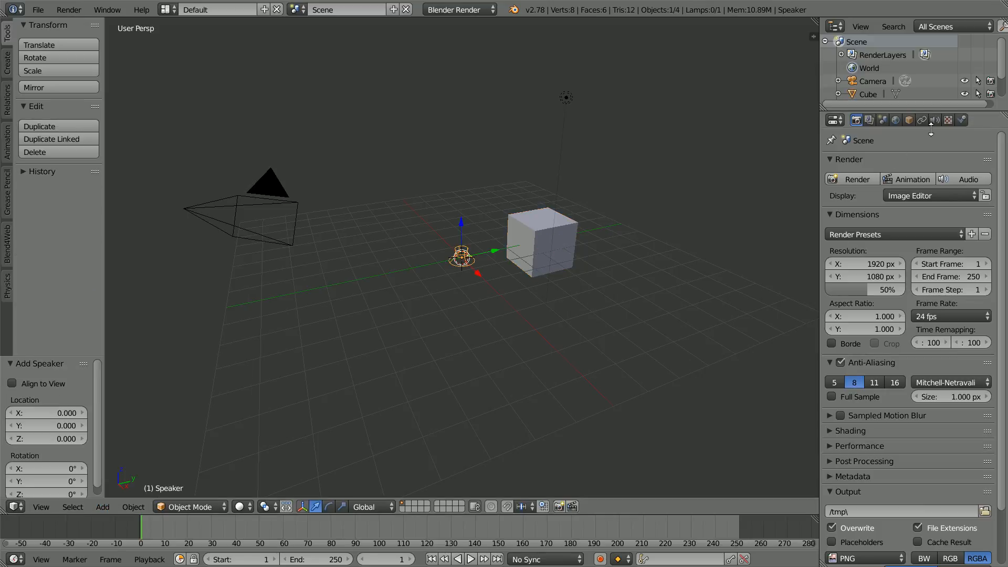
Step: Load audiocheck.net_sin_200Hz_0dBFS_10s.ogg into the speaker as a mono sound
left_click(933, 120)
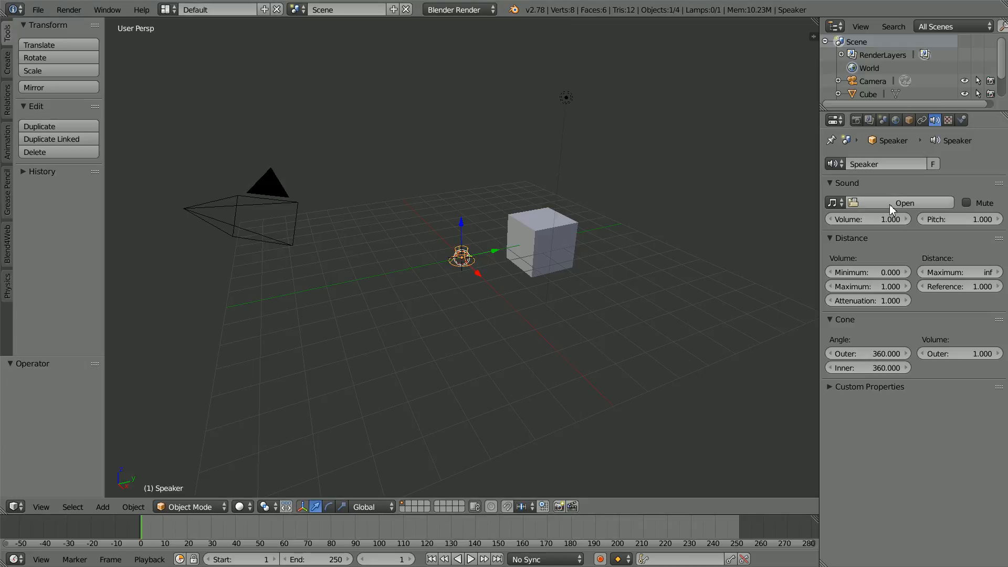
mouse_move(904, 202)
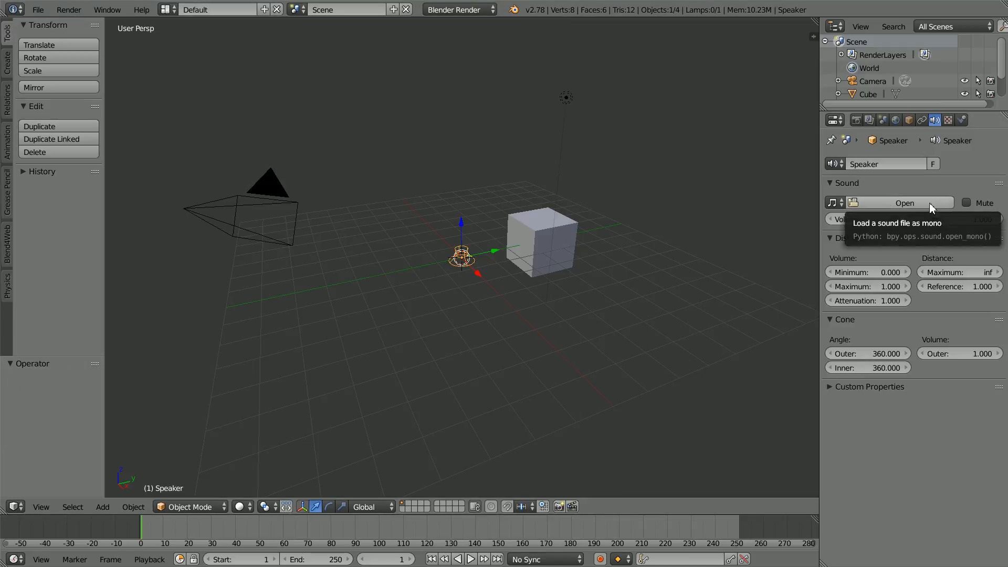
left_click(903, 203)
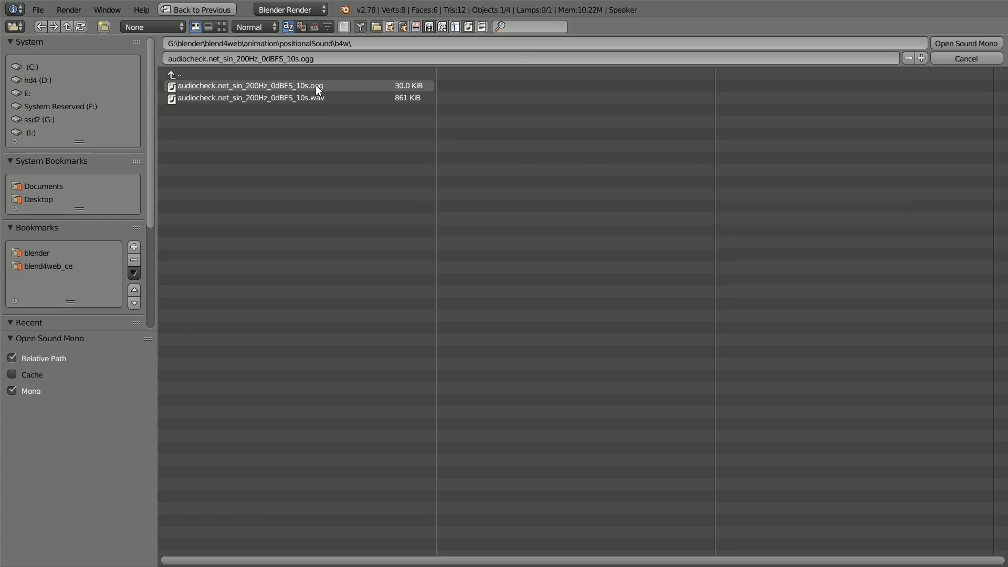
left_click(250, 98)
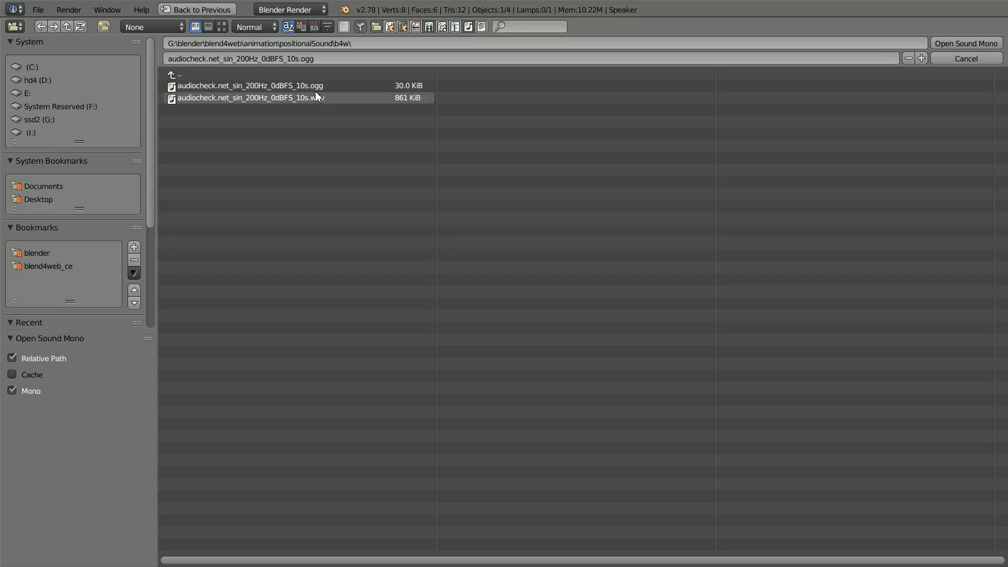
left_click(250, 85)
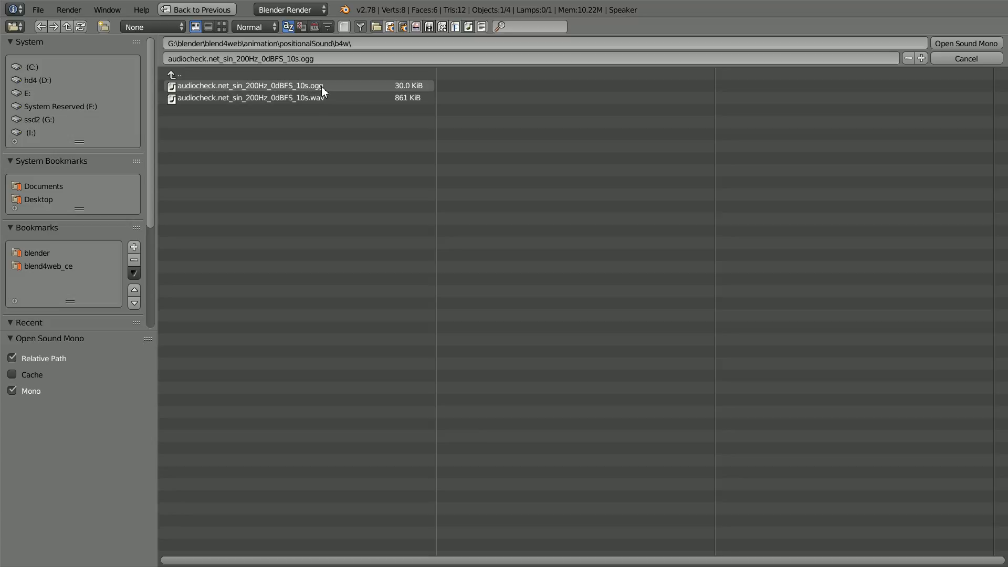
left_click(270, 85)
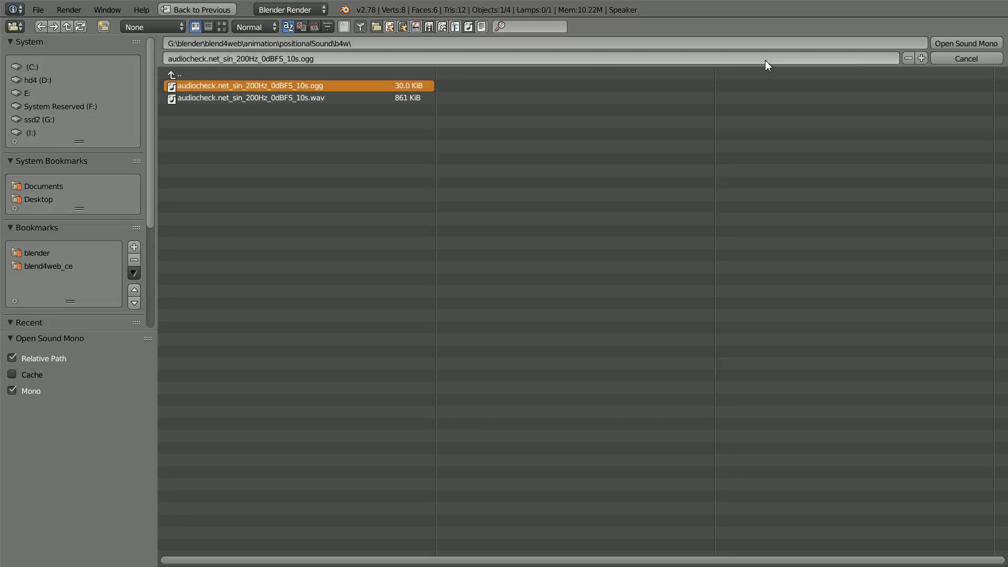
left_click(964, 43)
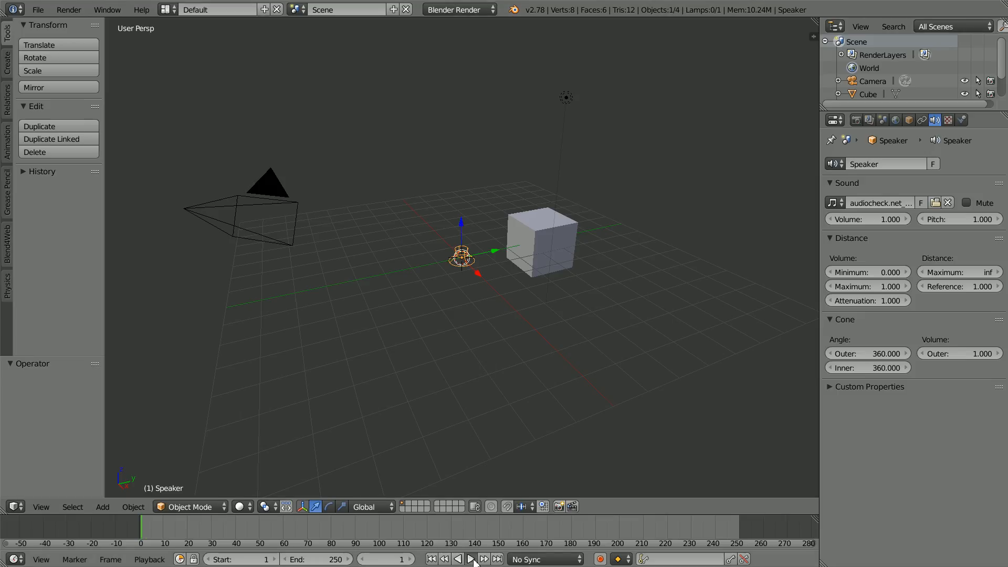
Step: Test-play the tone before and after zeroing attenuation, then rewind to frame 1
left_click(471, 558)
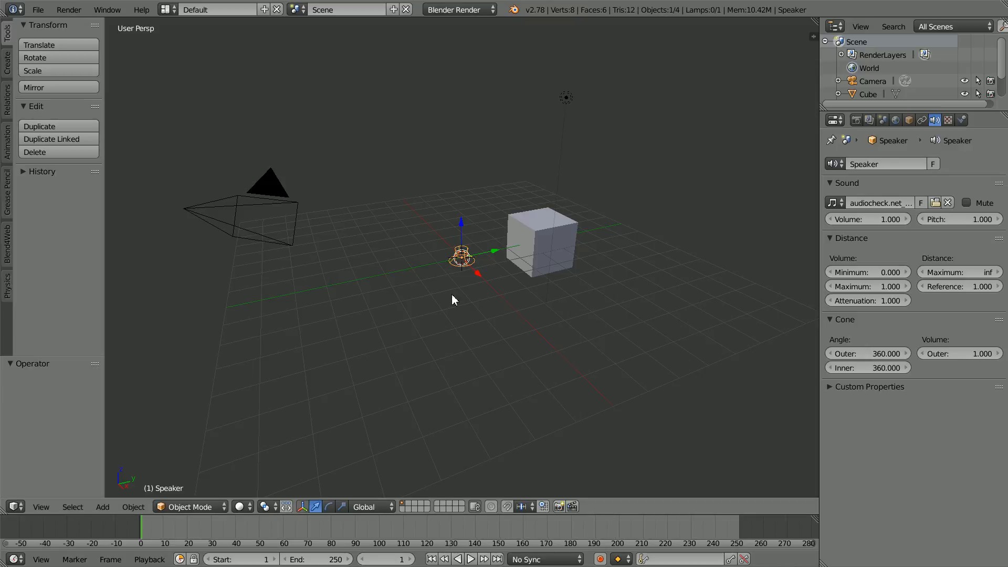
mouse_move(442, 250)
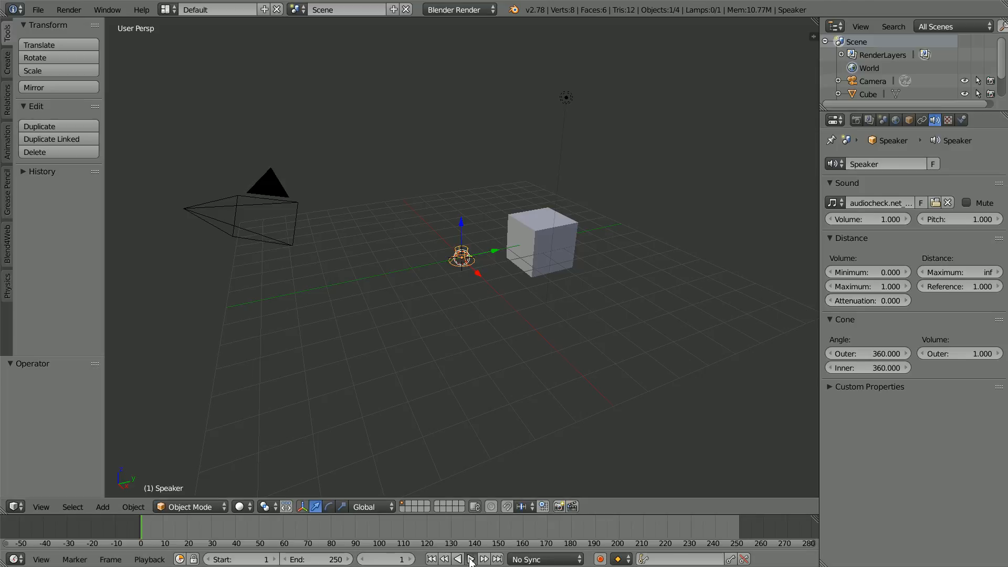
left_click(470, 558)
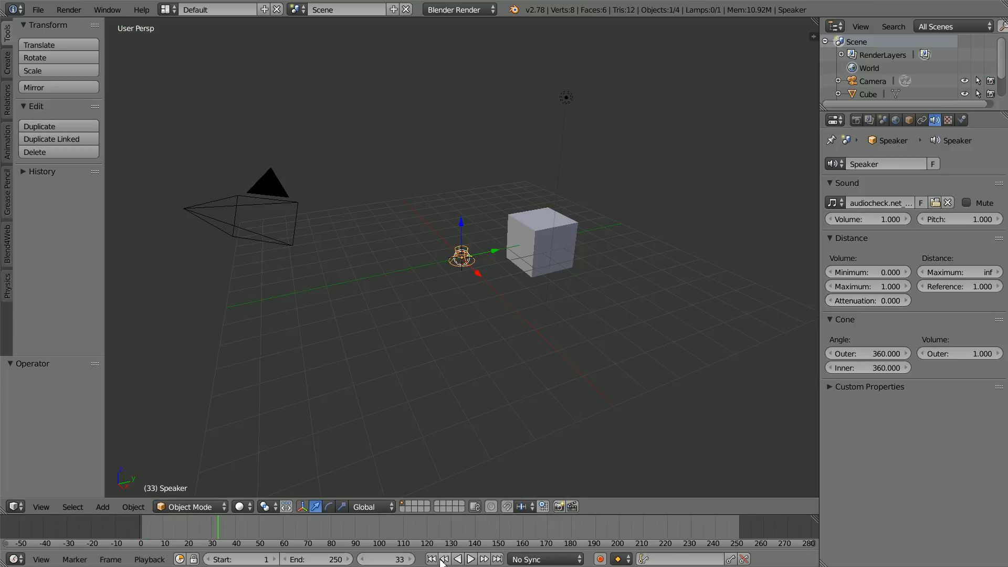
left_click(443, 559)
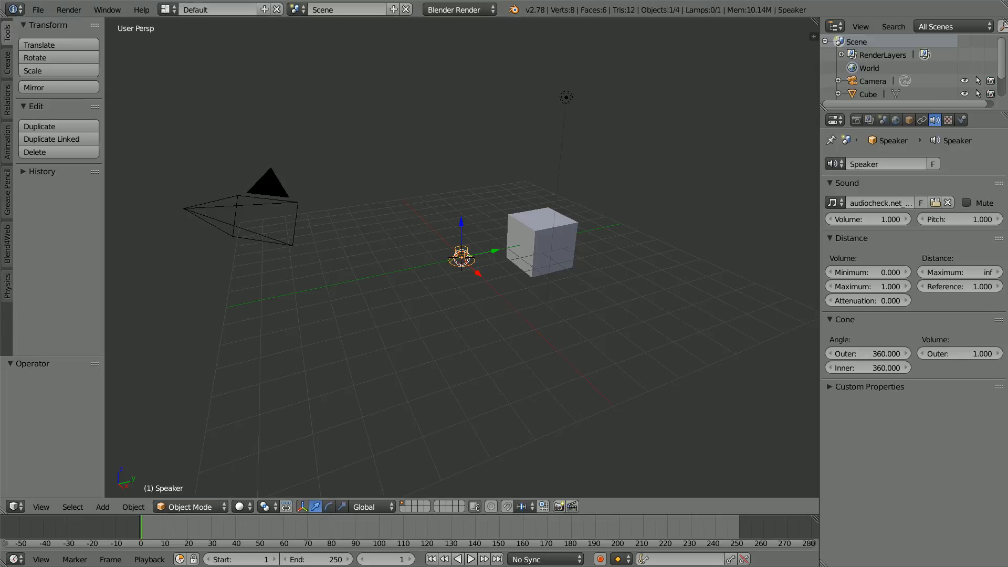
Step: Switch the render engine to Blend4Web and set the speaker to Positional Sound
left_click(457, 9)
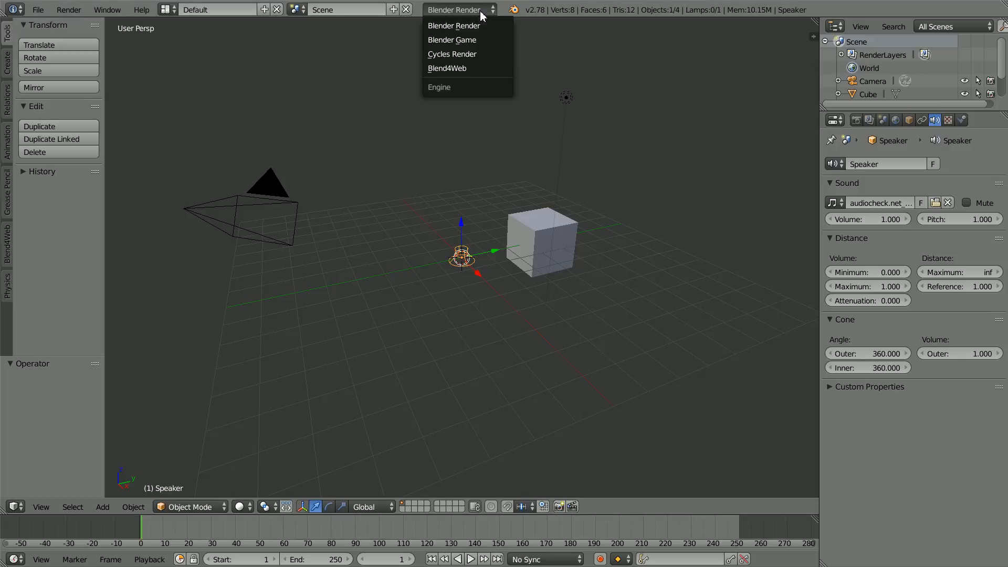
left_click(446, 69)
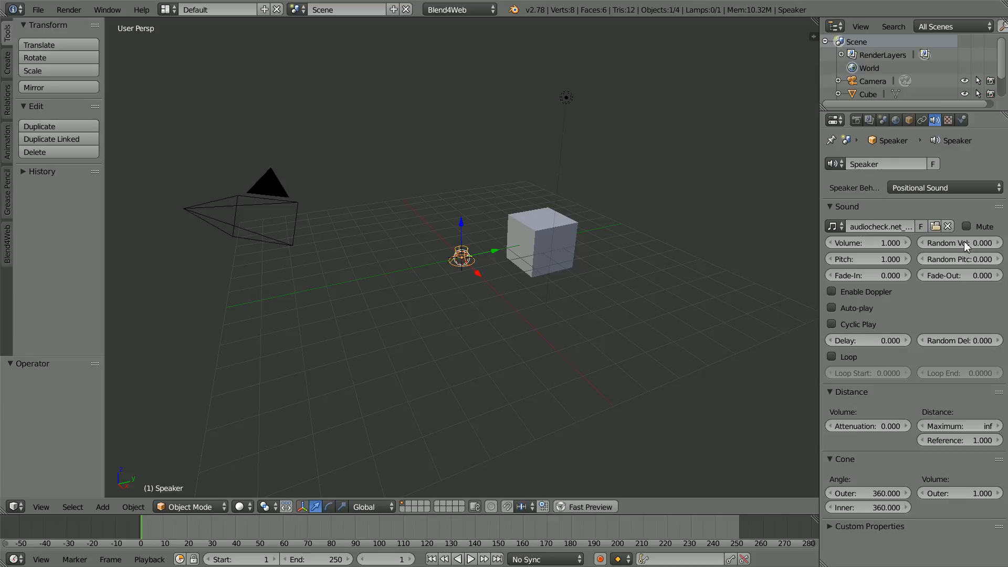
mouse_move(884, 192)
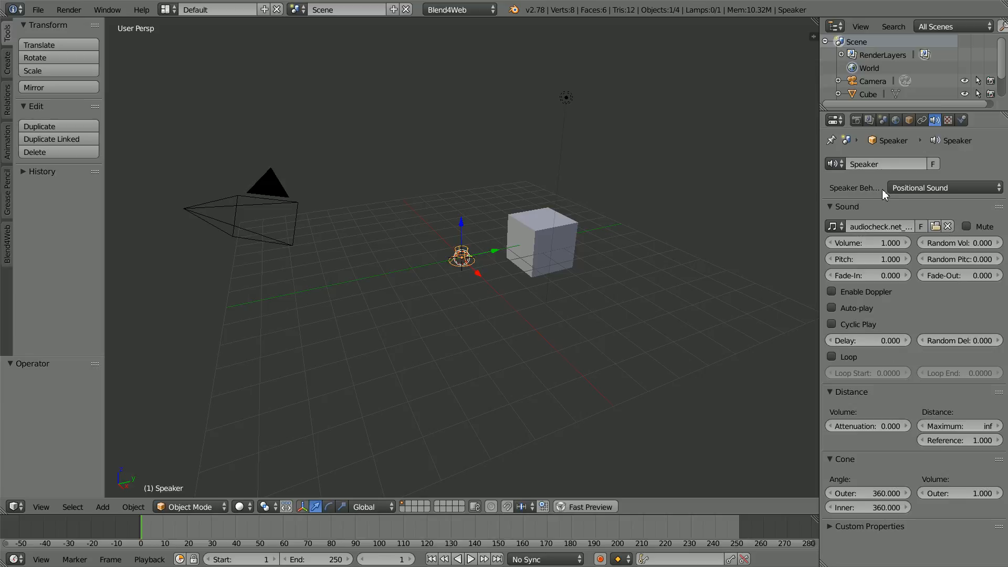
left_click(942, 187)
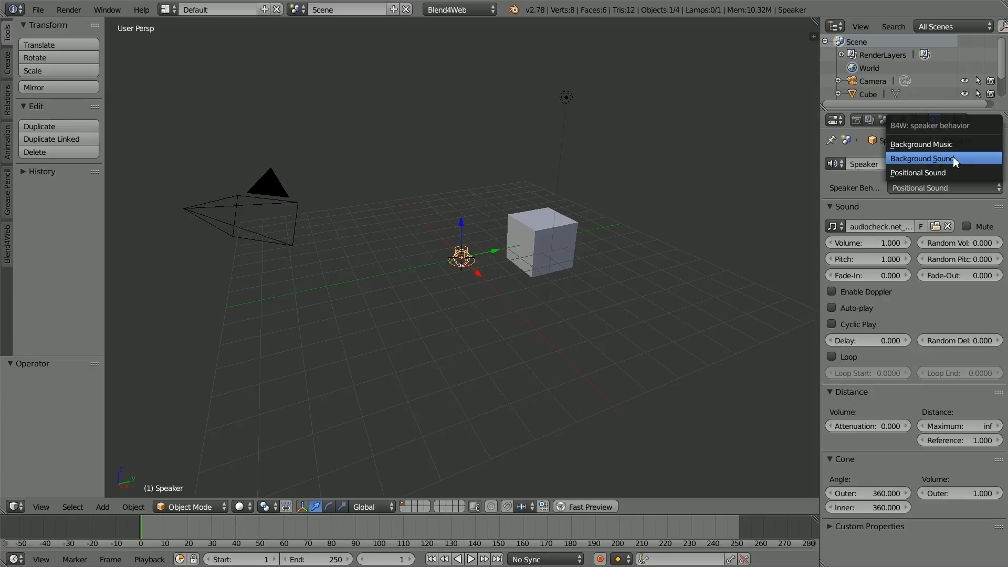
mouse_move(938, 173)
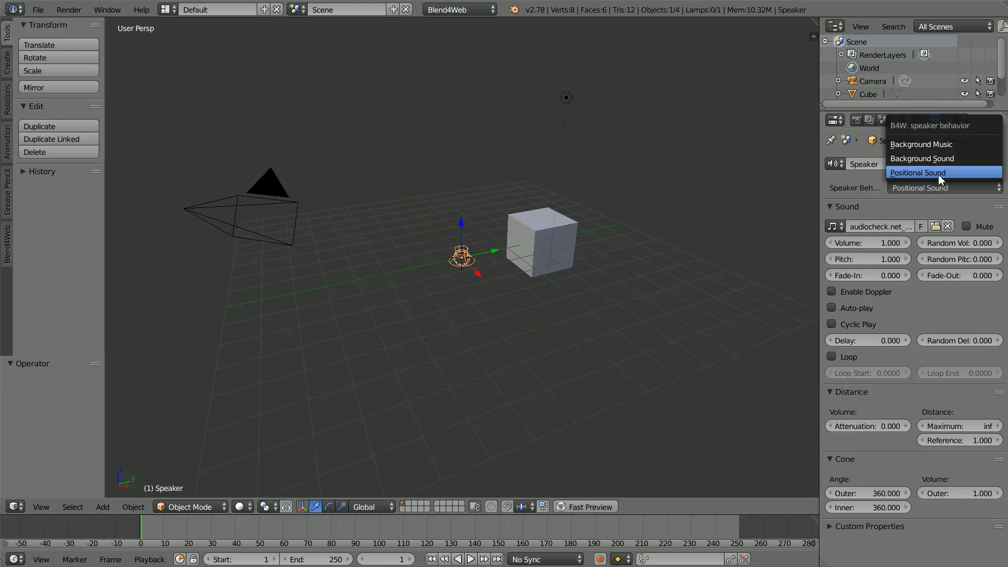
left_click(916, 173)
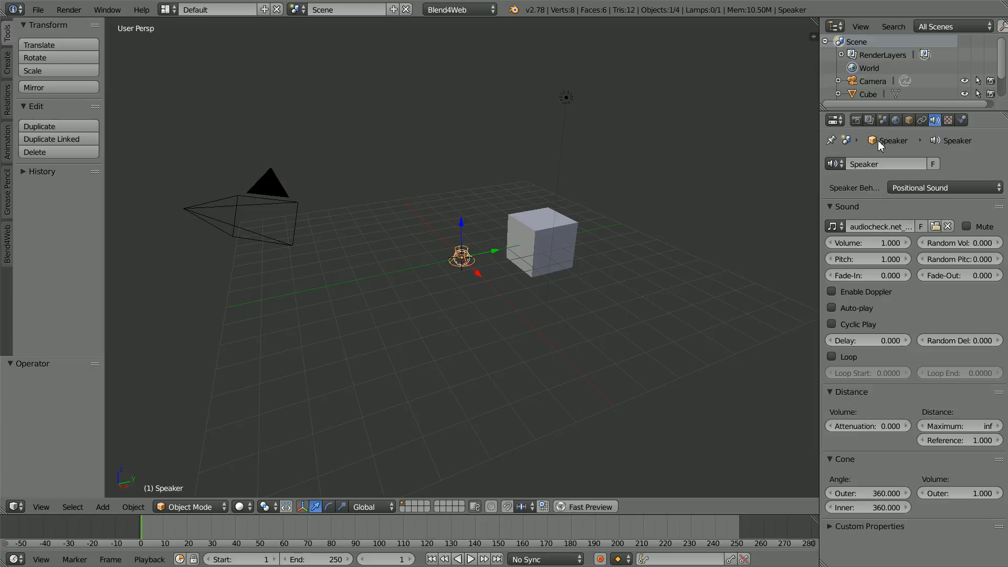
Step: Enable NLA in the scene settings
left_click(882, 120)
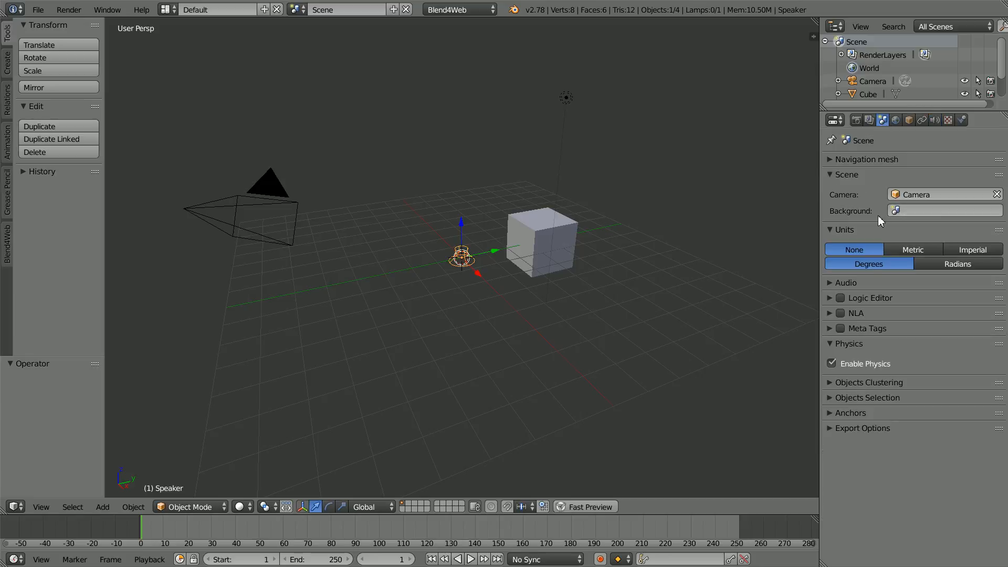
mouse_move(842, 315)
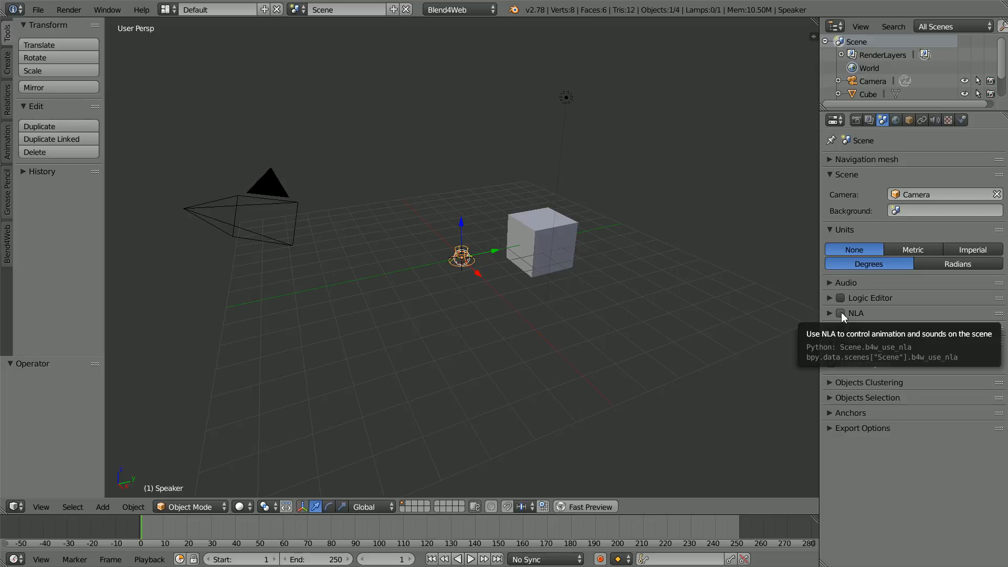
left_click(839, 313)
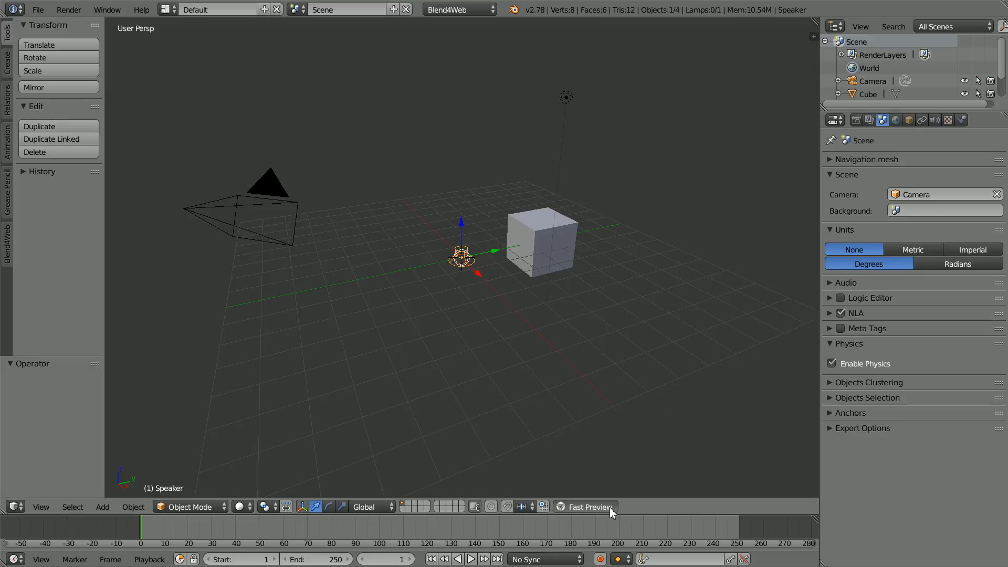
left_click(584, 507)
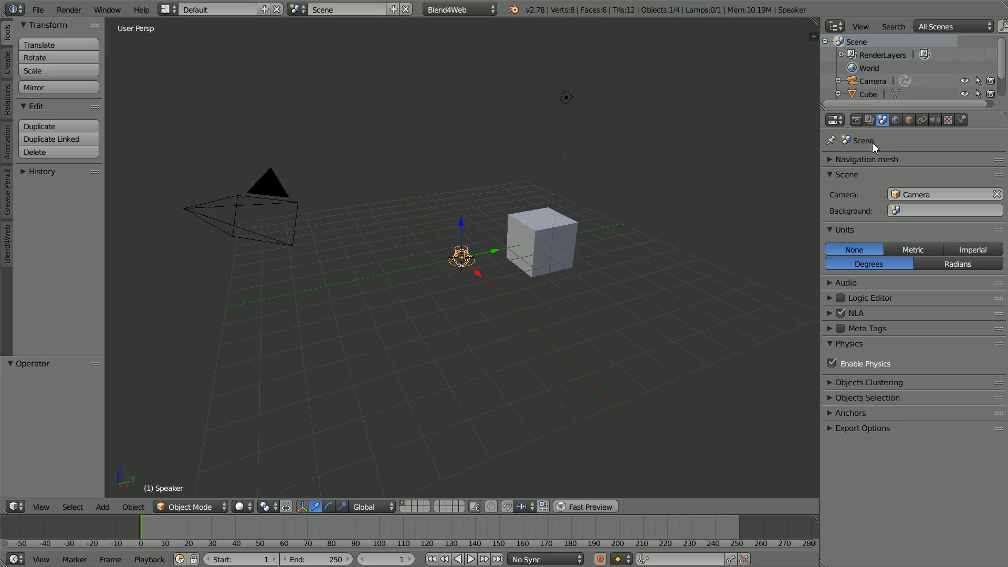
Step: Return to the Speaker data tab and bring up File > Open Recent
left_click(933, 120)
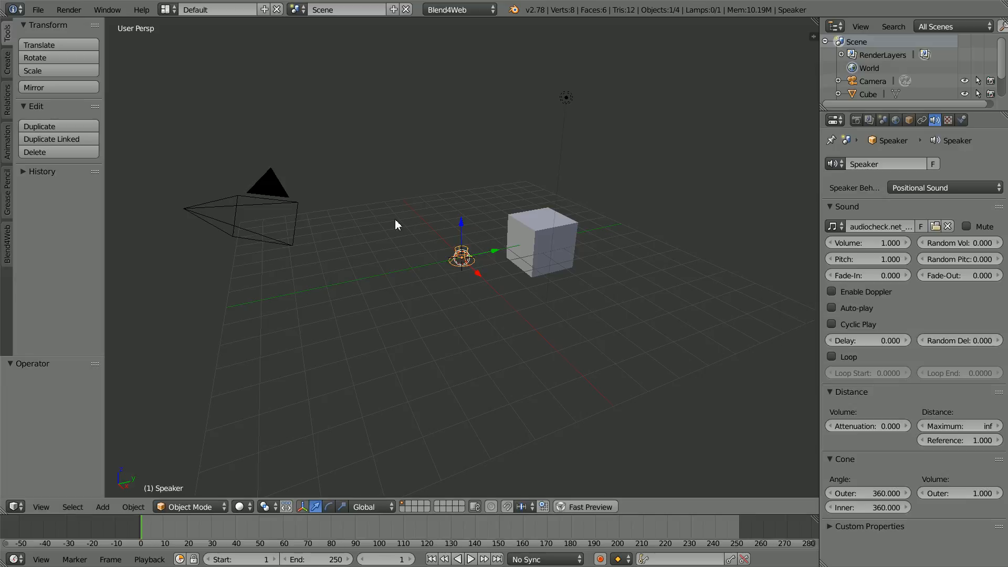
left_click(37, 9)
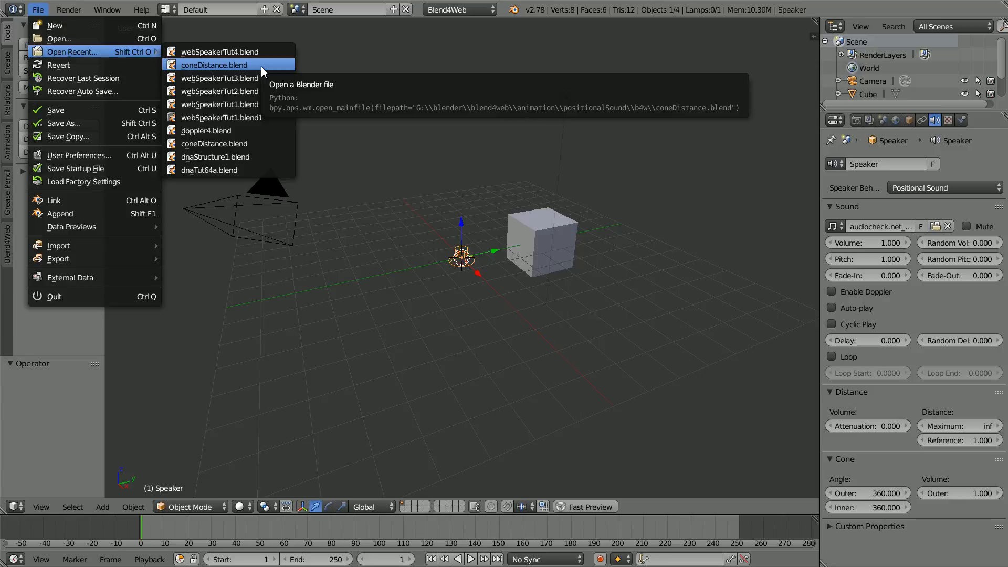
Step: Open coneDistance.blend, play its animation, and rewind to frame 1
left_click(214, 64)
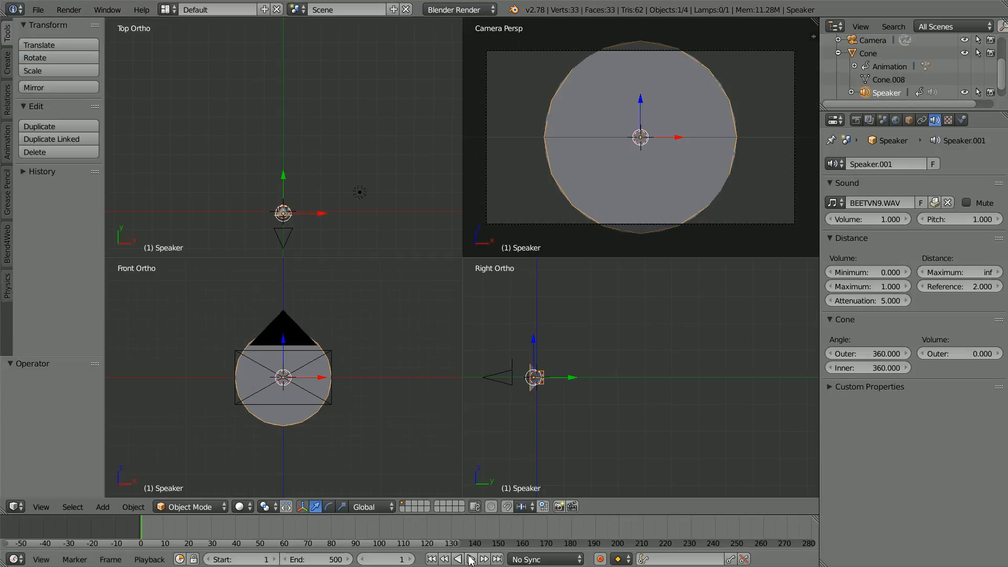
left_click(470, 558)
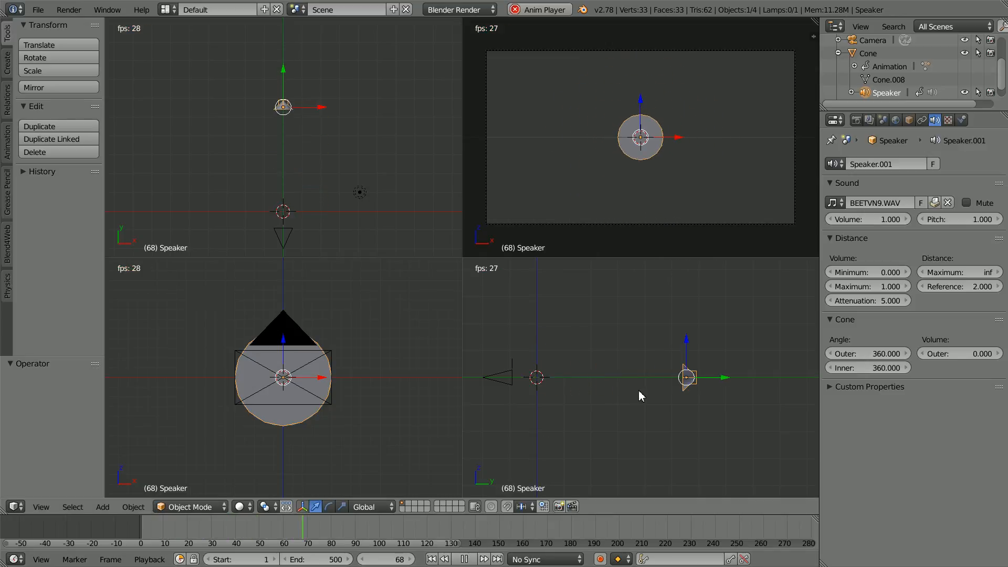
left_click(482, 558)
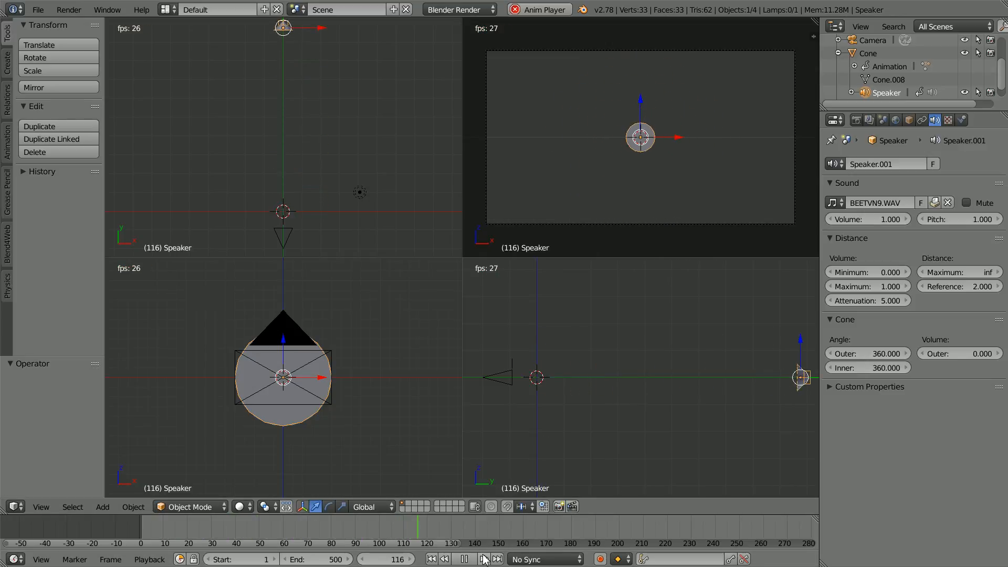
left_click(482, 558)
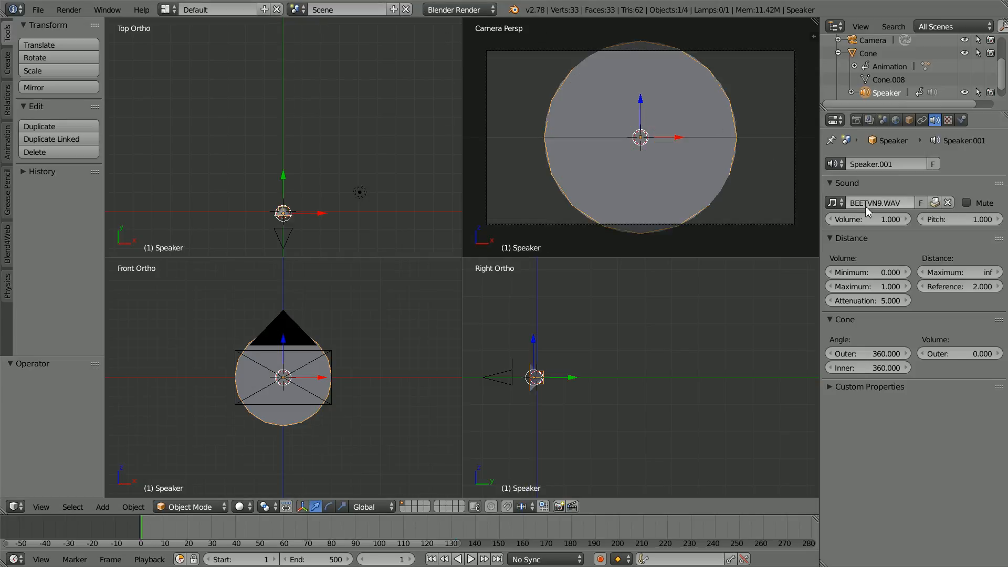
mouse_move(893, 206)
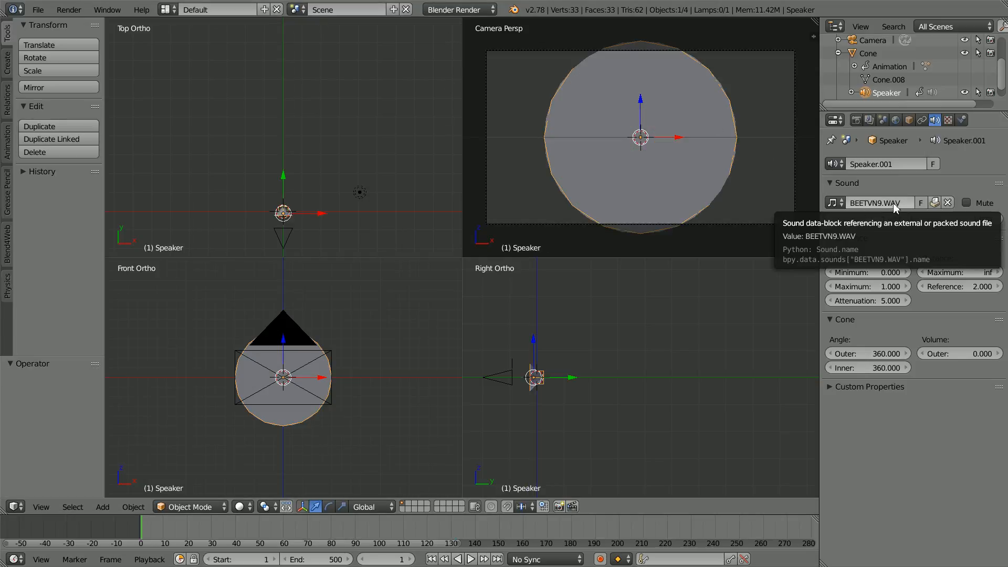
mouse_move(935, 203)
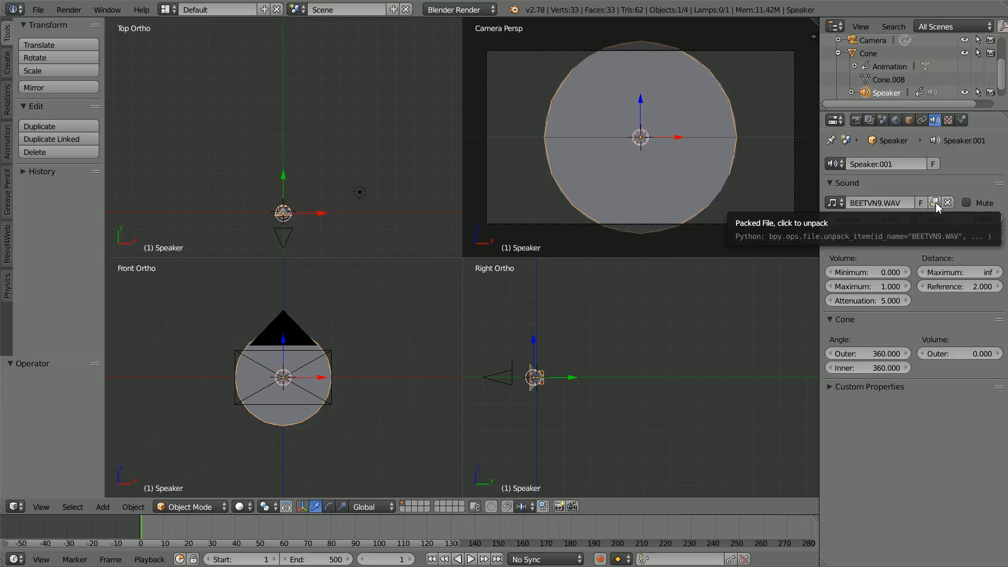
Step: Unpack BEETVN9.WAV by writing it to the current directory
left_click(935, 202)
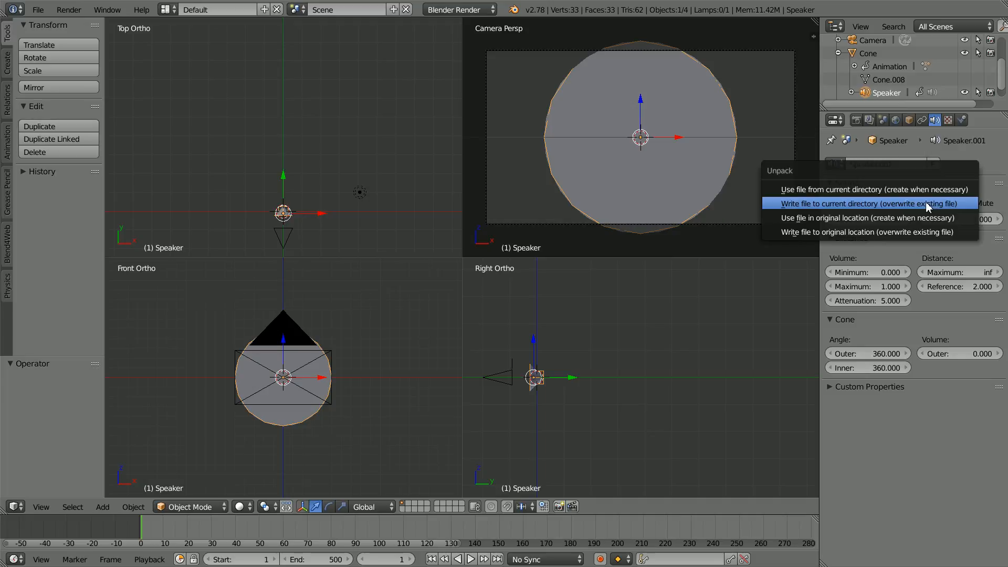
mouse_move(890, 203)
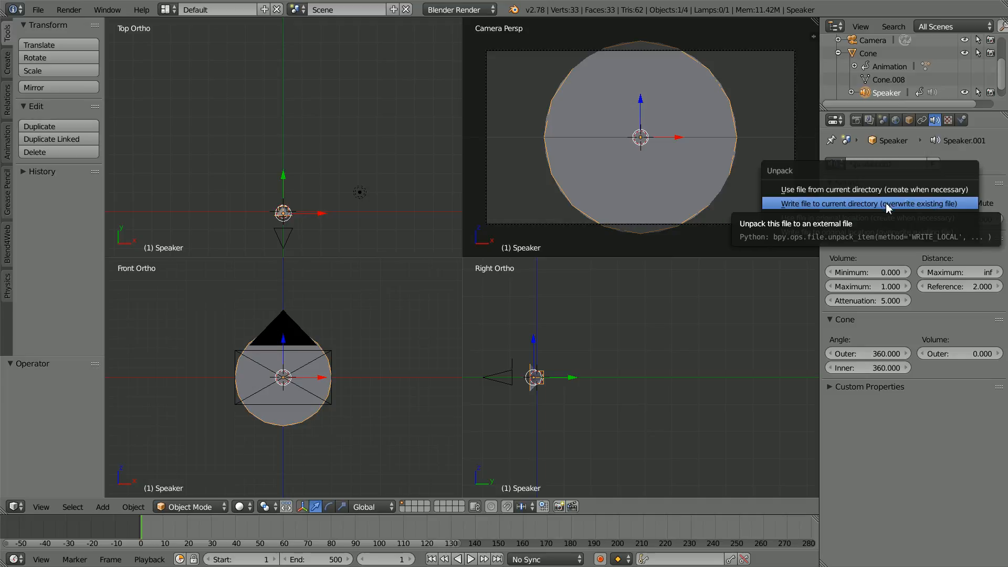
left_click(866, 203)
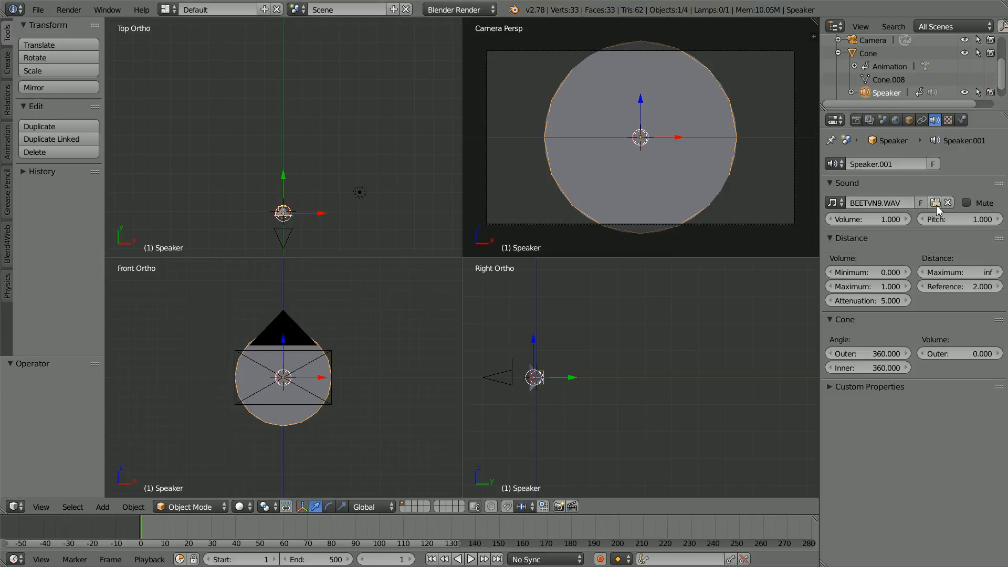
mouse_move(936, 203)
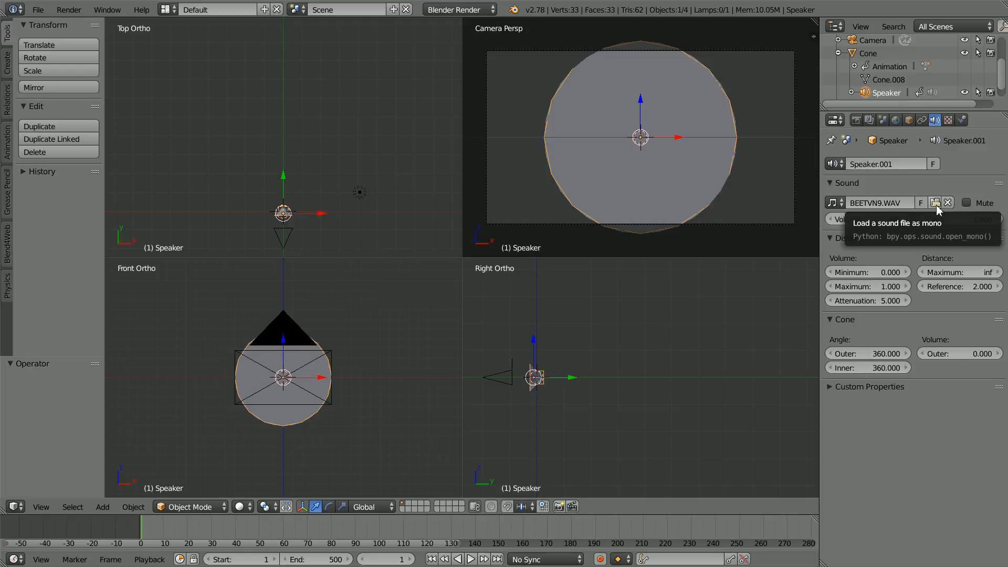
Step: Replace the speaker sound with the 200 Hz sine-tone .ogg, loaded as mono
left_click(934, 203)
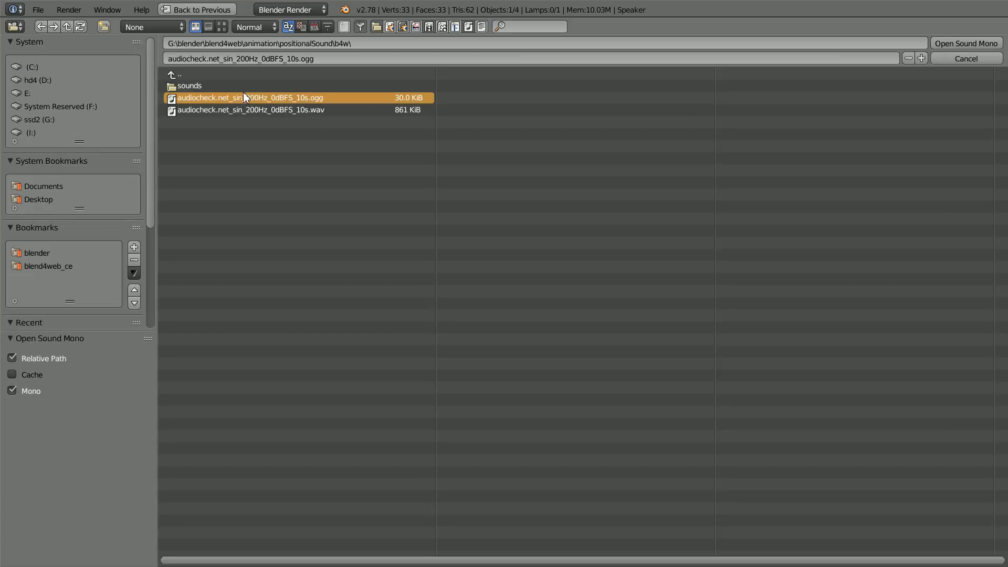
mouse_move(296, 101)
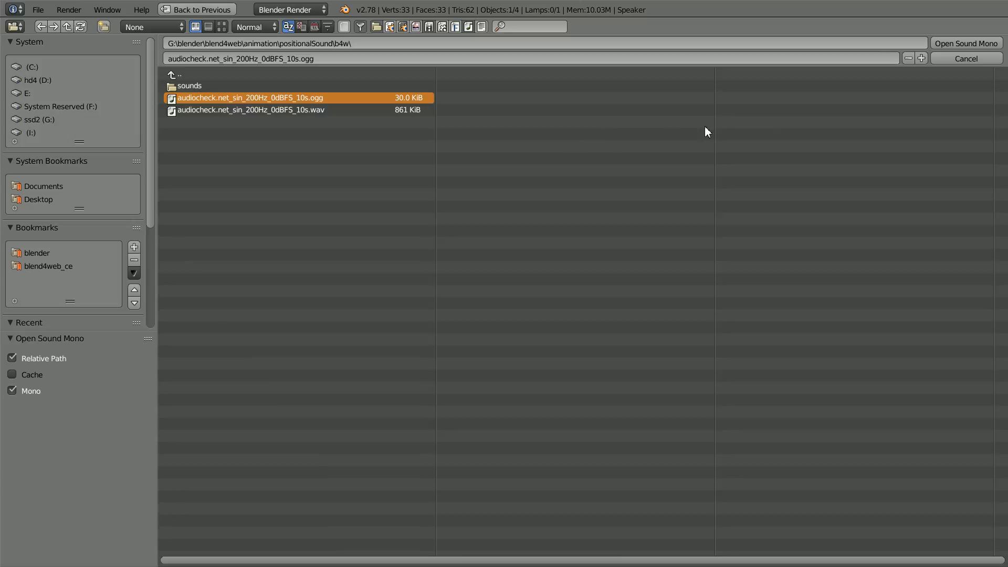
mouse_move(964, 43)
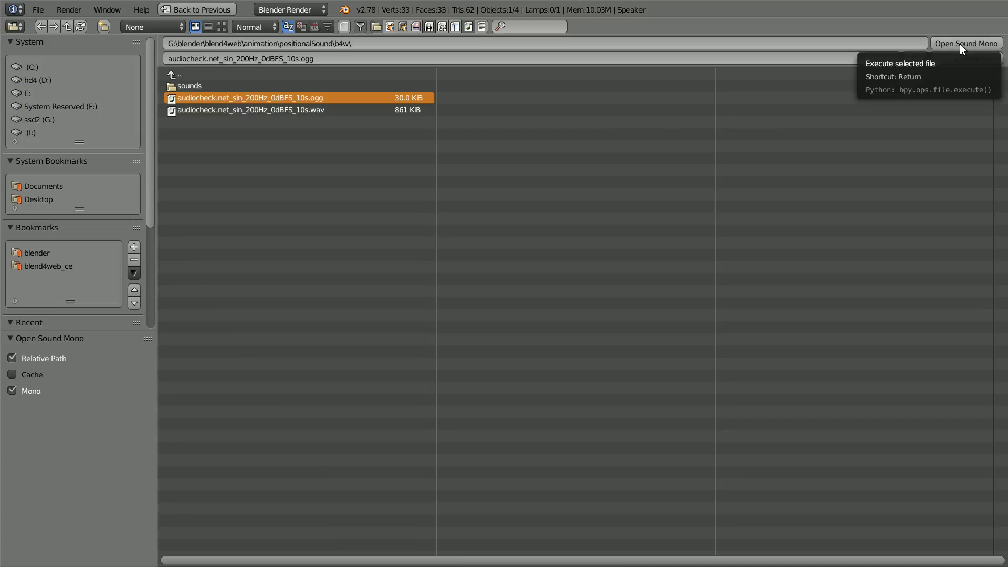
left_click(965, 43)
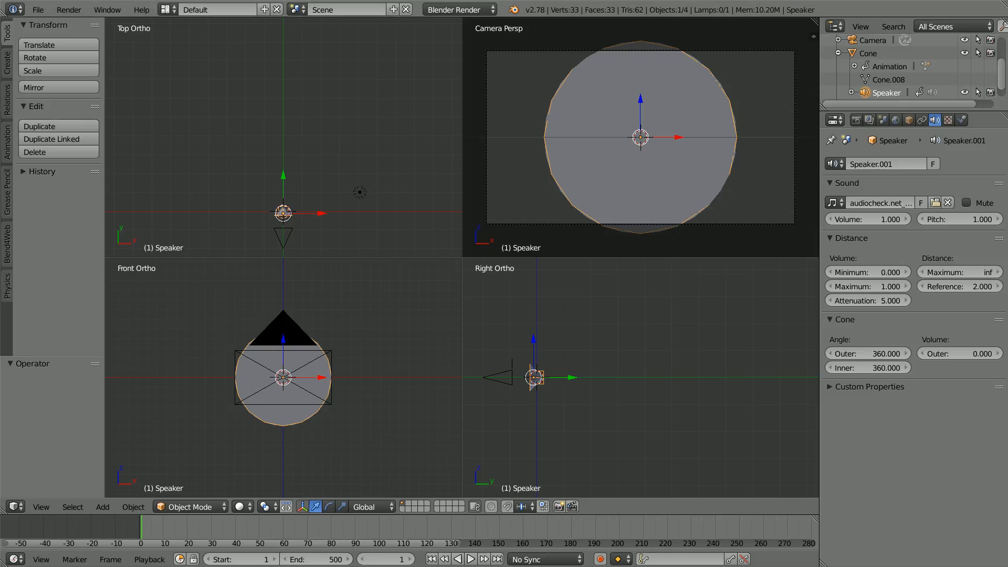
Step: Switch to Blend4Web, enable Doppler, and set distance attenuation to 0
left_click(456, 9)
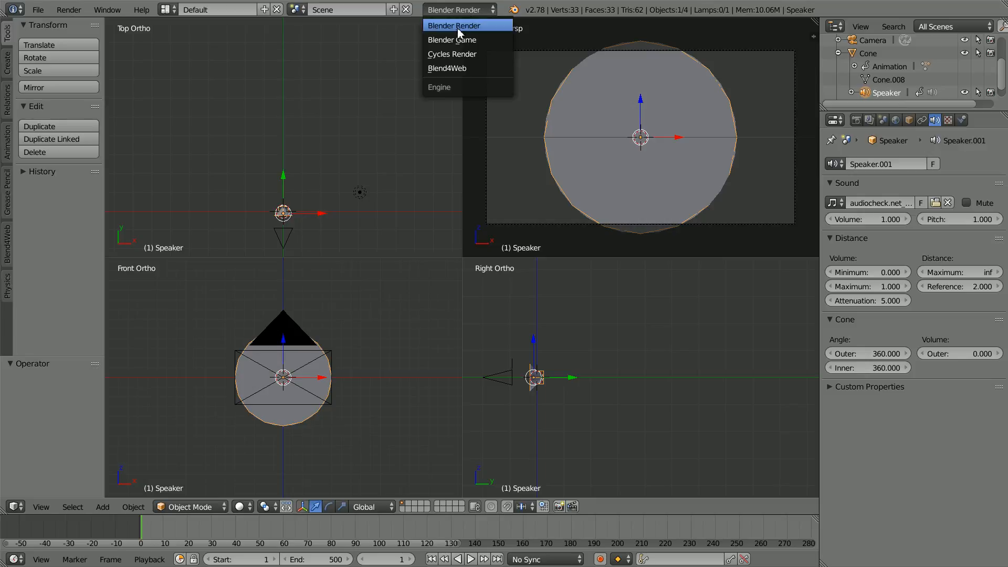
left_click(446, 68)
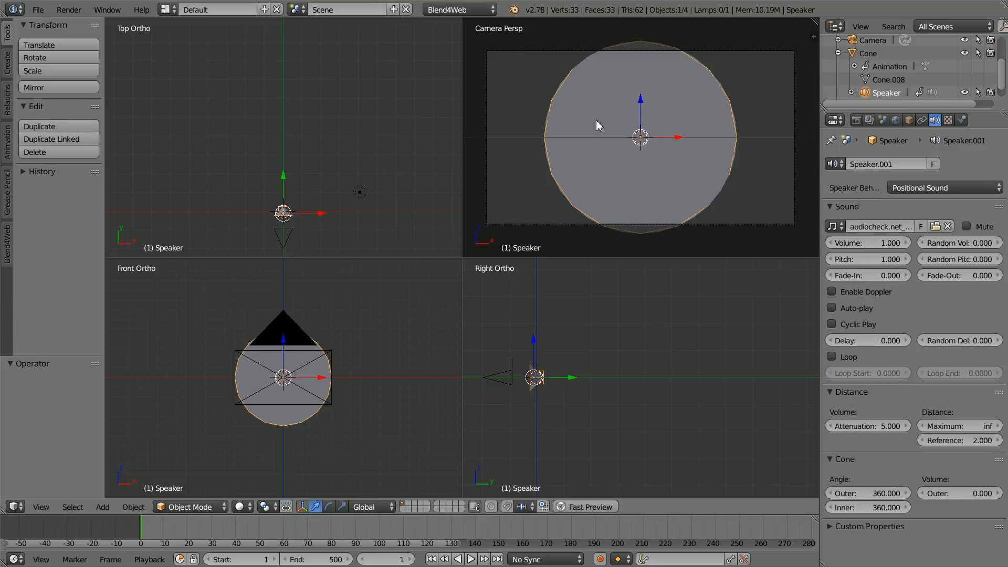
mouse_move(831, 292)
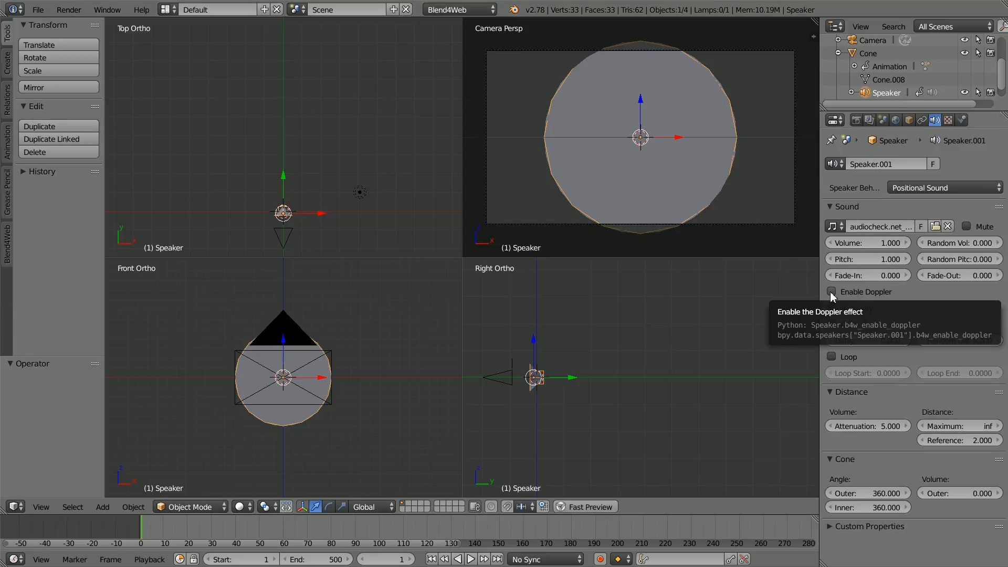
left_click(831, 292)
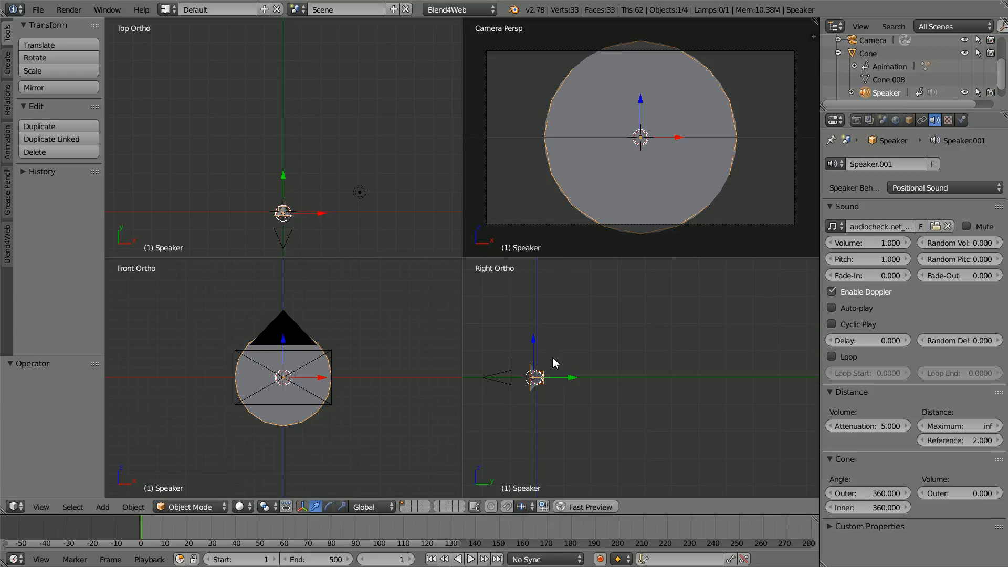
mouse_move(631, 365)
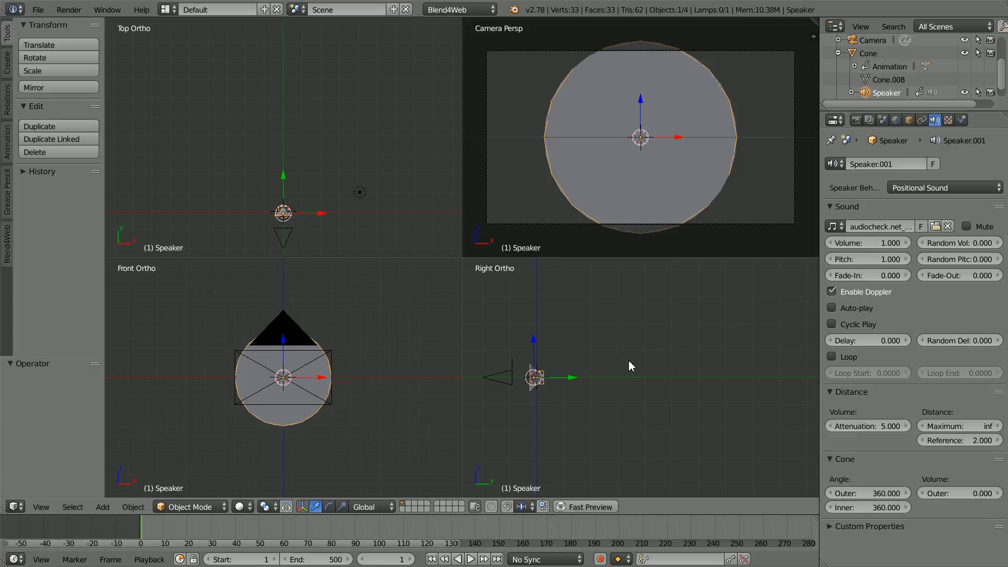
mouse_move(761, 366)
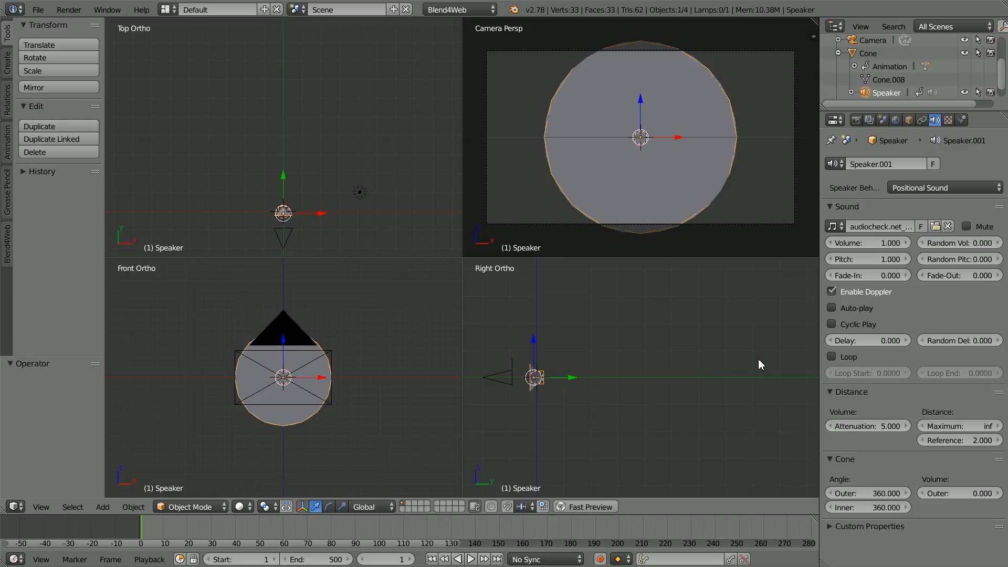
mouse_move(813, 367)
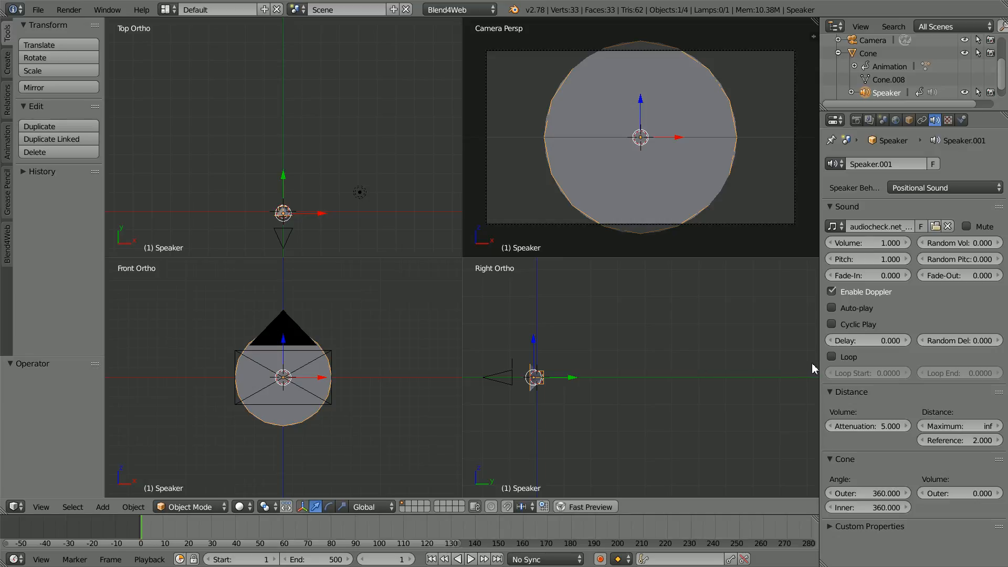
mouse_move(722, 365)
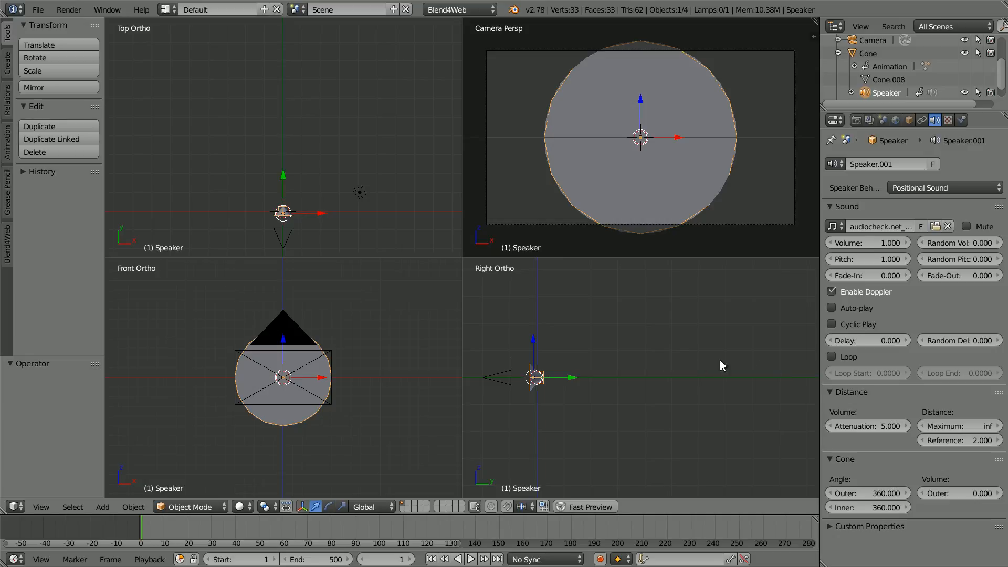
mouse_move(579, 370)
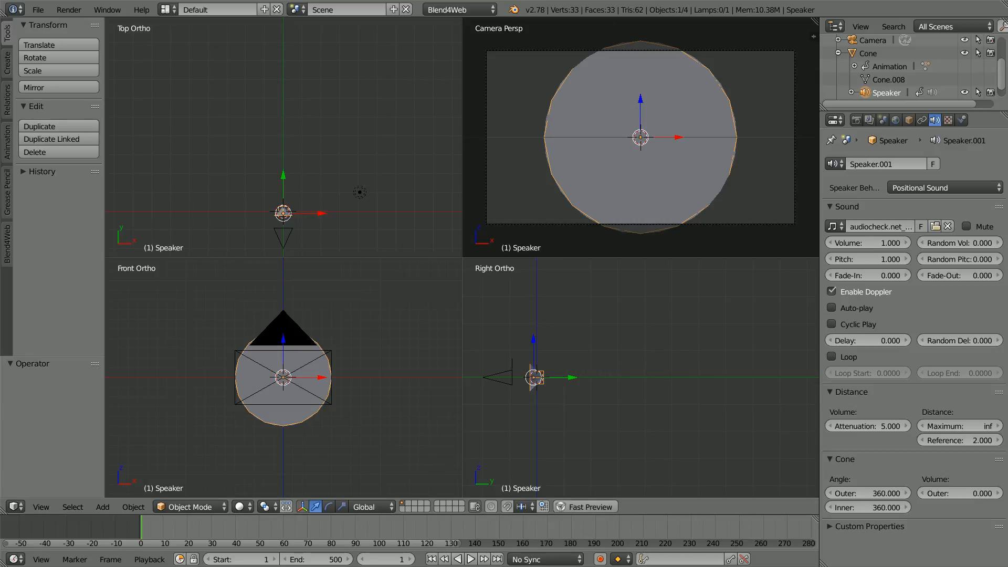
mouse_move(796, 377)
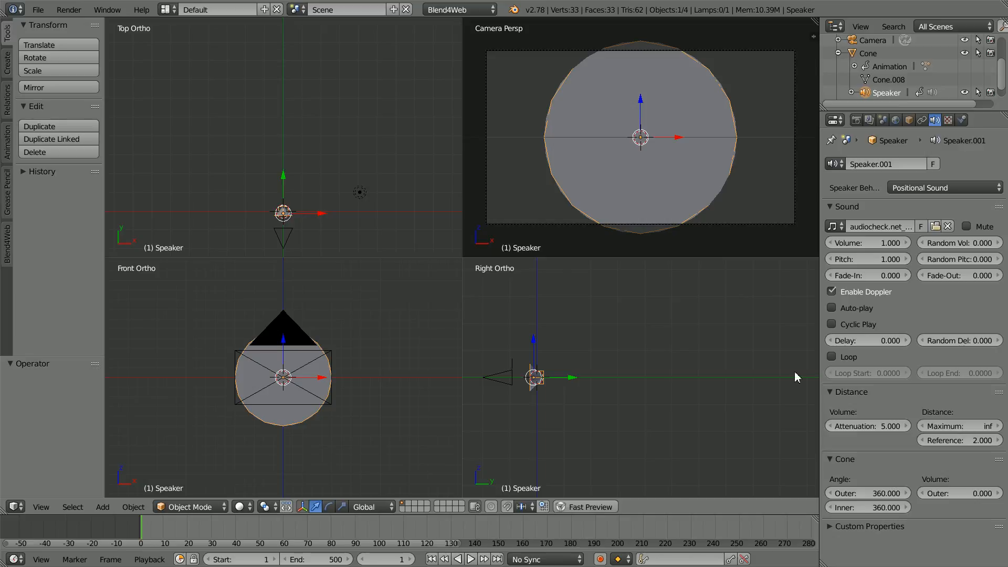
left_click(867, 425)
type("0")
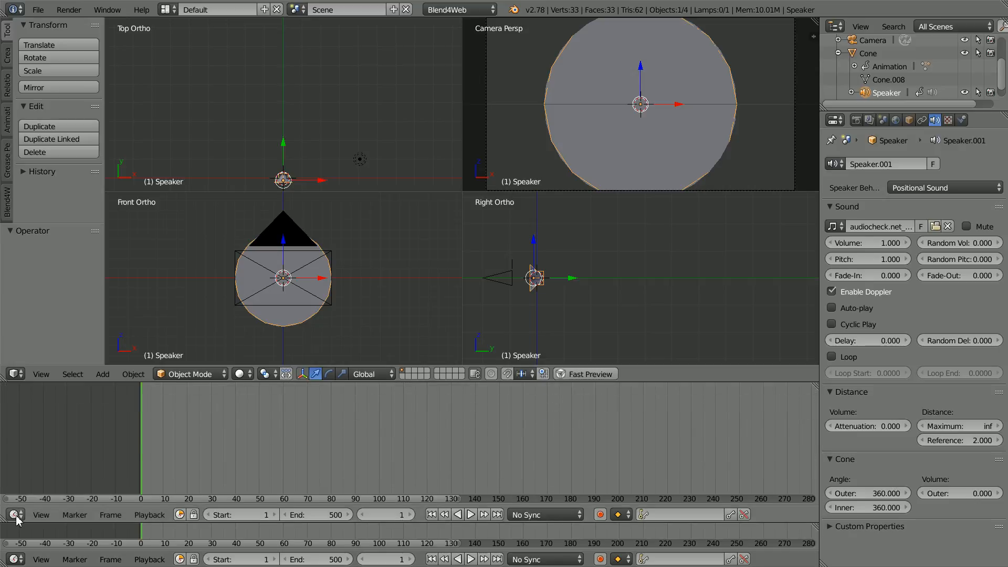
Step: Turn the lower area into an NLA Editor and push ConeAction.001 down into a strip
left_click(15, 515)
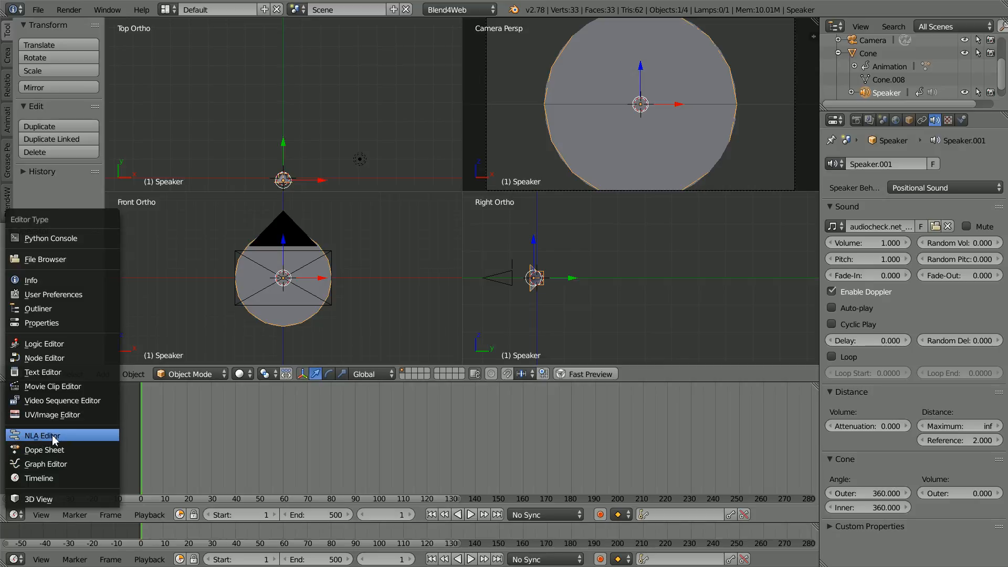
left_click(43, 435)
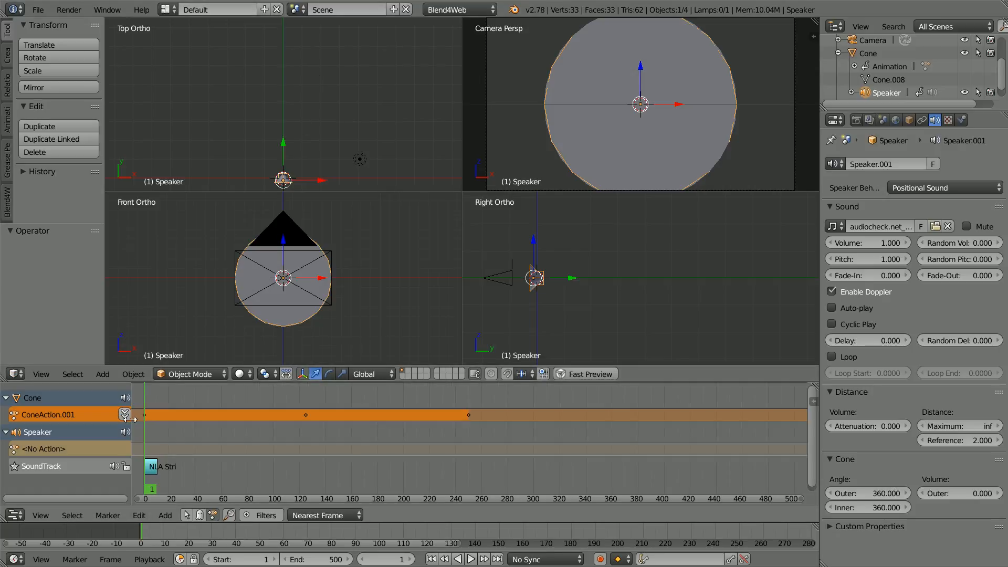
mouse_move(126, 414)
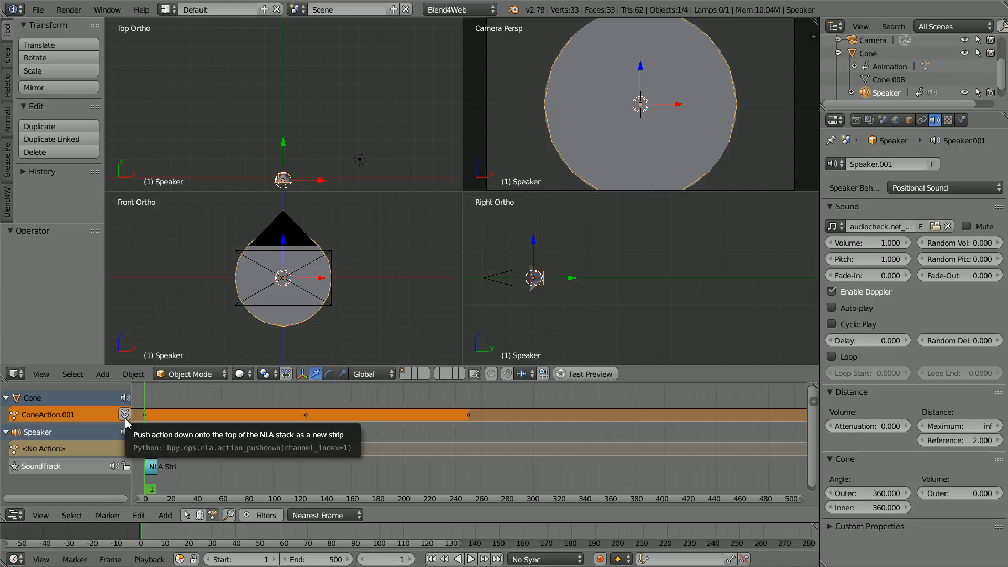
left_click(125, 414)
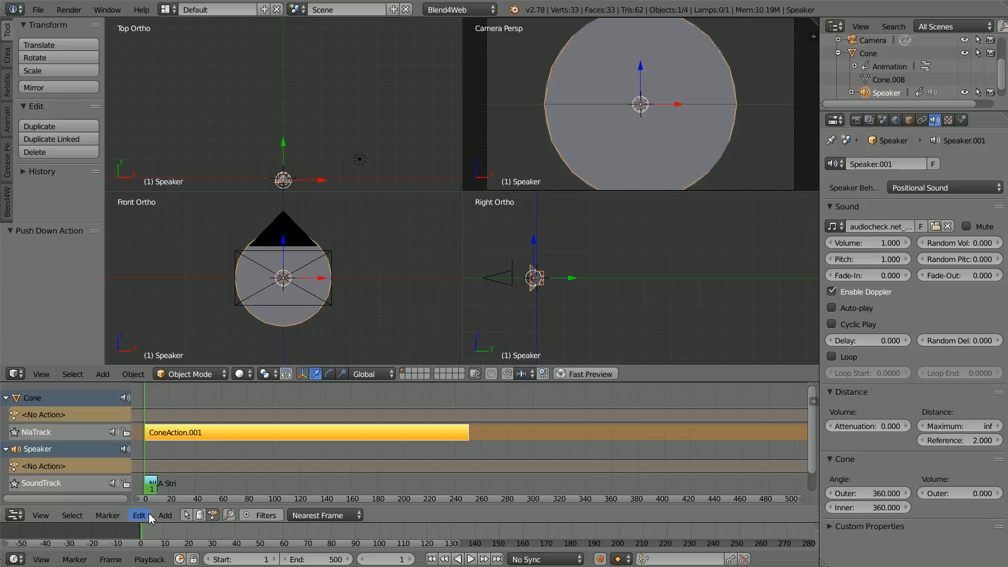
Step: Start tweaking the Cone's strip and switch the area to the Dope Sheet to rescale keyframes
left_click(139, 515)
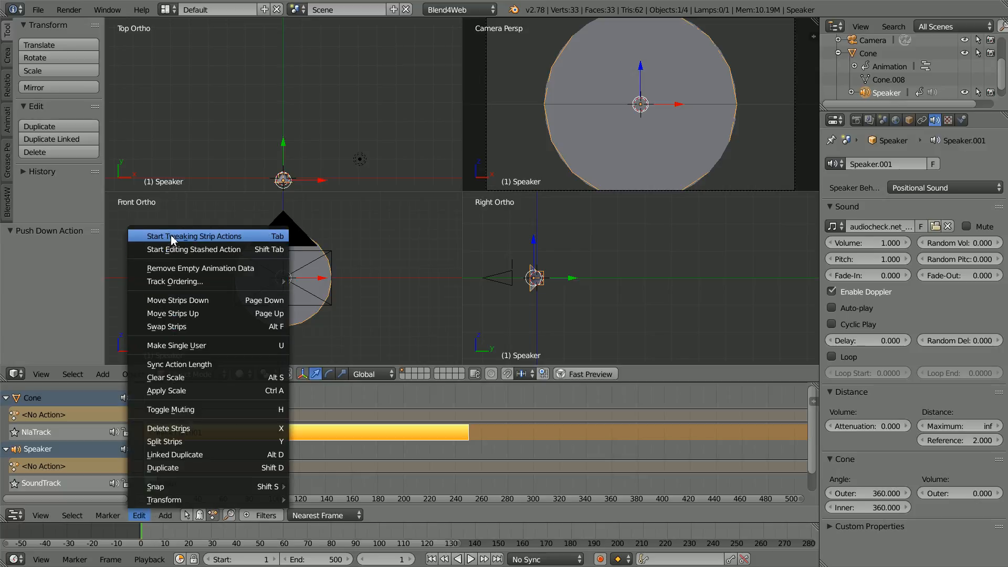
mouse_move(263, 239)
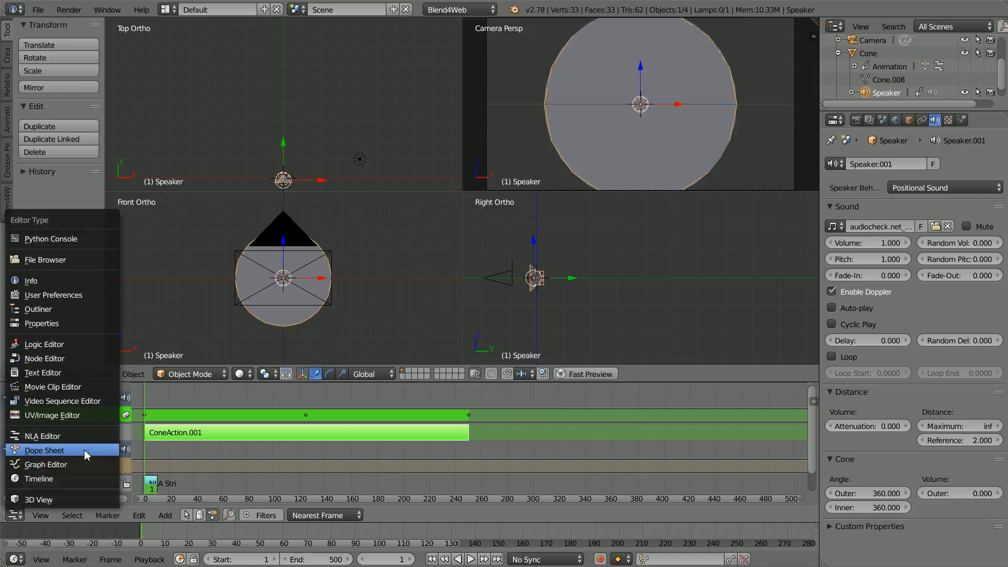
left_click(45, 449)
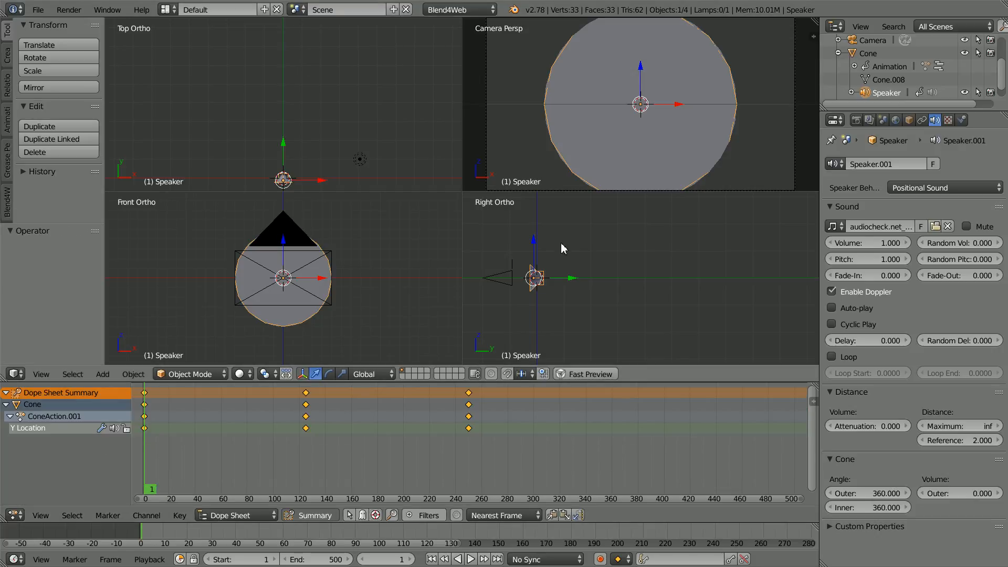
mouse_move(540, 290)
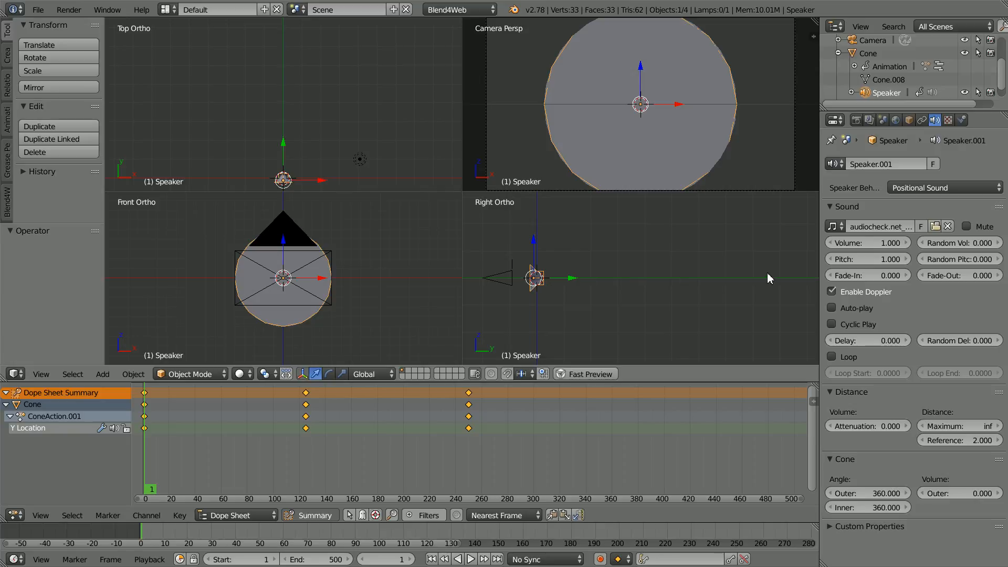
mouse_move(775, 277)
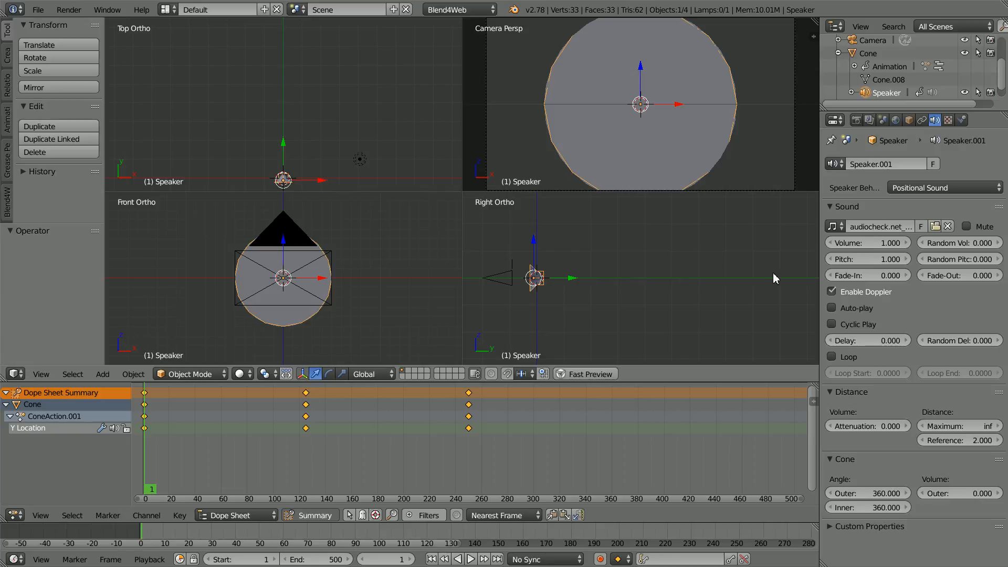
mouse_move(540, 277)
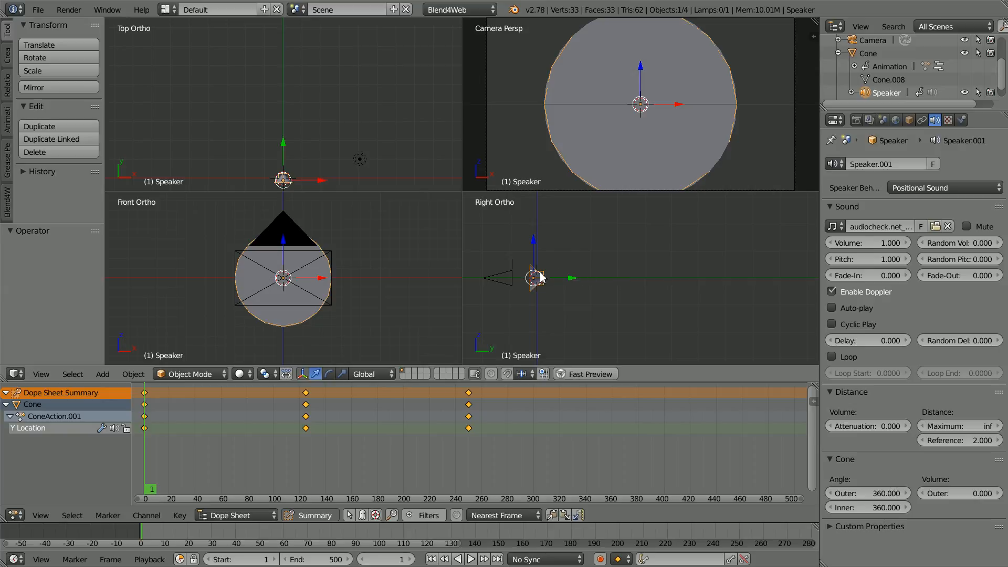
mouse_move(434, 111)
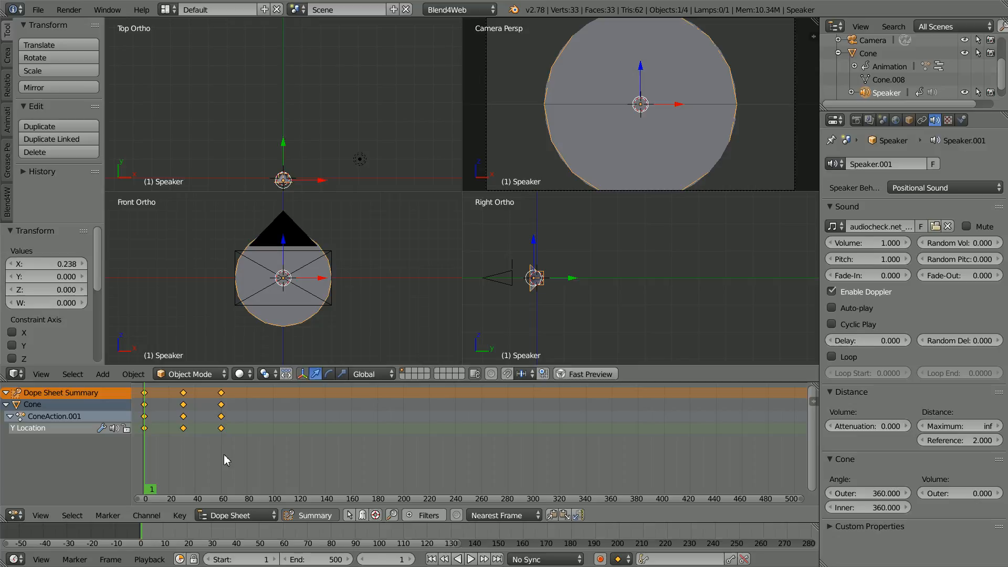
mouse_move(177, 450)
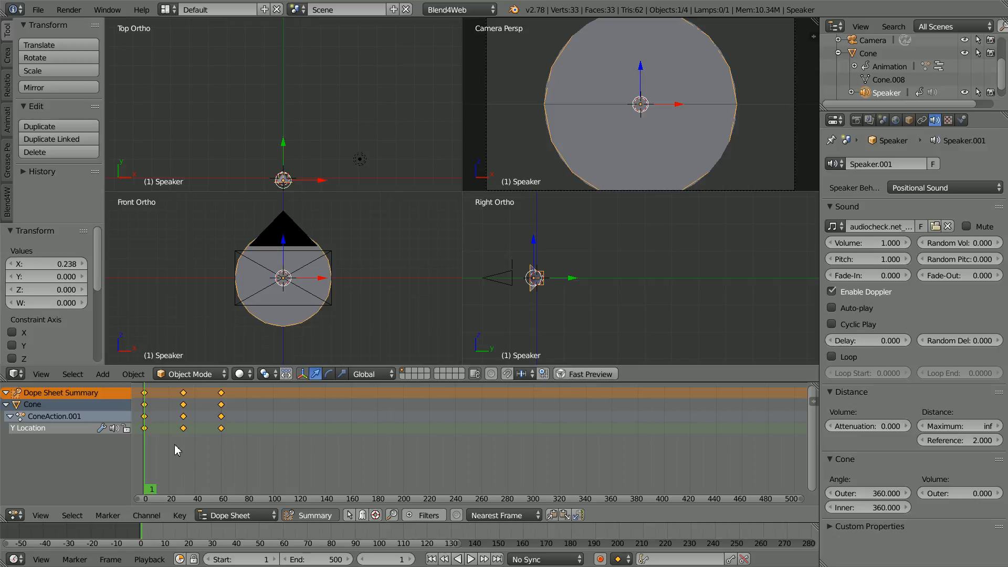
mouse_move(180, 448)
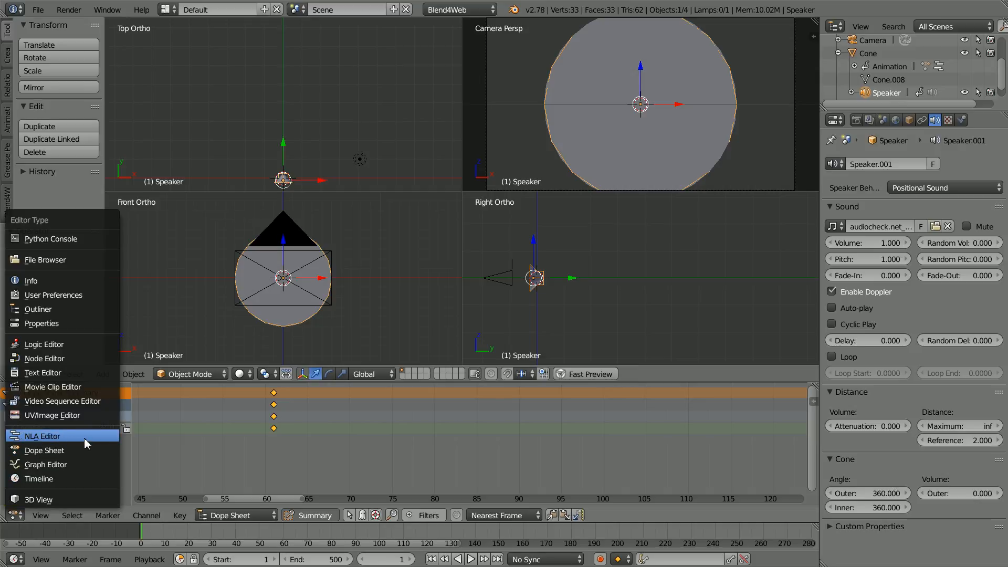
Step: Repeat ConeAction.001's strip four times and set the scene's end frame to 240
left_click(42, 436)
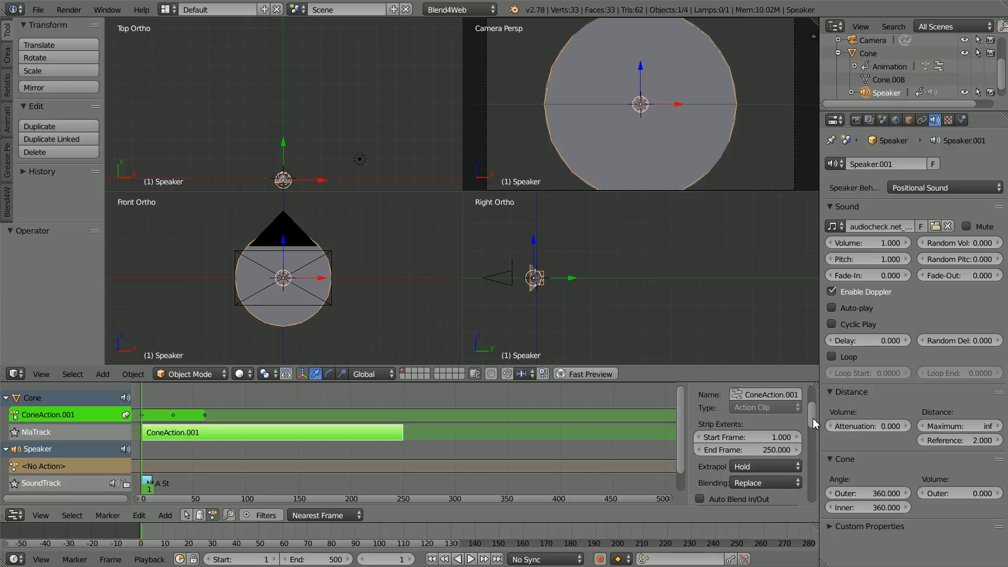
scroll("down", 3)
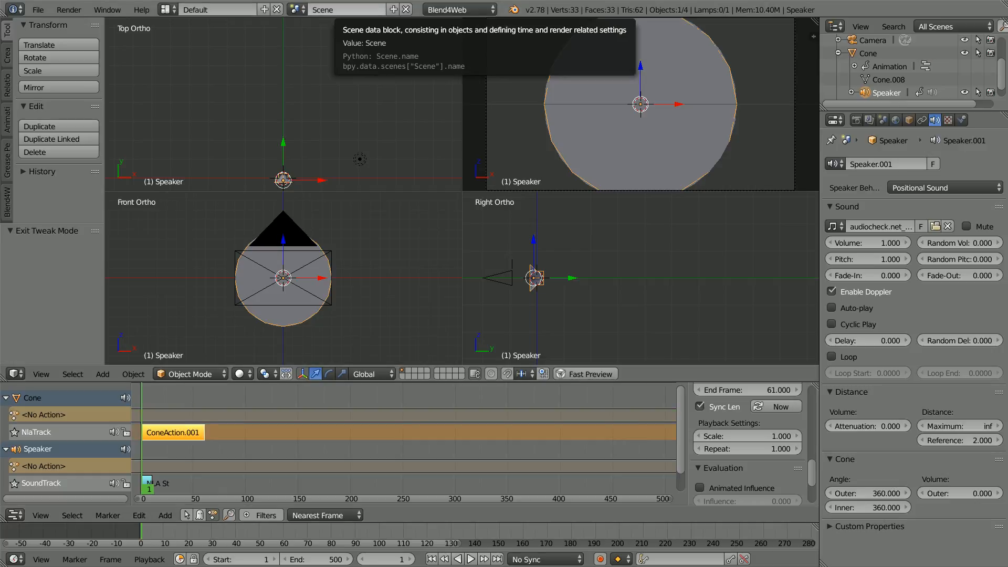
left_click(745, 448)
type("4.000")
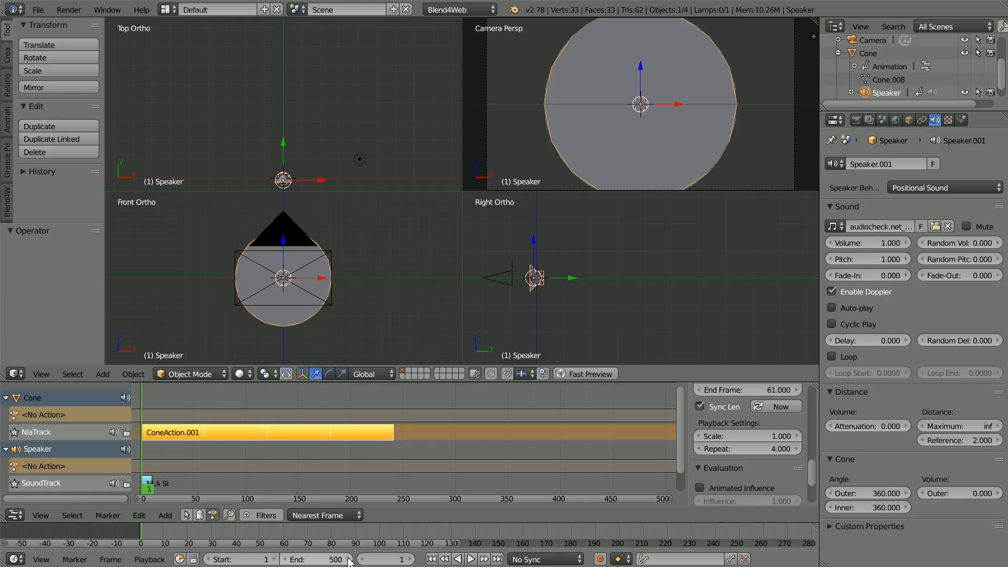
mouse_move(328, 559)
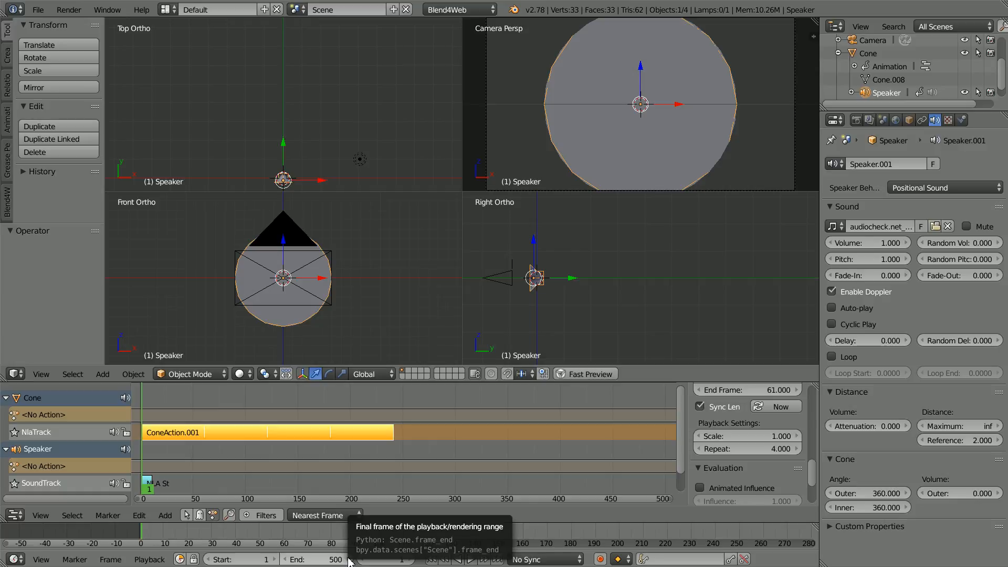
left_click(327, 558)
type("240")
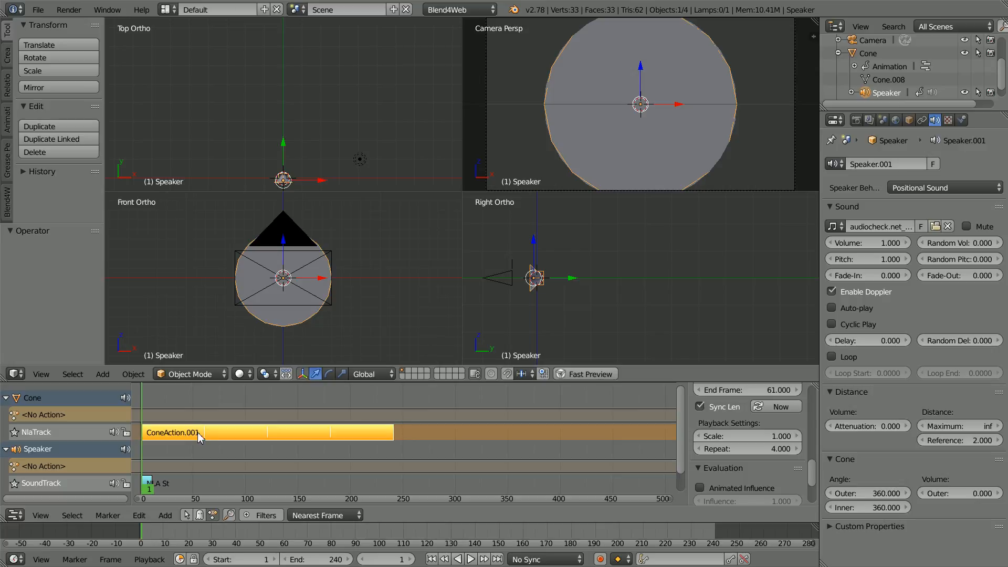
mouse_move(217, 447)
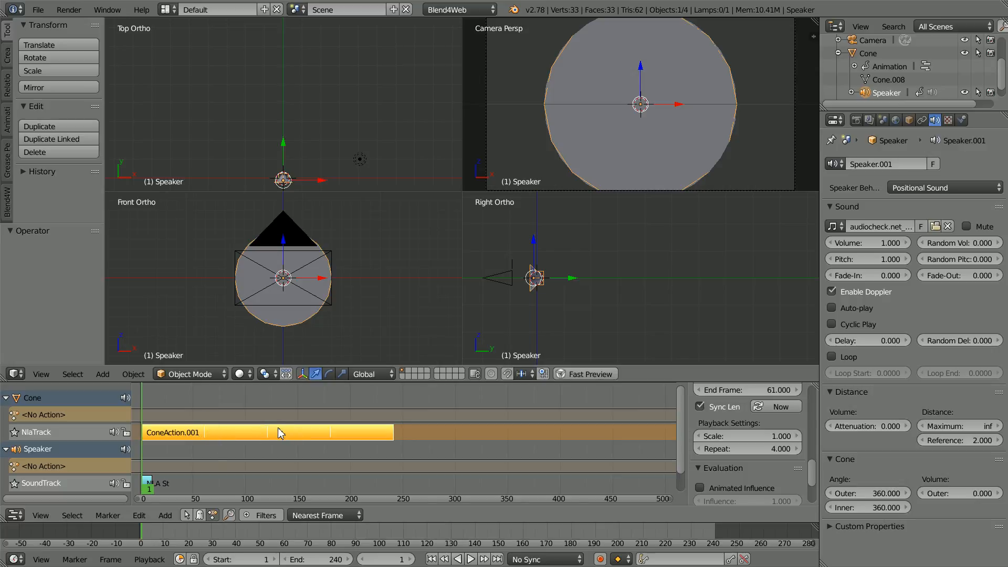
mouse_move(326, 446)
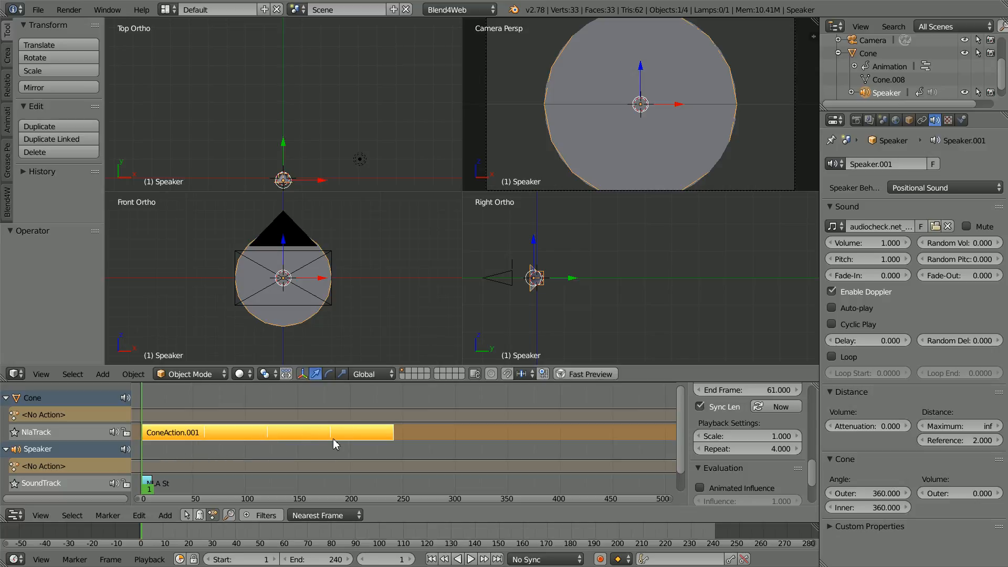
mouse_move(328, 442)
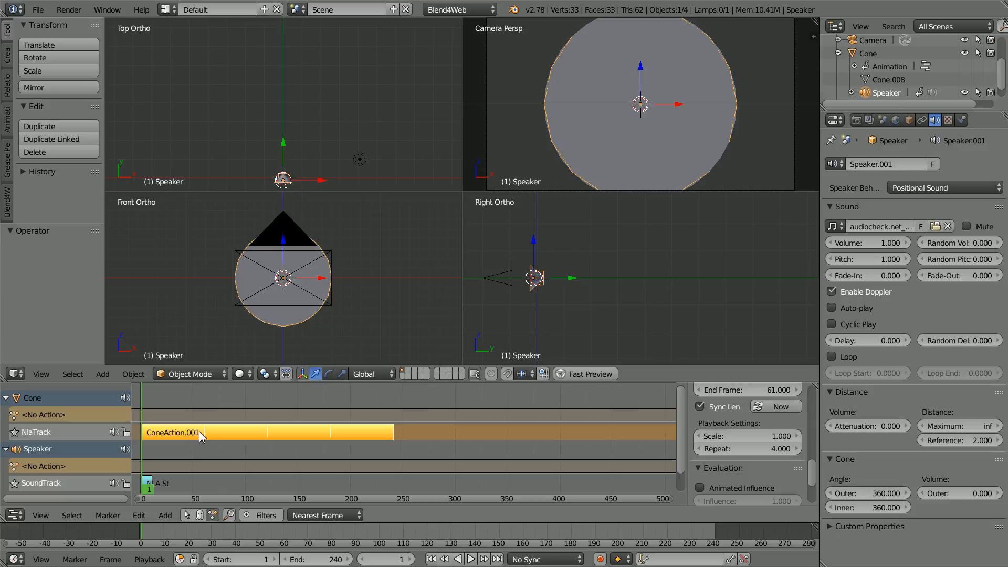
mouse_move(201, 435)
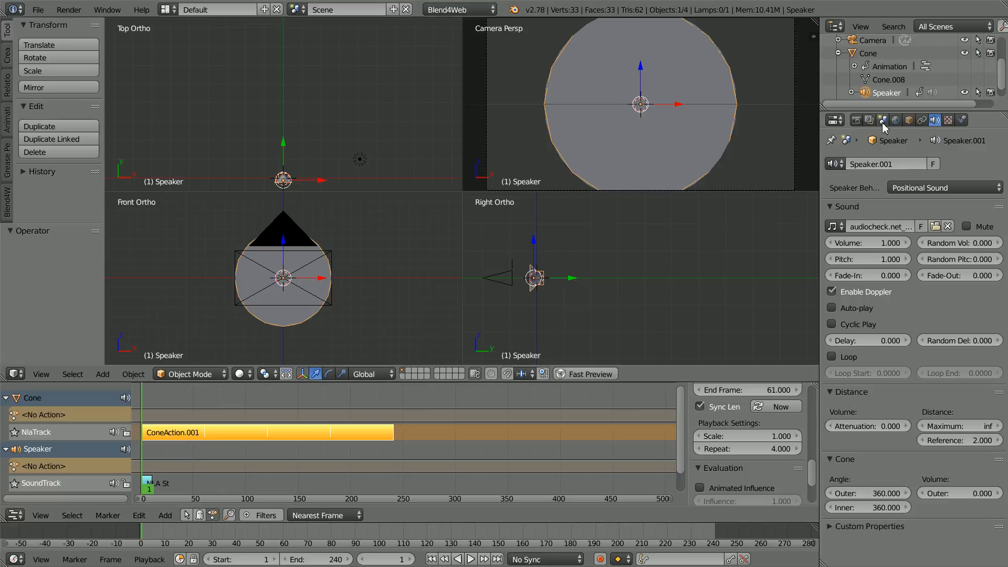
Step: Tick Cyclic NLA in the Scene properties
left_click(856, 120)
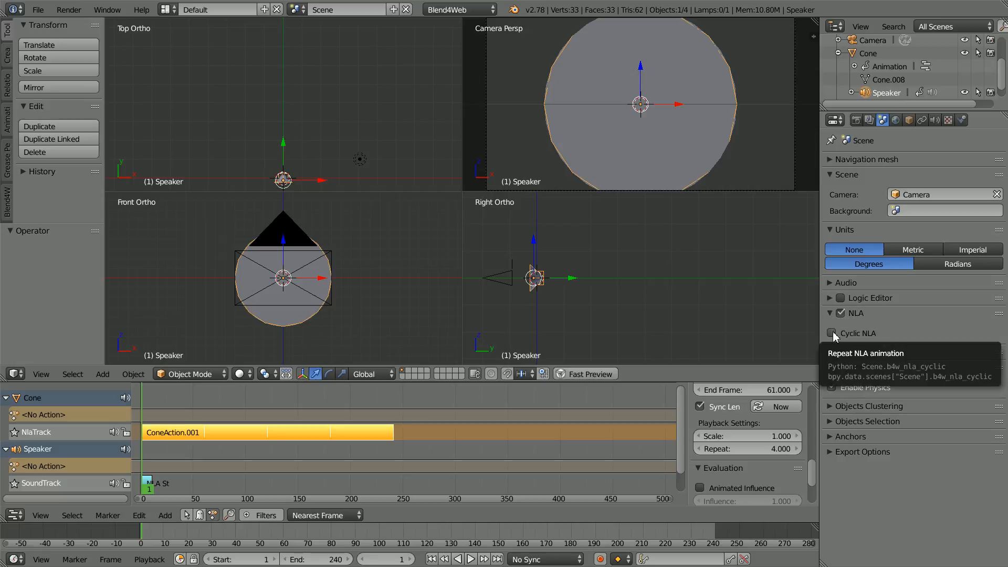
left_click(832, 332)
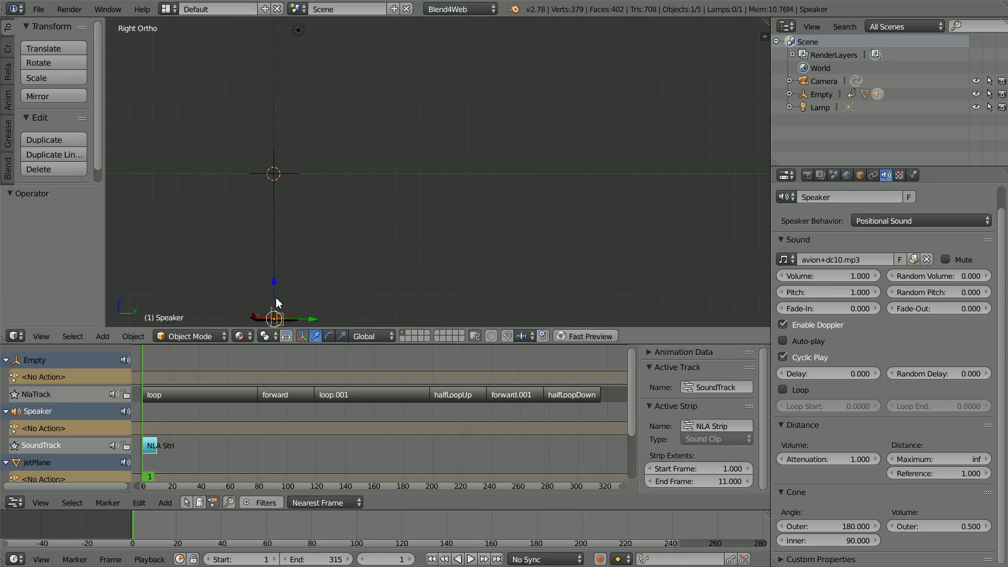
mouse_move(272, 321)
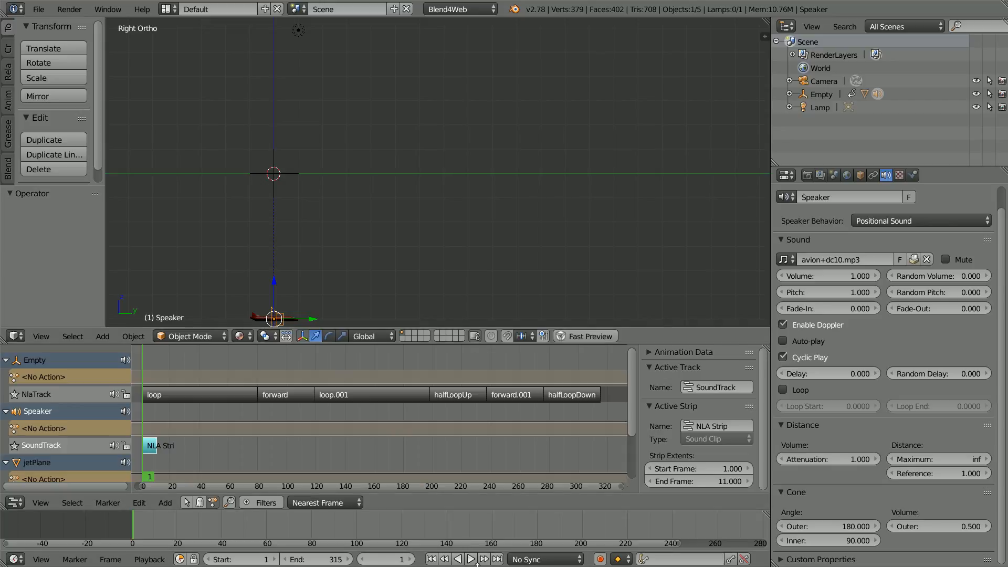
Step: Play the jet-plane animation, then open the recent files list to load the earlier version
left_click(471, 558)
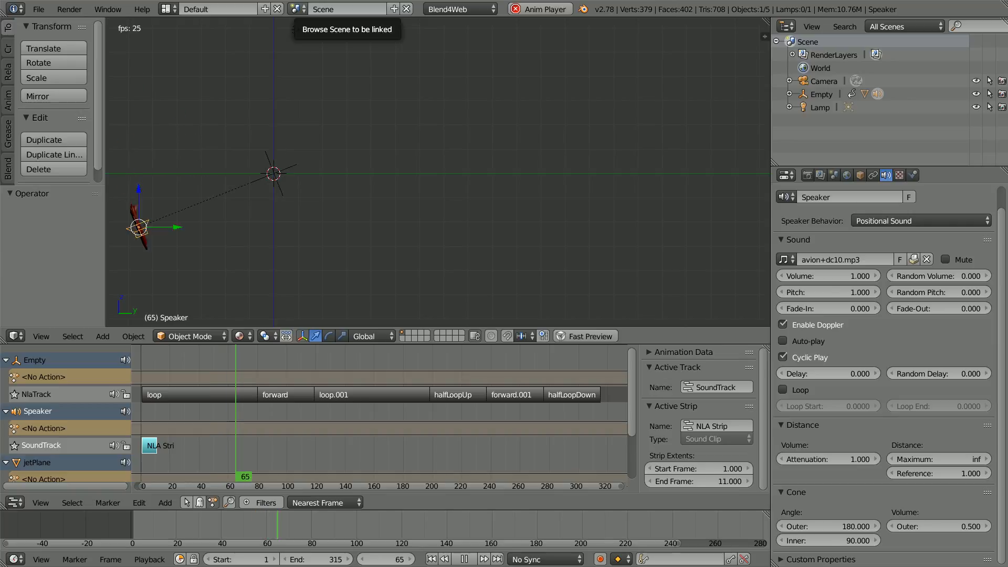
left_click(37, 9)
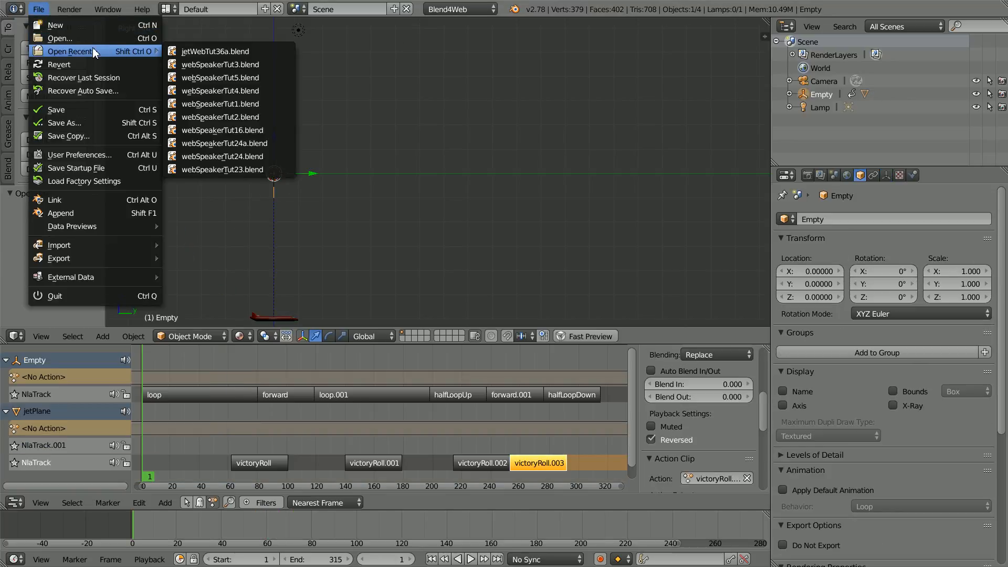
mouse_move(221, 51)
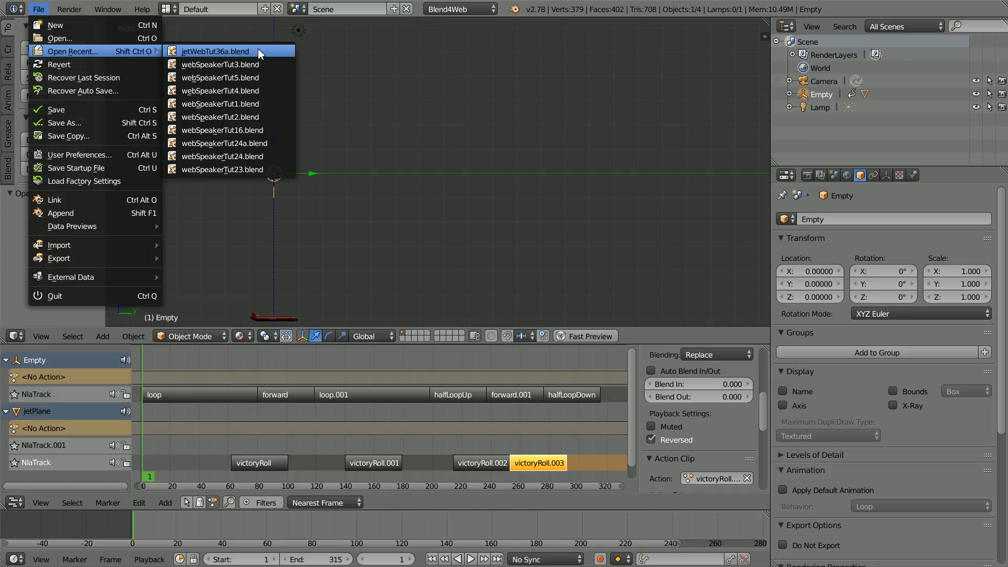
mouse_move(221, 51)
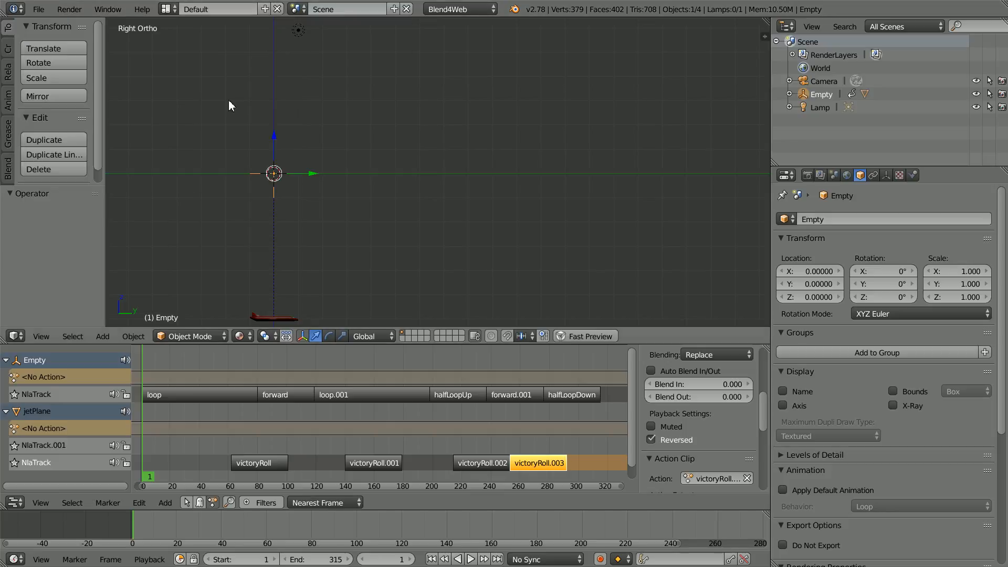
Step: Add a speaker object and parent it to jetPlane
left_click(102, 335)
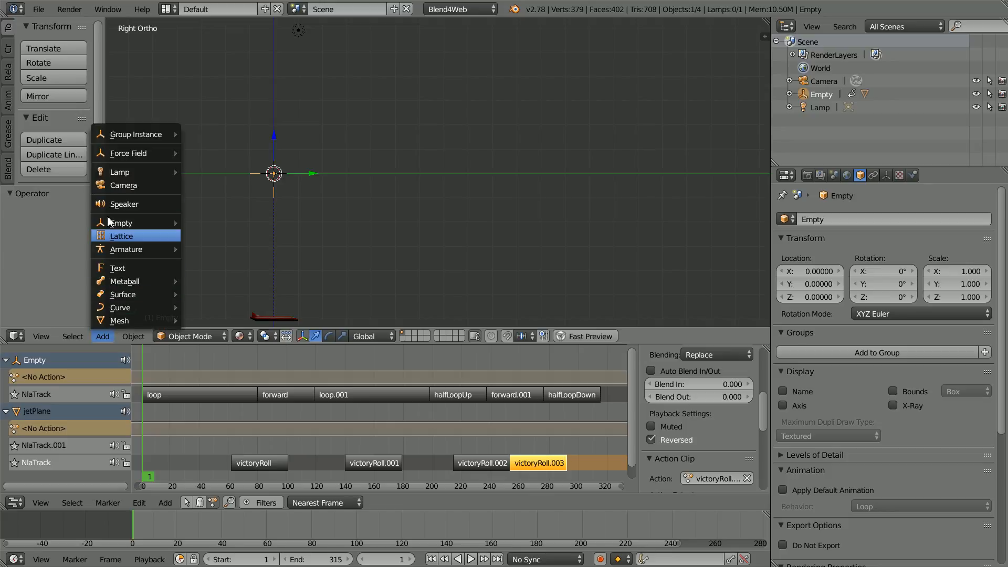
left_click(125, 204)
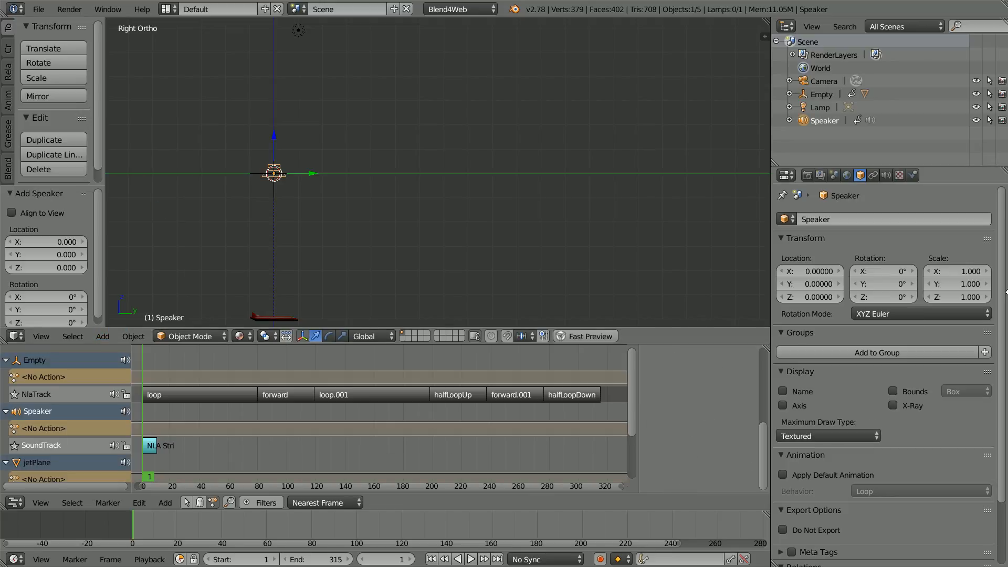
scroll("down", 3)
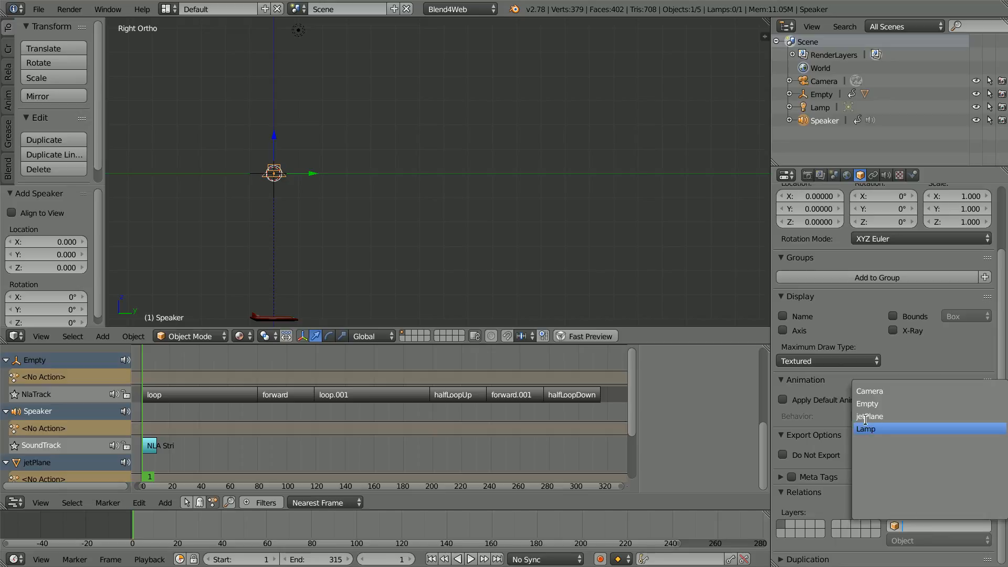
left_click(870, 416)
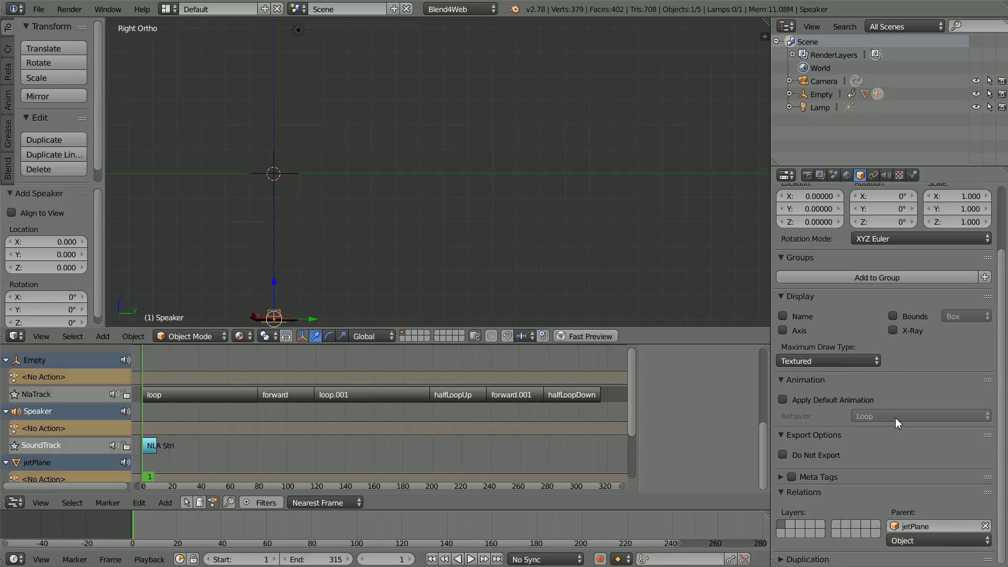
Step: Rotate the speaker −90° on X, check it follows during playback, and show its settings
left_click(880, 195)
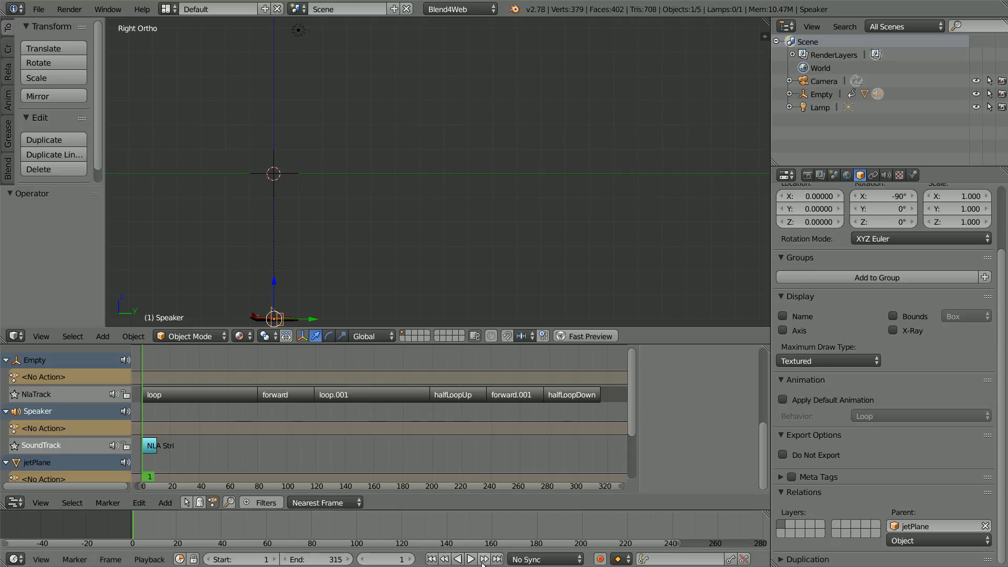
left_click(470, 558)
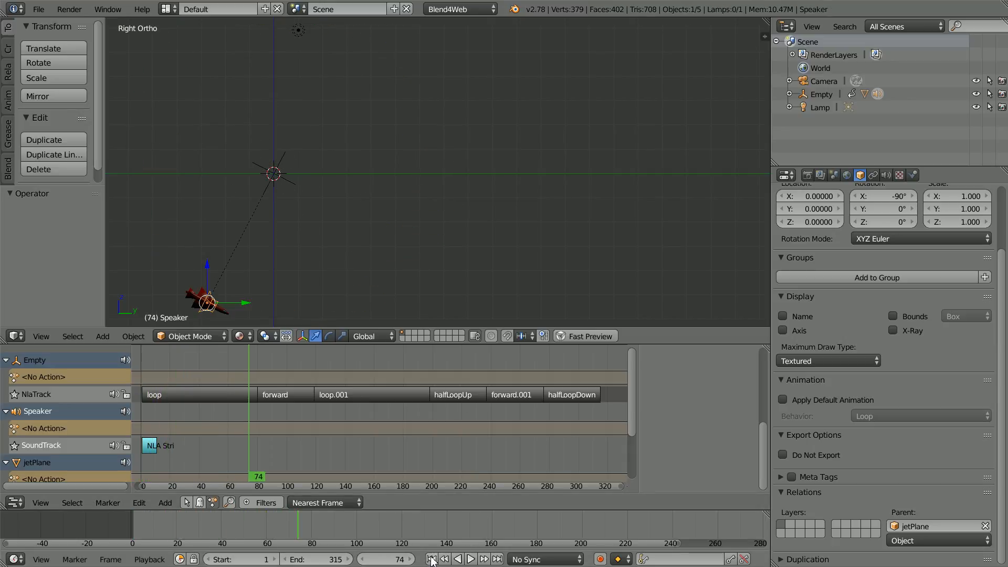
left_click(432, 559)
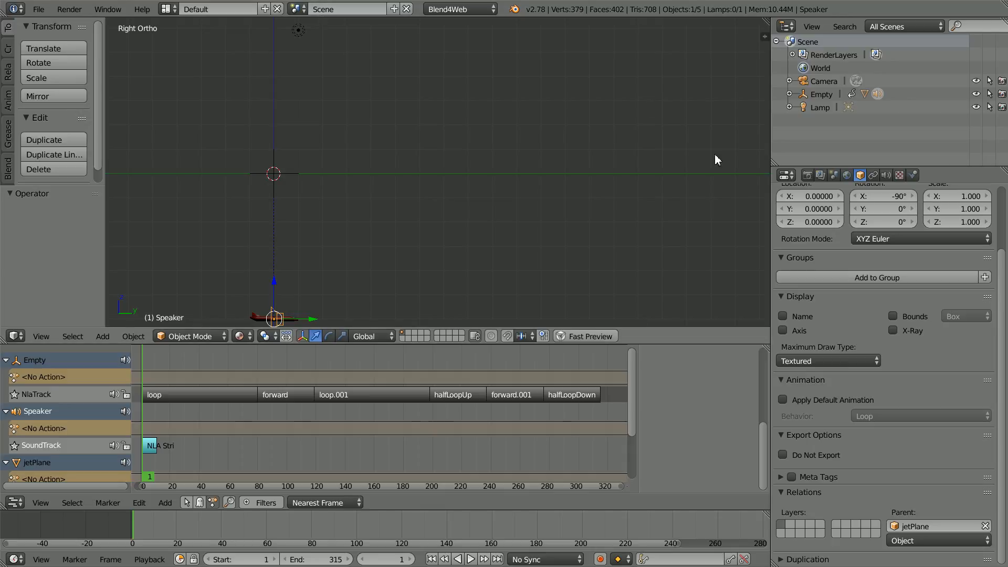
left_click(885, 175)
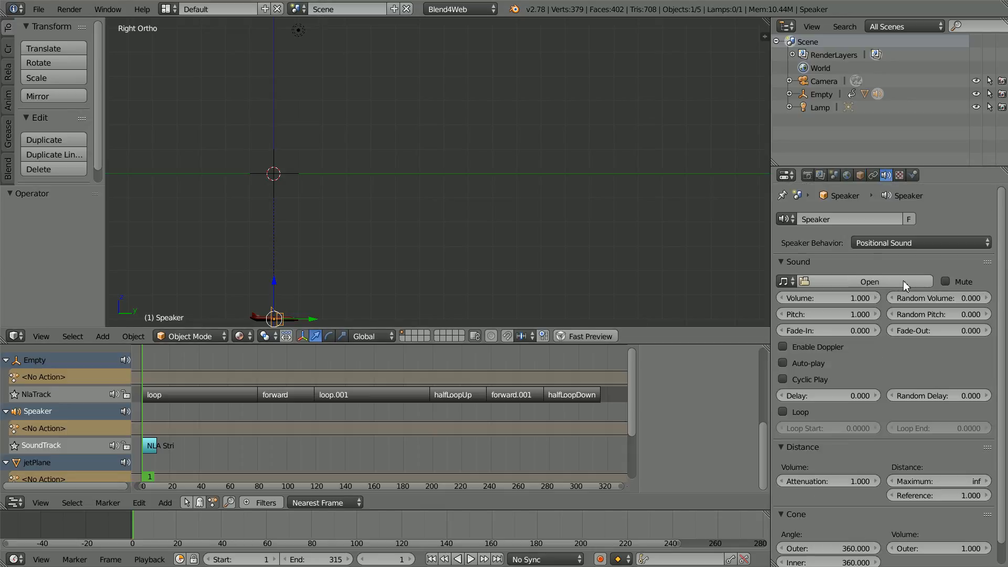
Step: Load avion+dc10.mp3 as the speaker's sound with Open Sound Mono
left_click(869, 281)
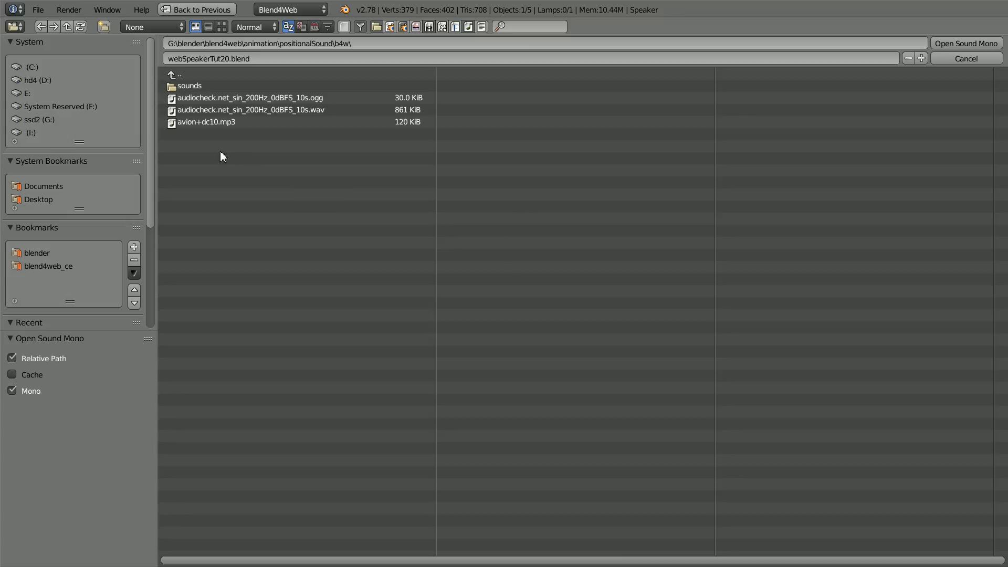
left_click(206, 122)
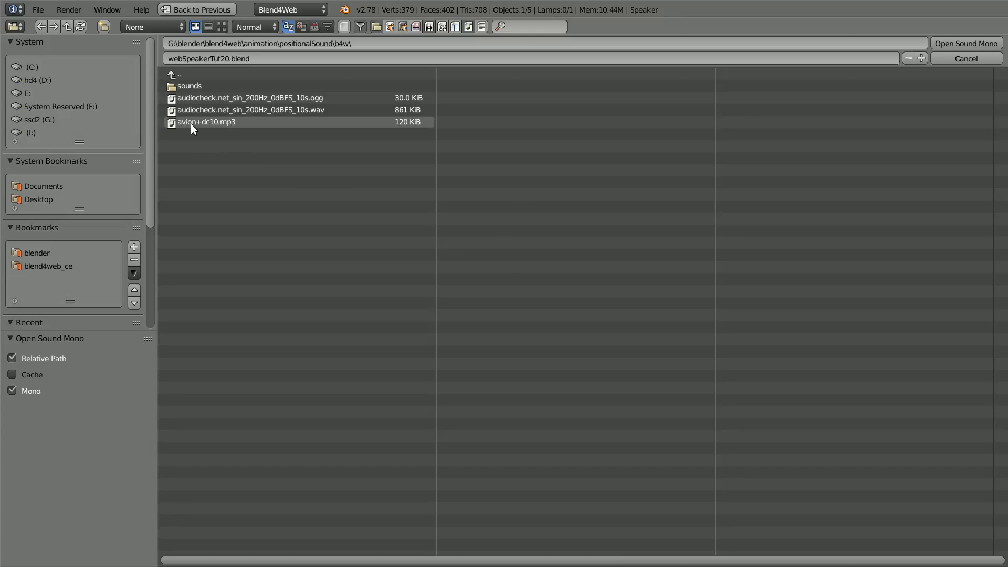
mouse_move(227, 128)
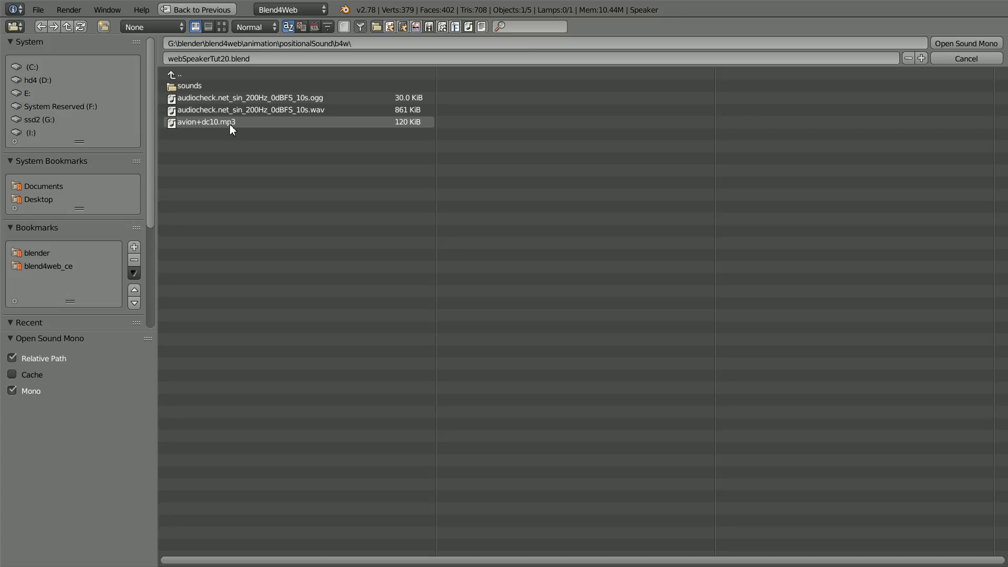
left_click(206, 122)
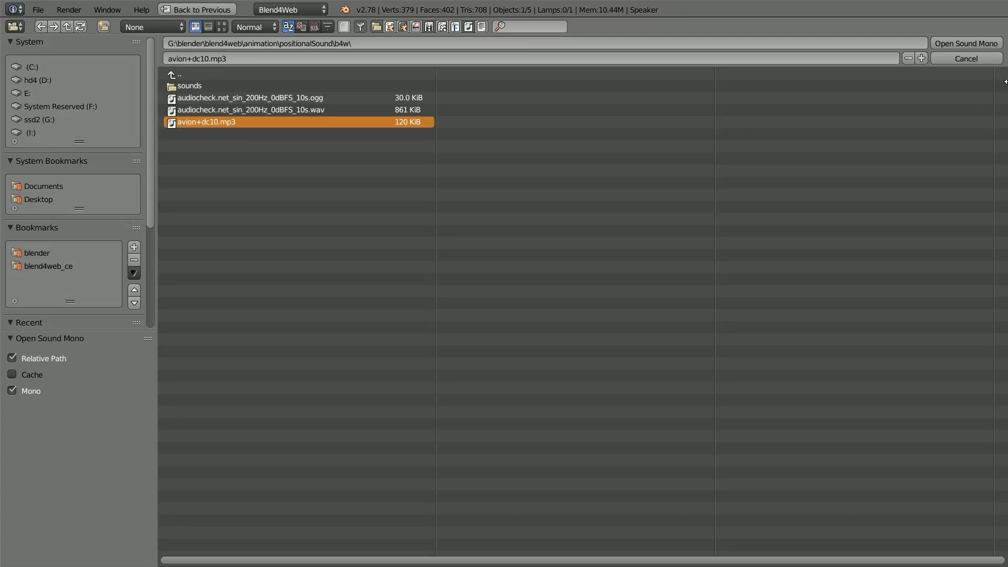
left_click(964, 43)
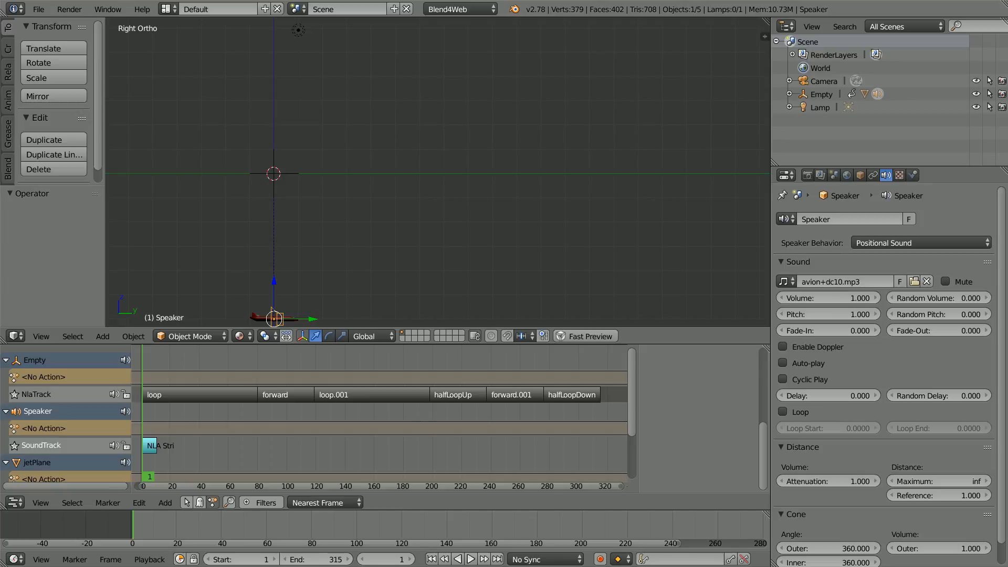
mouse_move(824, 532)
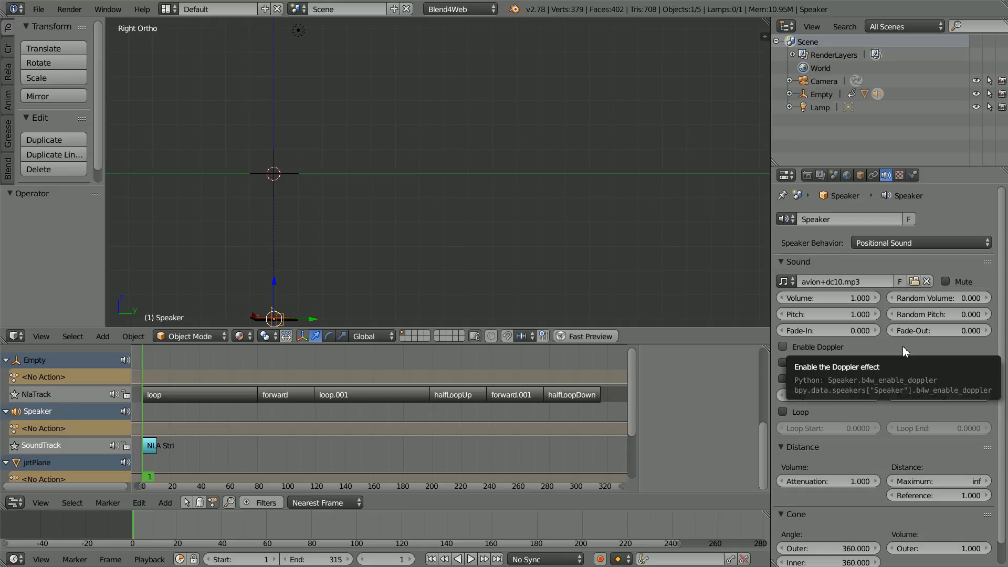
mouse_move(873, 420)
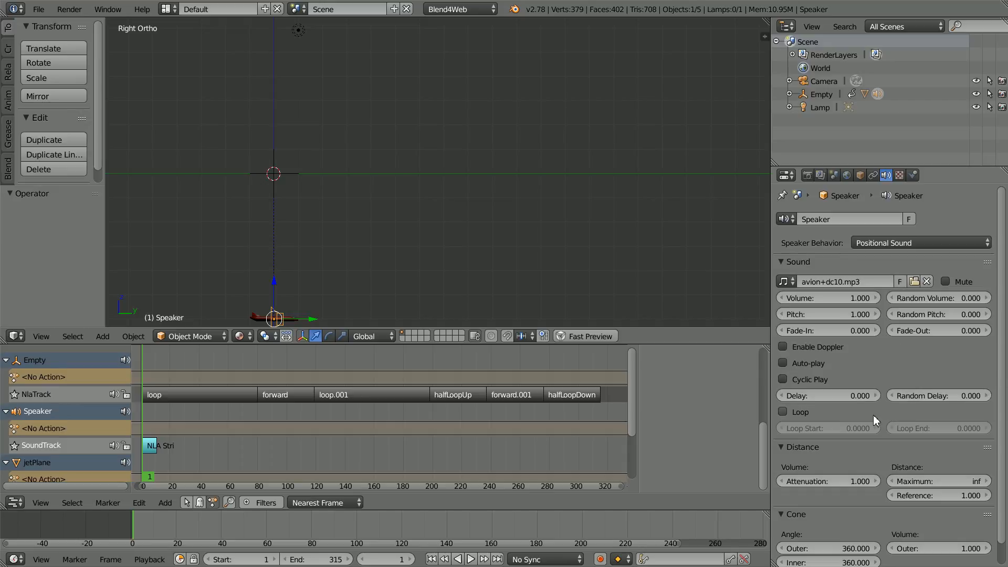
mouse_move(856, 463)
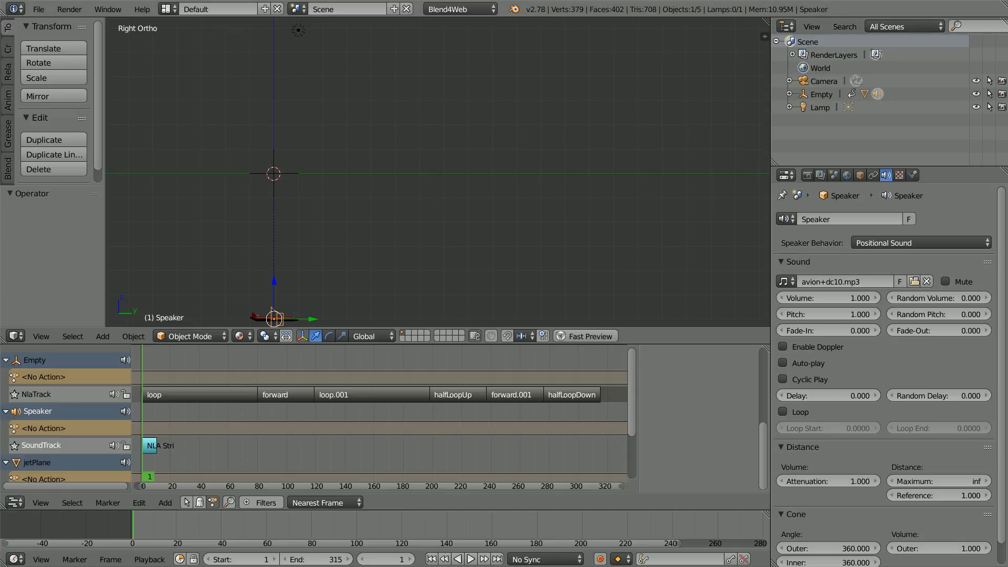
mouse_move(838, 496)
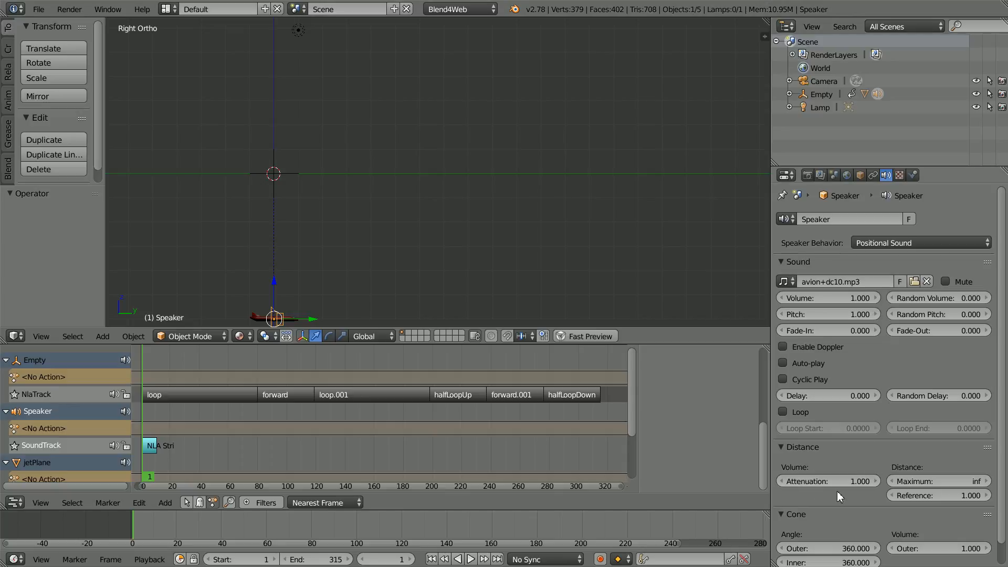
mouse_move(854, 497)
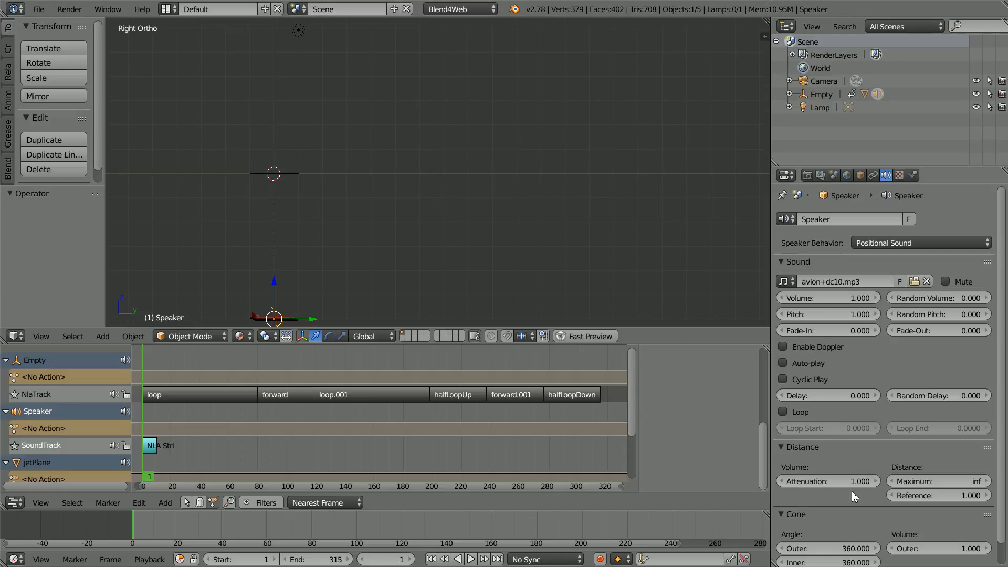
mouse_move(866, 493)
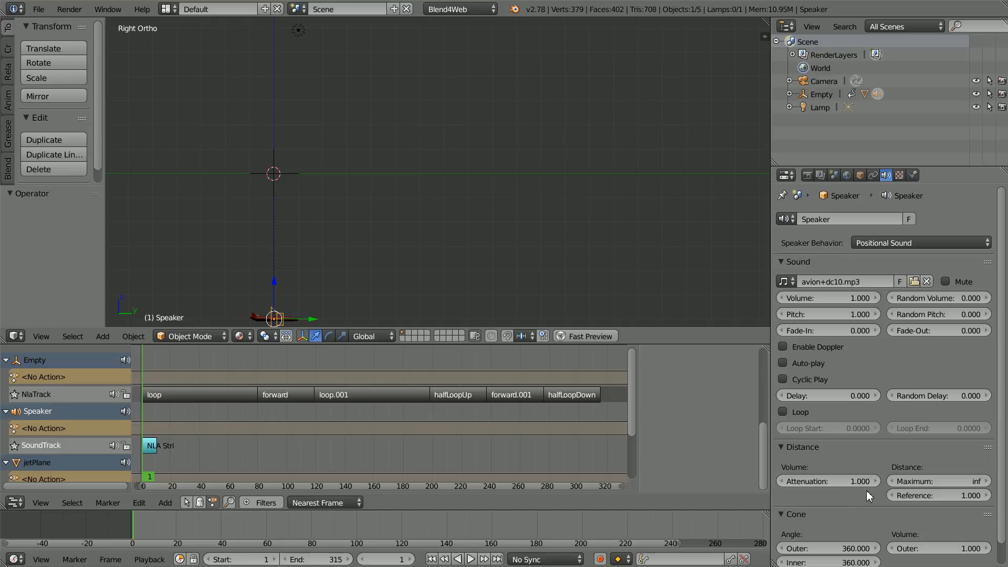
mouse_move(305, 245)
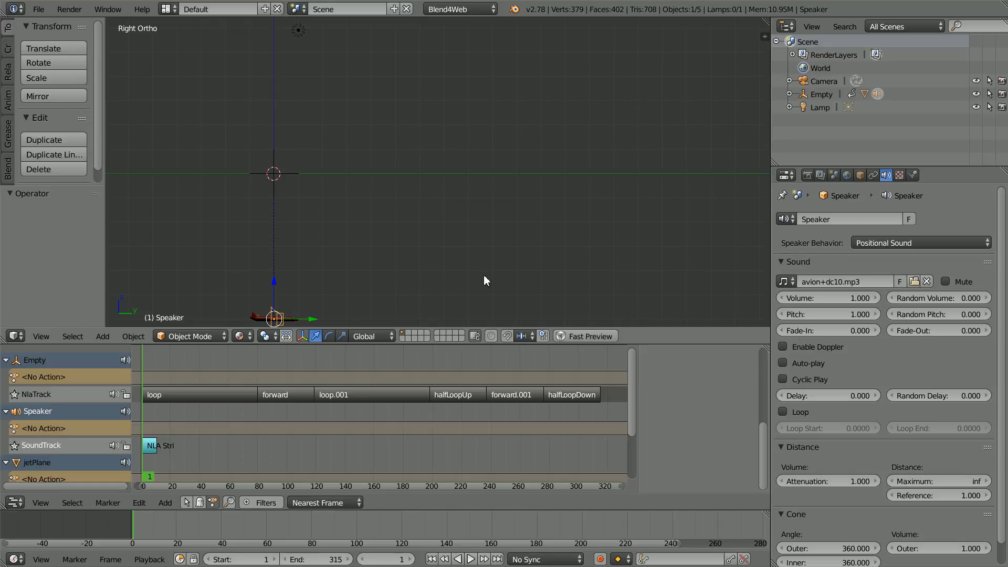
mouse_move(507, 281)
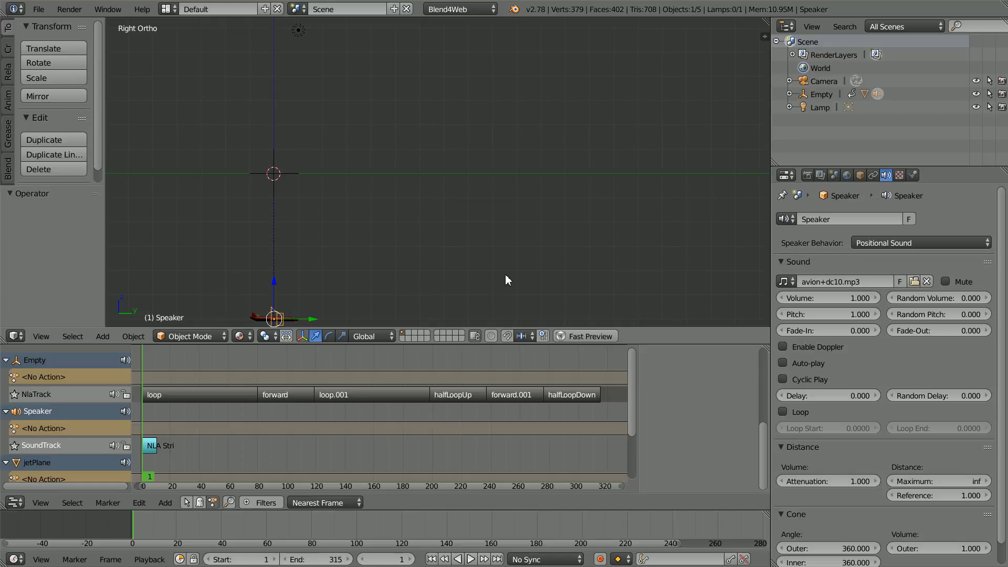
mouse_move(507, 300)
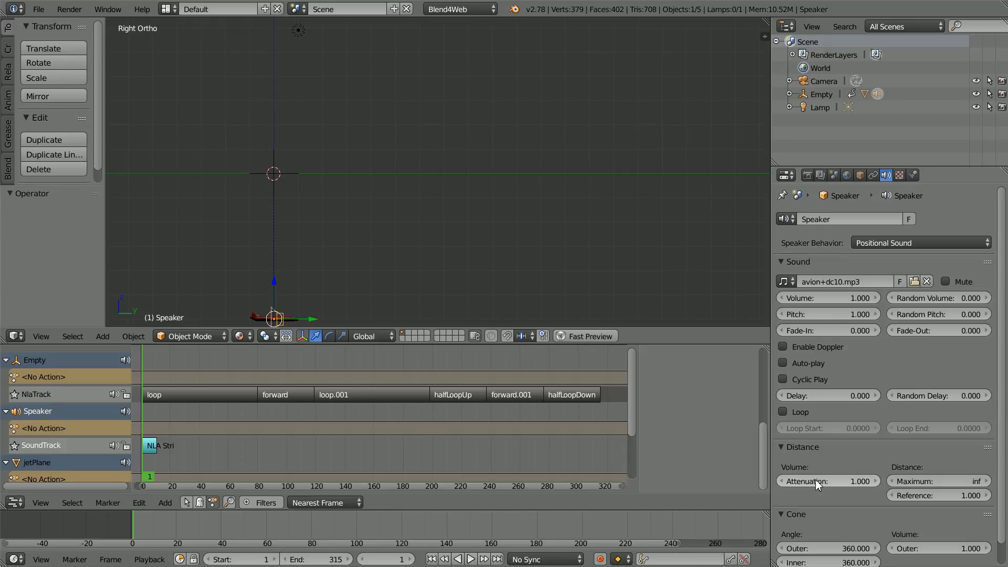
Step: Set distance attenuation to 0 and switch the speaker behaviour to Background Sound
left_click(827, 481)
type("0.000")
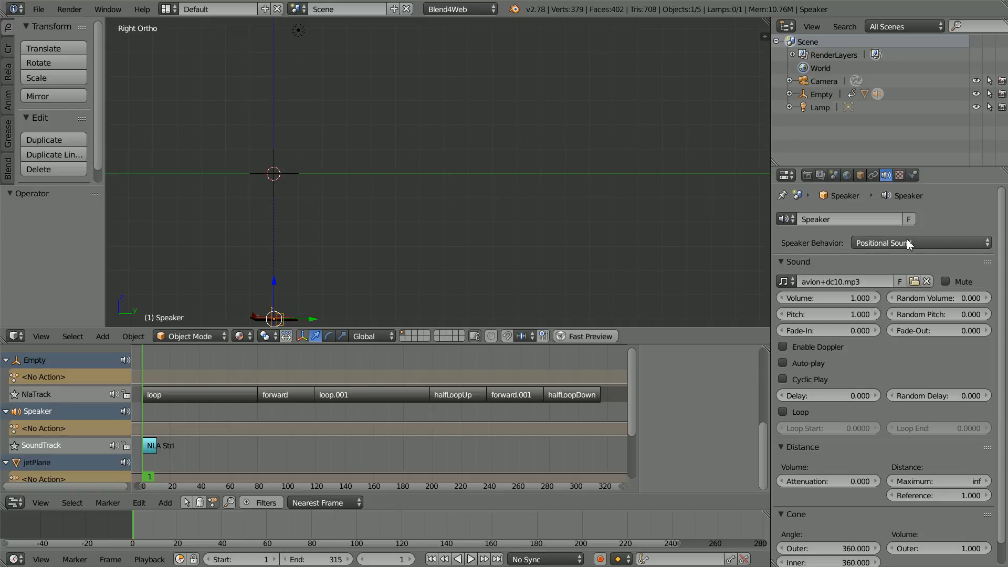
left_click(919, 242)
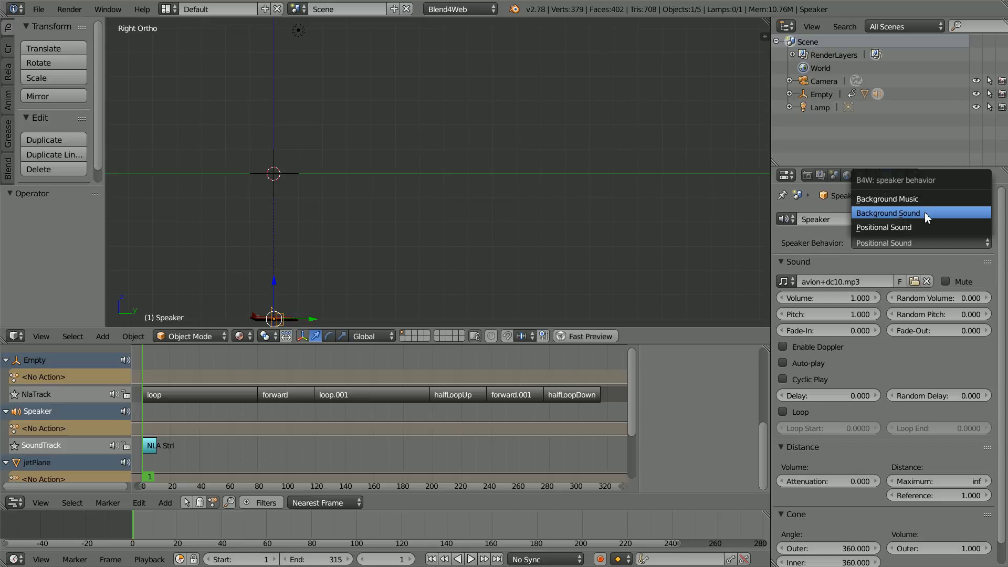
left_click(887, 213)
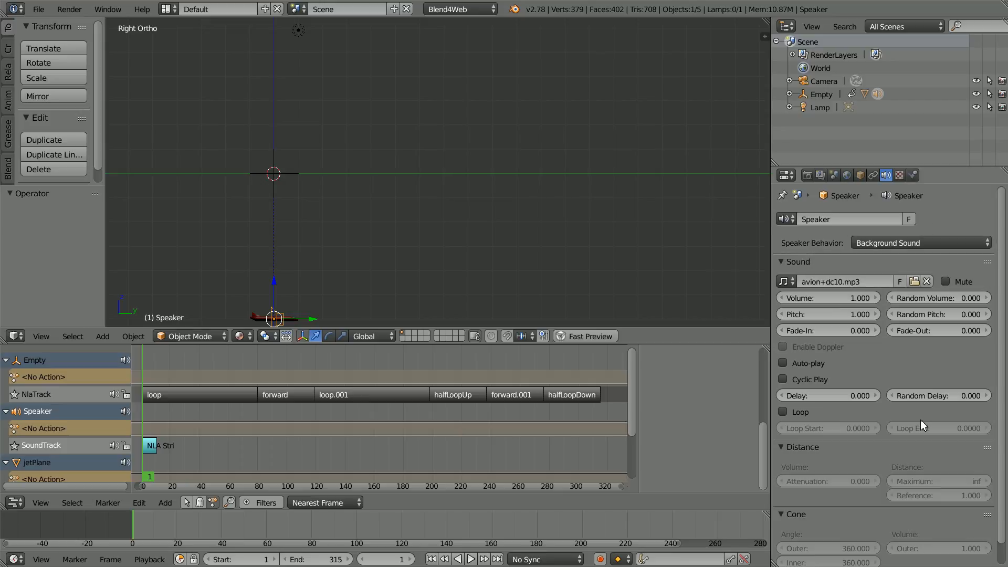
mouse_move(897, 469)
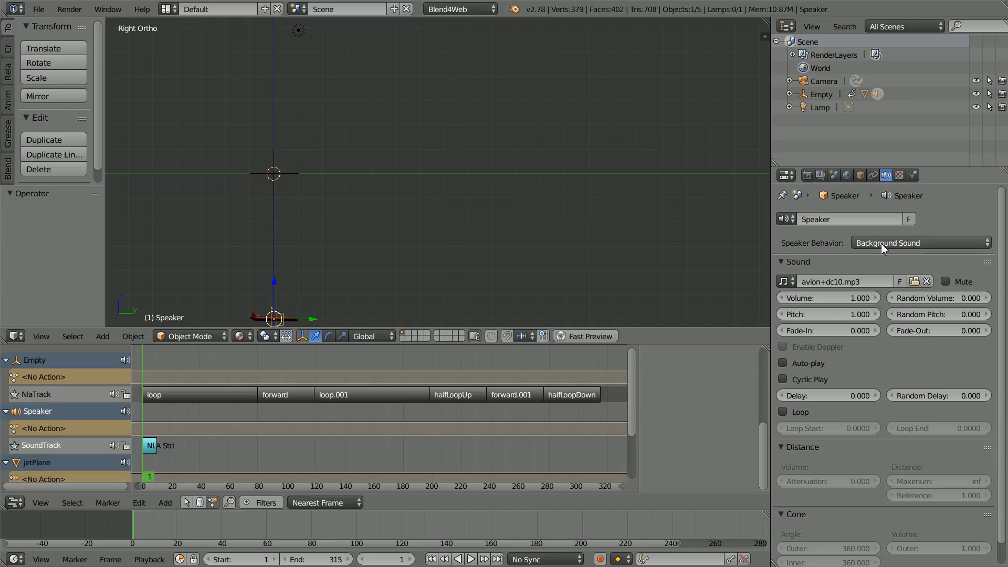
Step: Make the speaker Positional Sound again with attenuation 0.2 and Doppler enabled
left_click(919, 242)
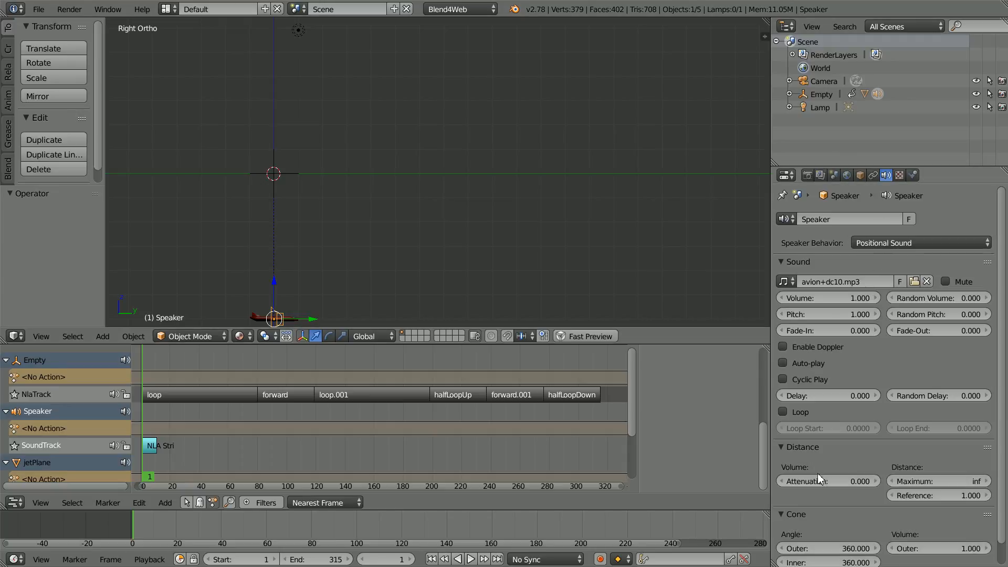
mouse_move(819, 481)
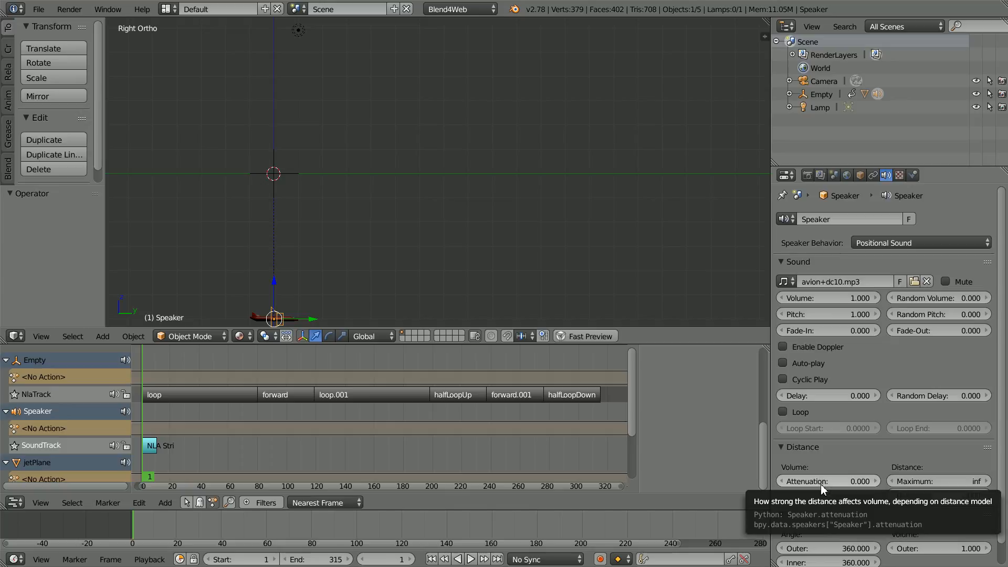
left_click(829, 480)
type("0.200")
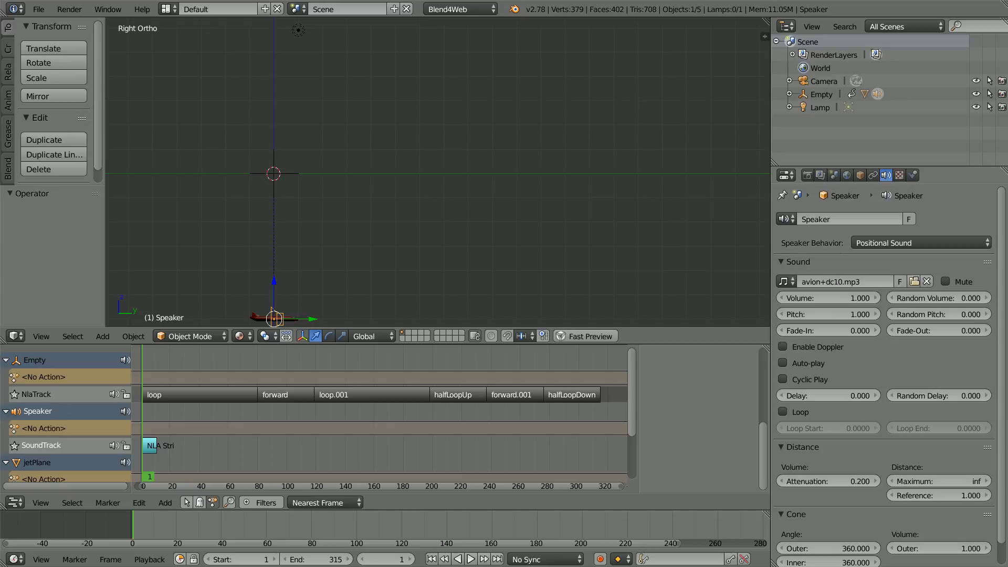
mouse_move(784, 347)
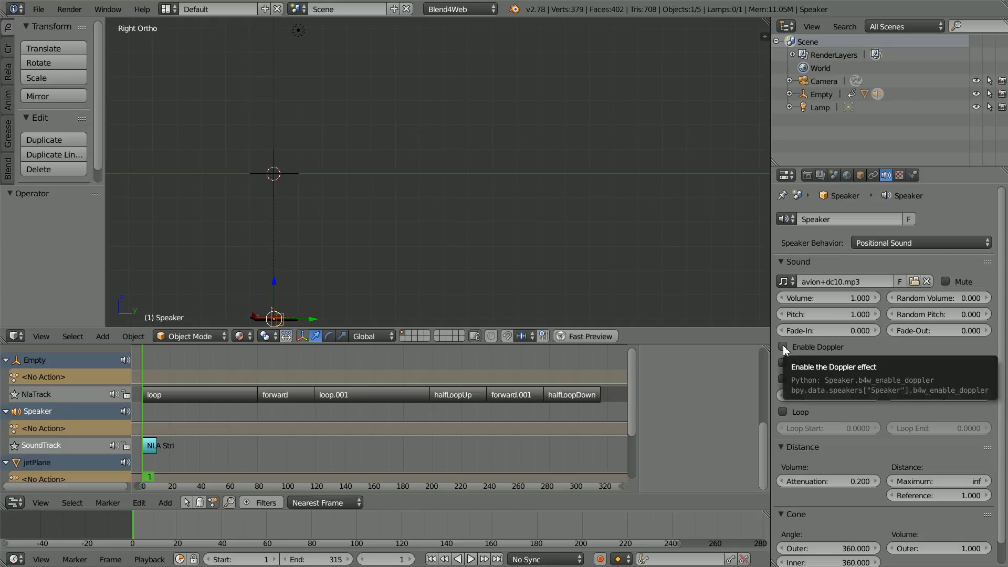
left_click(782, 347)
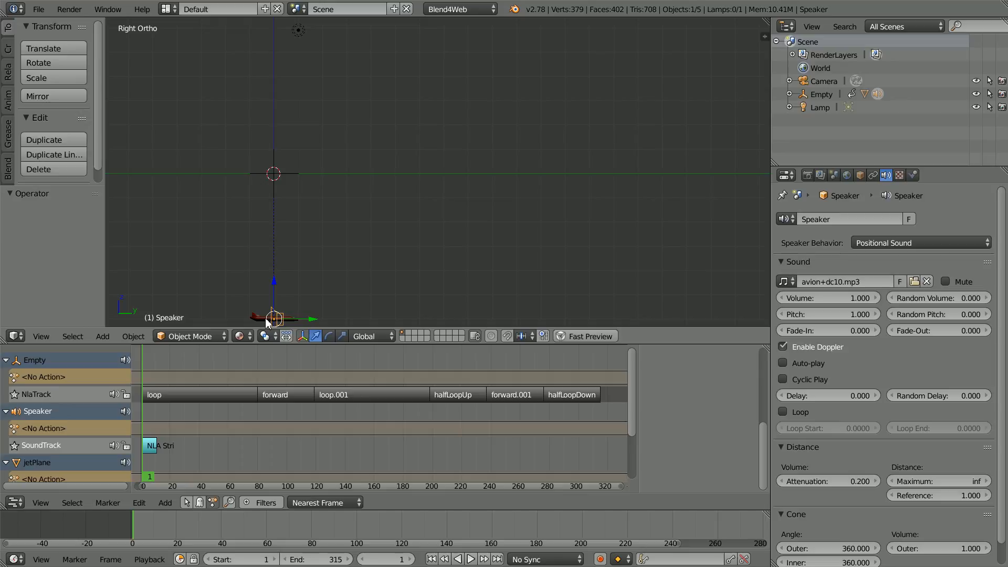
mouse_move(232, 312)
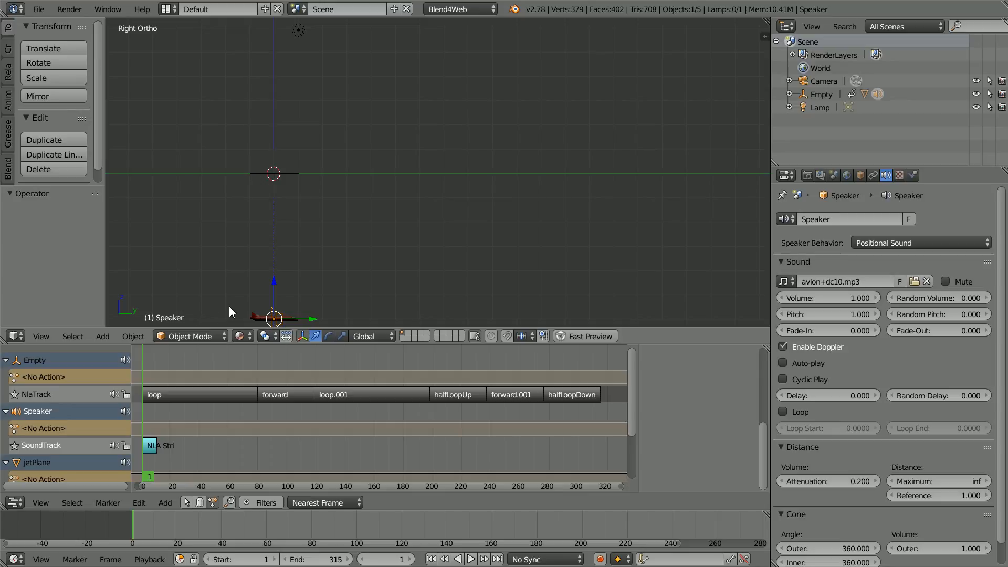
mouse_move(274, 286)
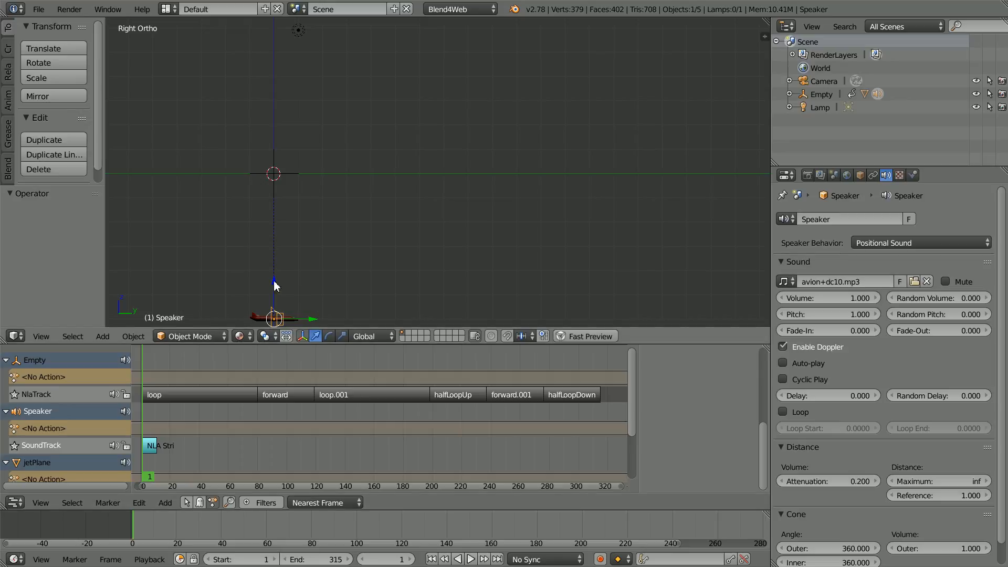
mouse_move(500, 269)
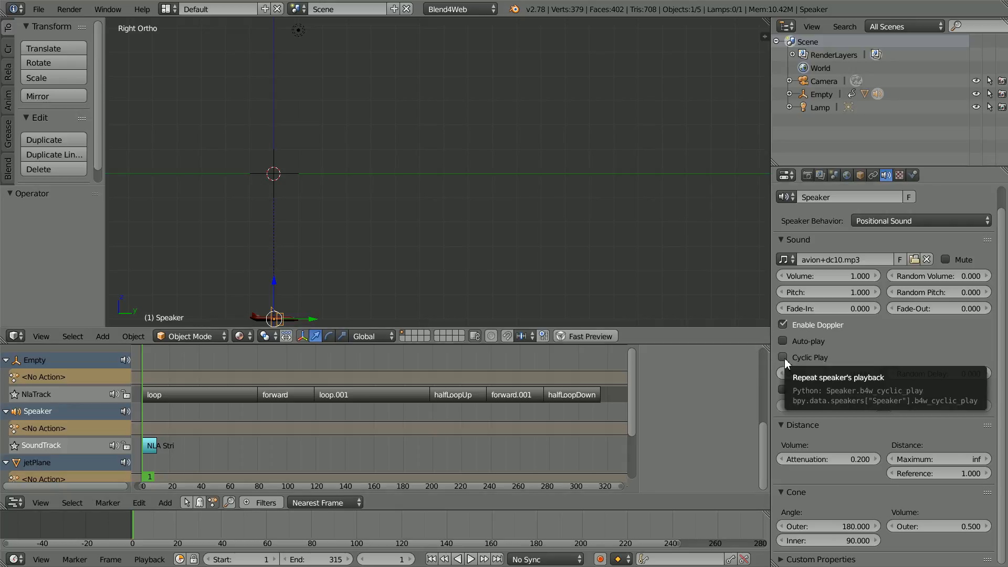
Step: Turn on Cyclic Play and automatically pack external files into the .blend
left_click(783, 357)
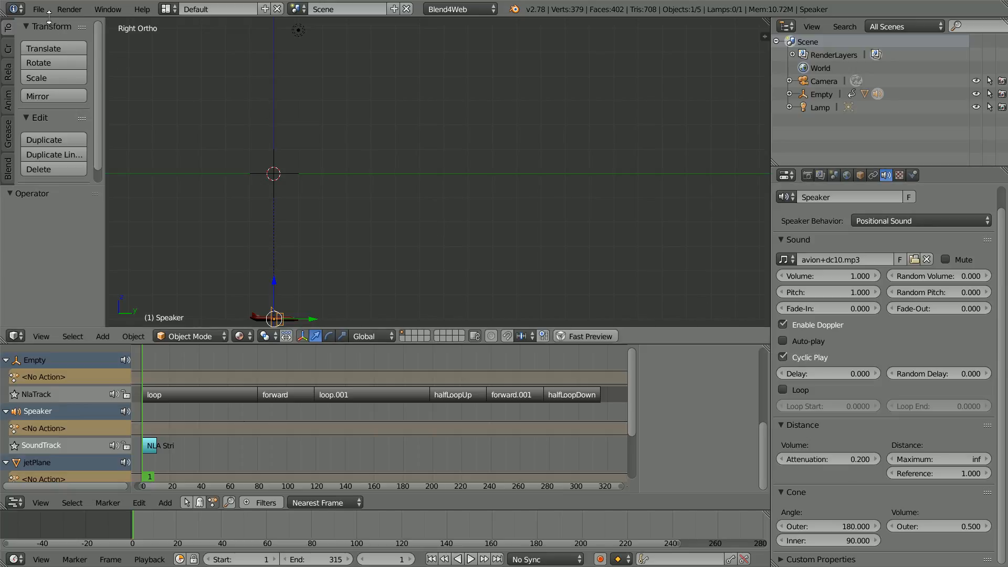
left_click(38, 9)
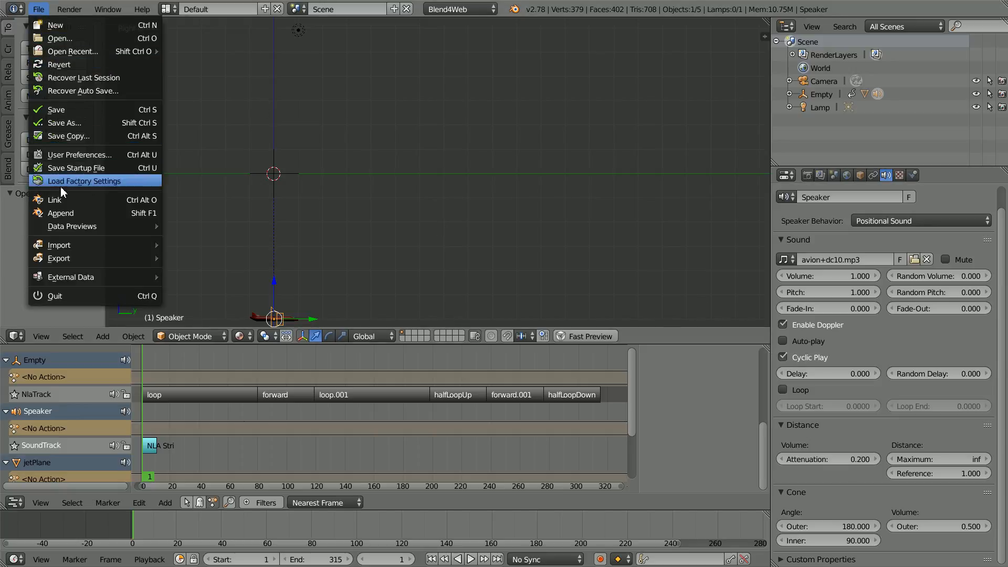
mouse_move(71, 277)
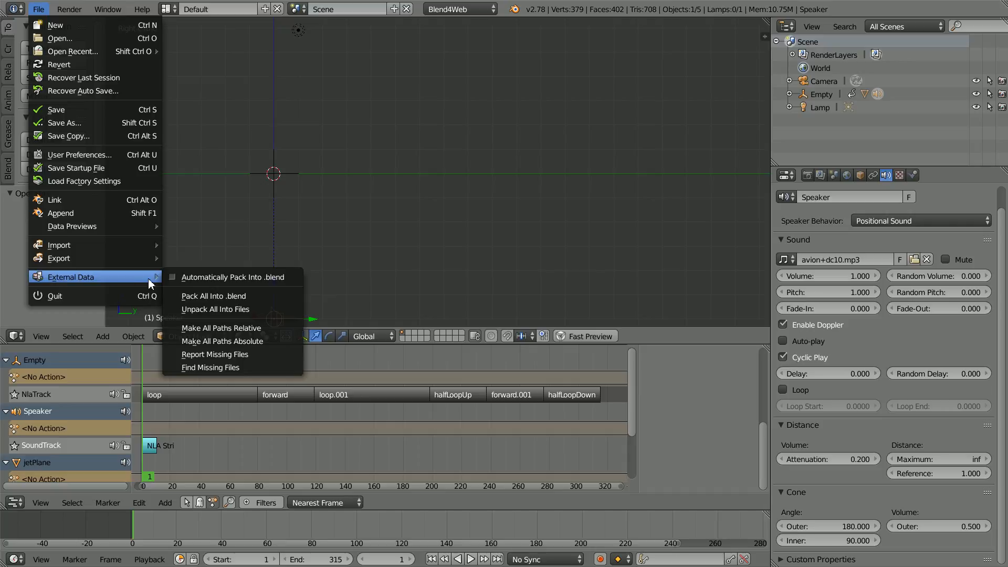
mouse_move(231, 276)
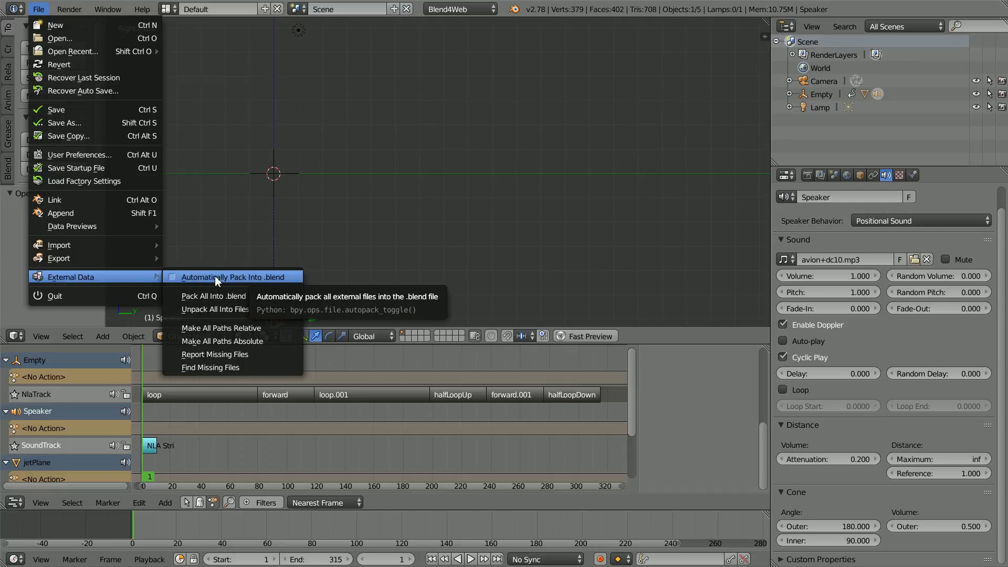
left_click(231, 277)
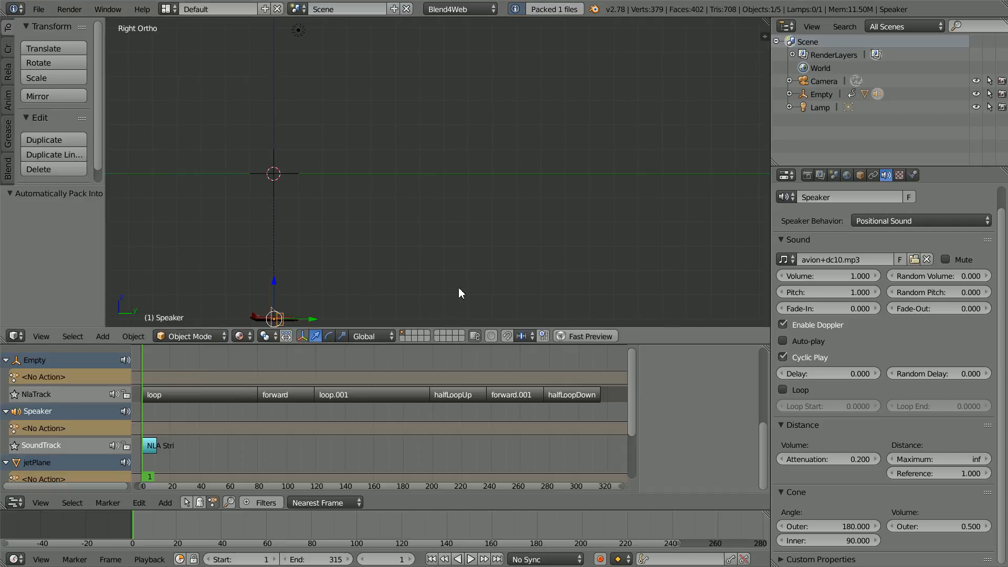
mouse_move(593, 253)
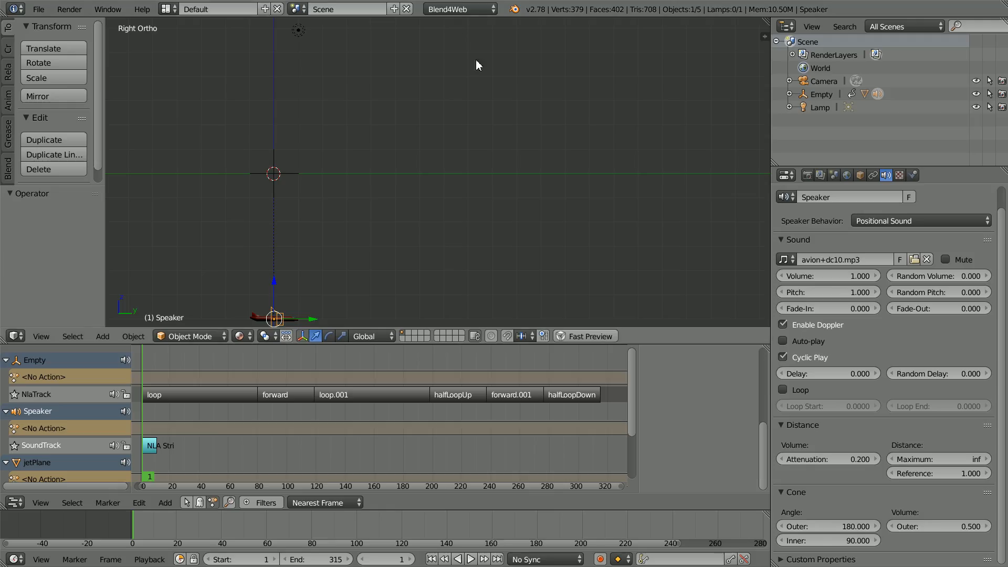
mouse_move(500, 121)
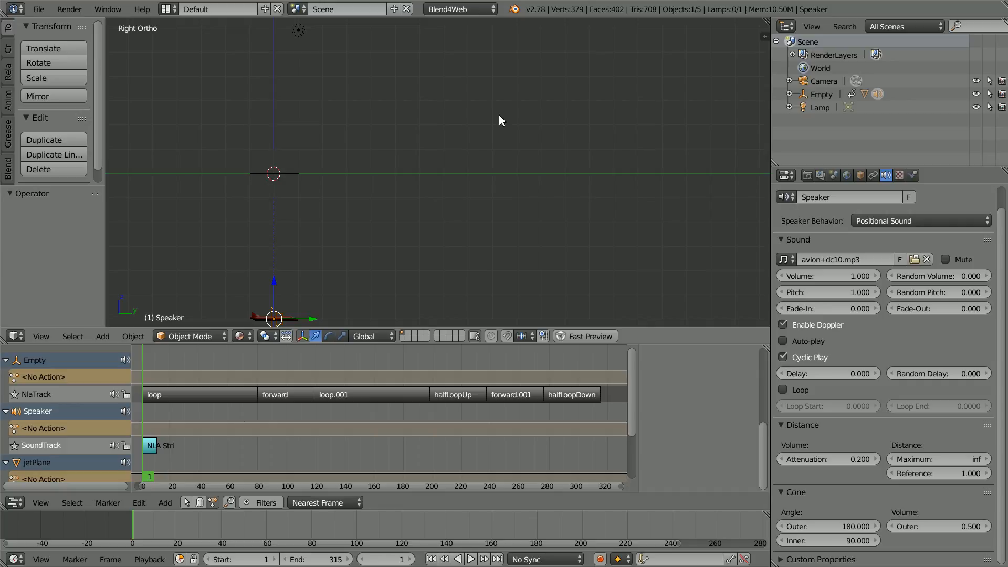
mouse_move(504, 117)
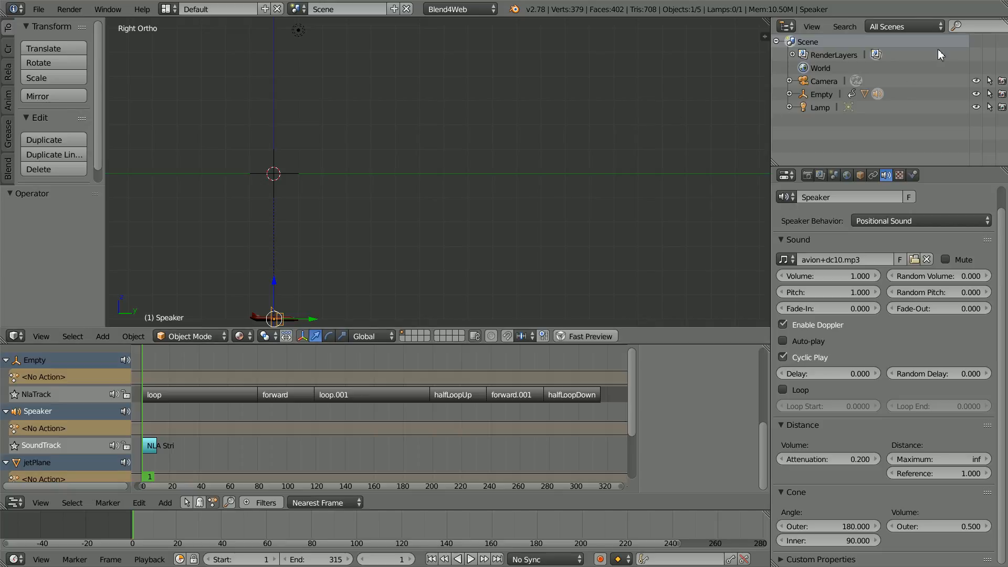
mouse_move(505, 305)
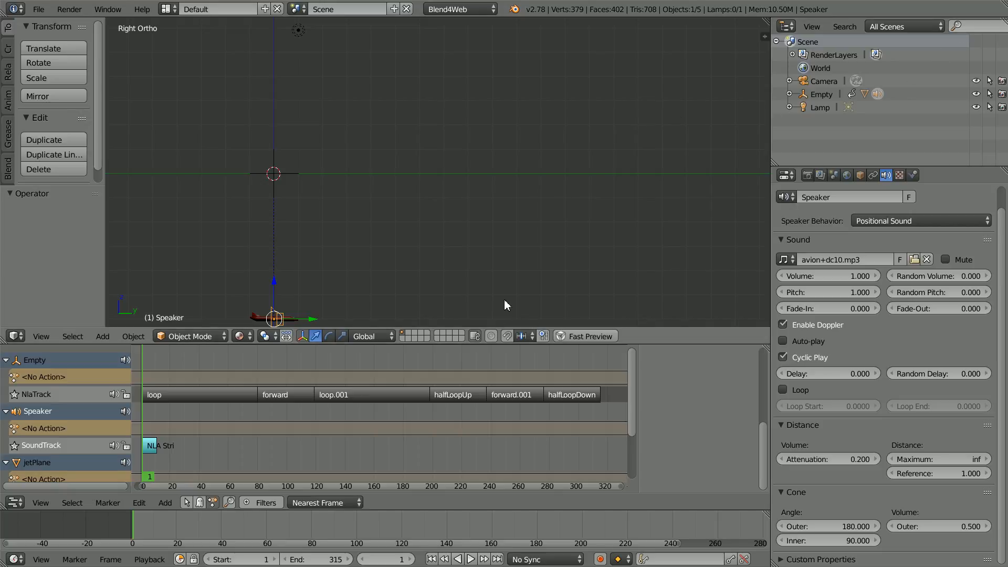
mouse_move(744, 329)
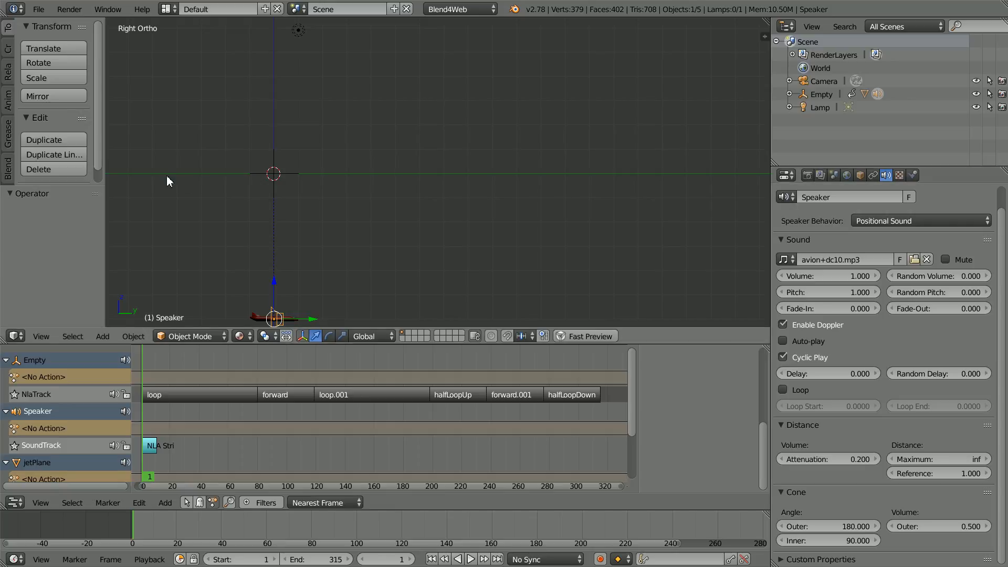
mouse_move(356, 194)
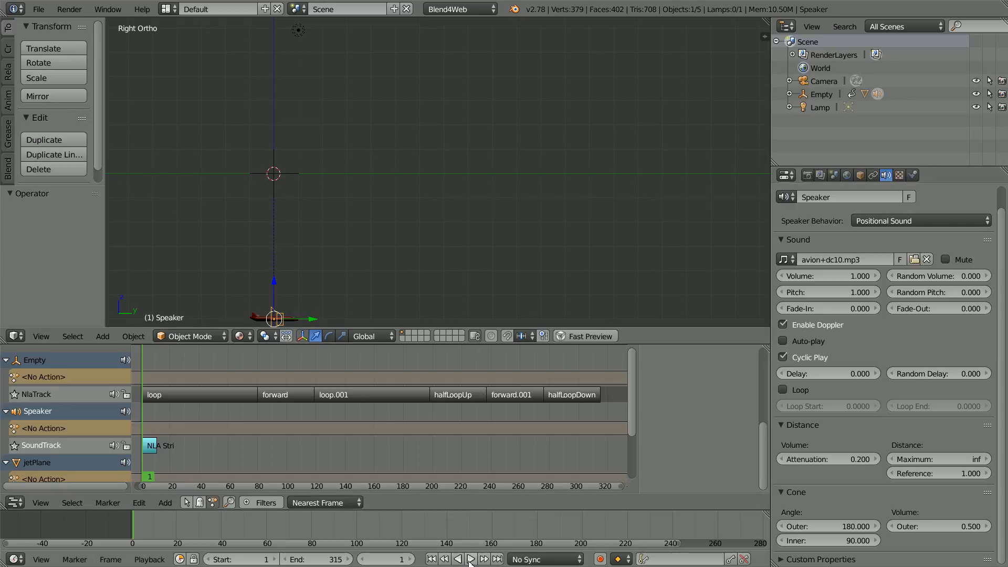
left_click(470, 558)
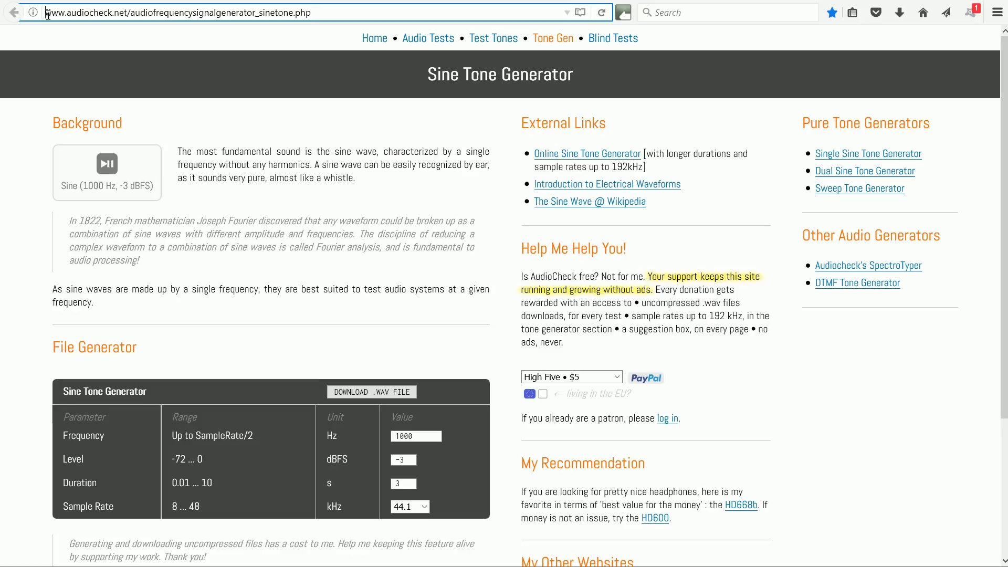
Step: Enter 200 Hz frequency and 10 s duration in the AudioCheck File Generator, keeping 0 dBFS
double_click(84, 12)
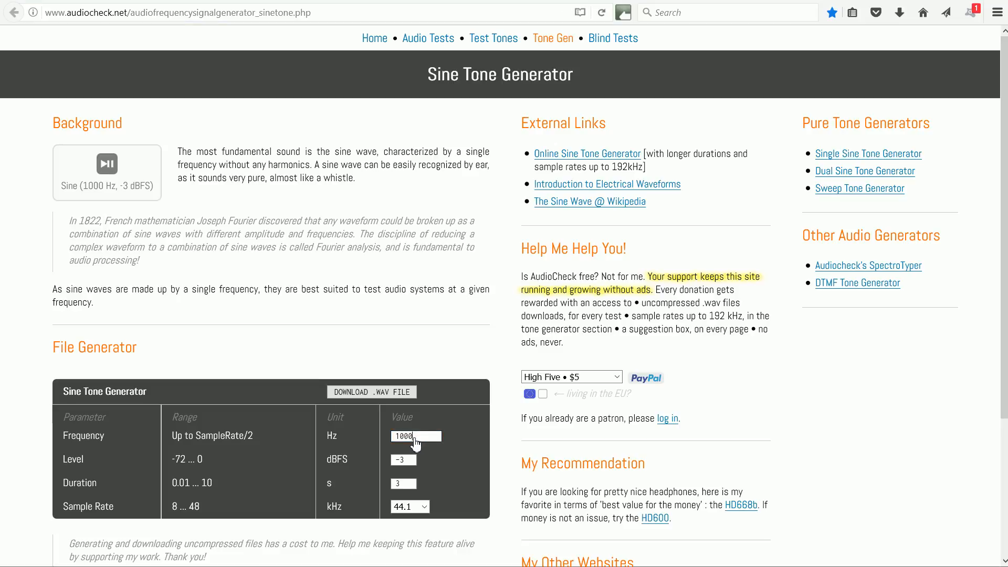
type("2")
left_click(403, 459)
type("0")
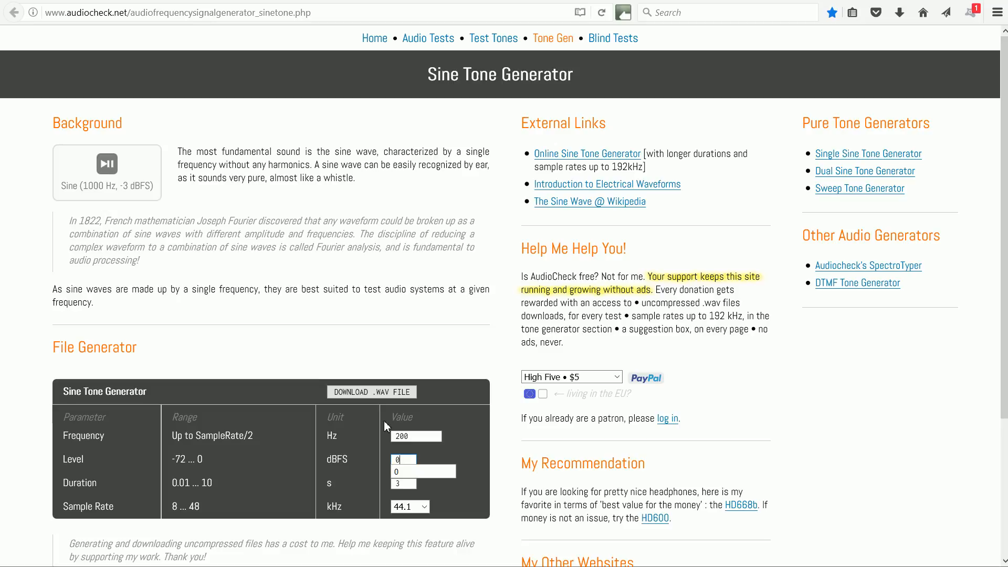
left_click(403, 483)
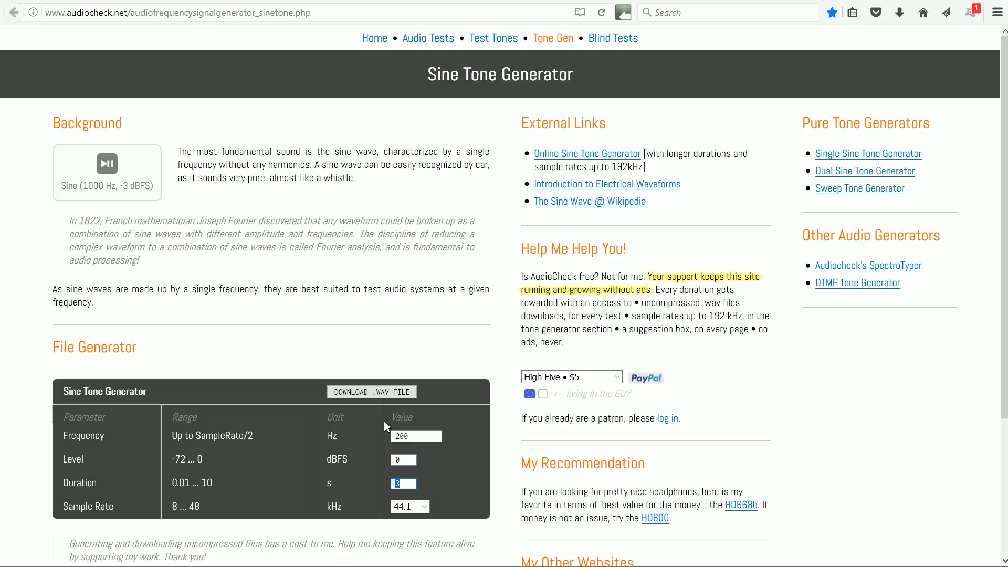
type("10")
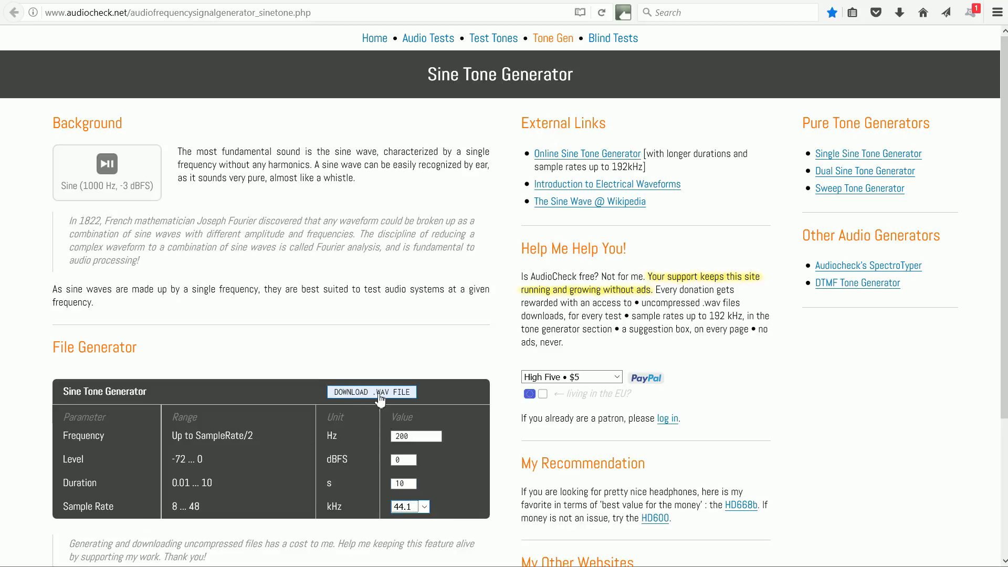
mouse_move(384, 401)
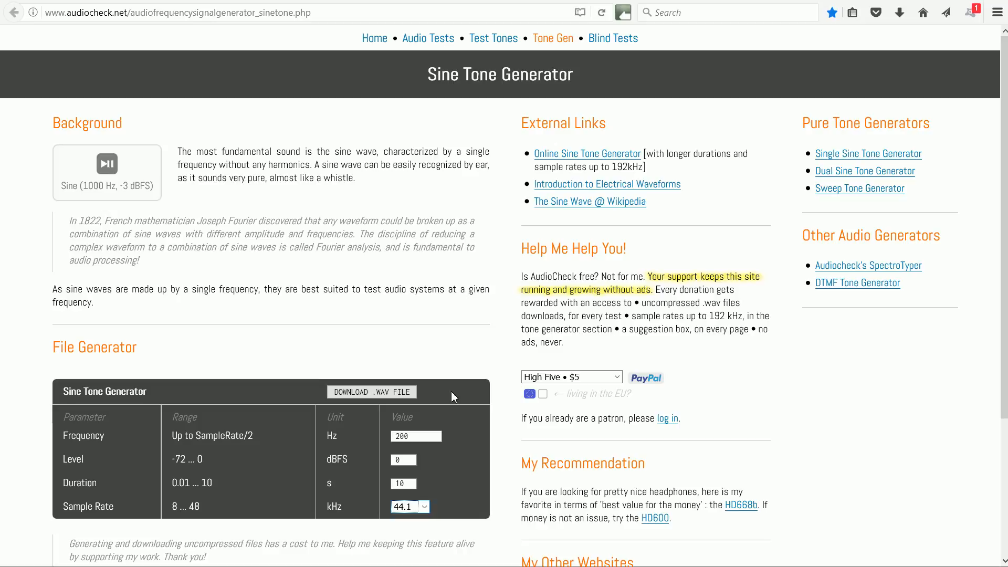
mouse_move(426, 366)
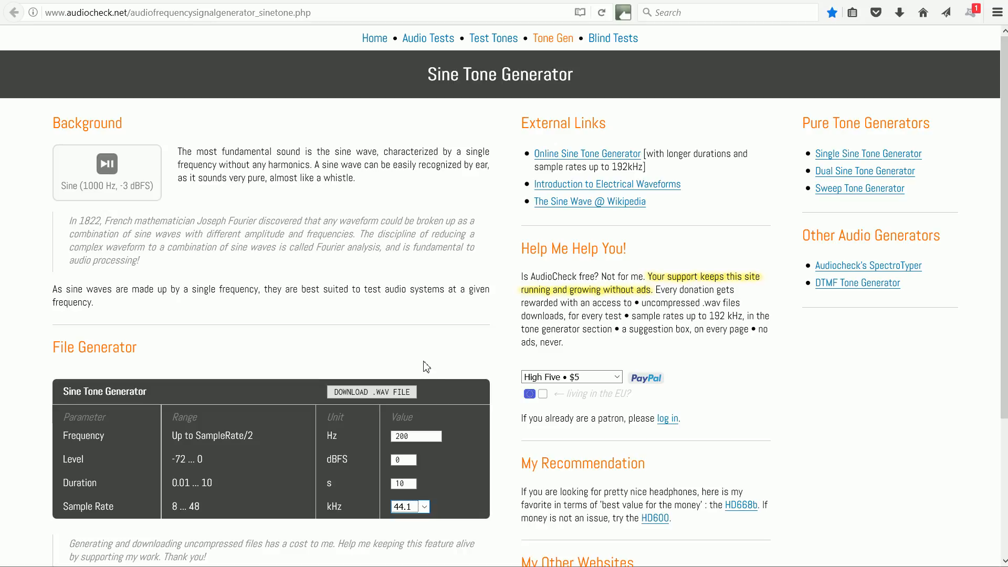
mouse_move(237, 93)
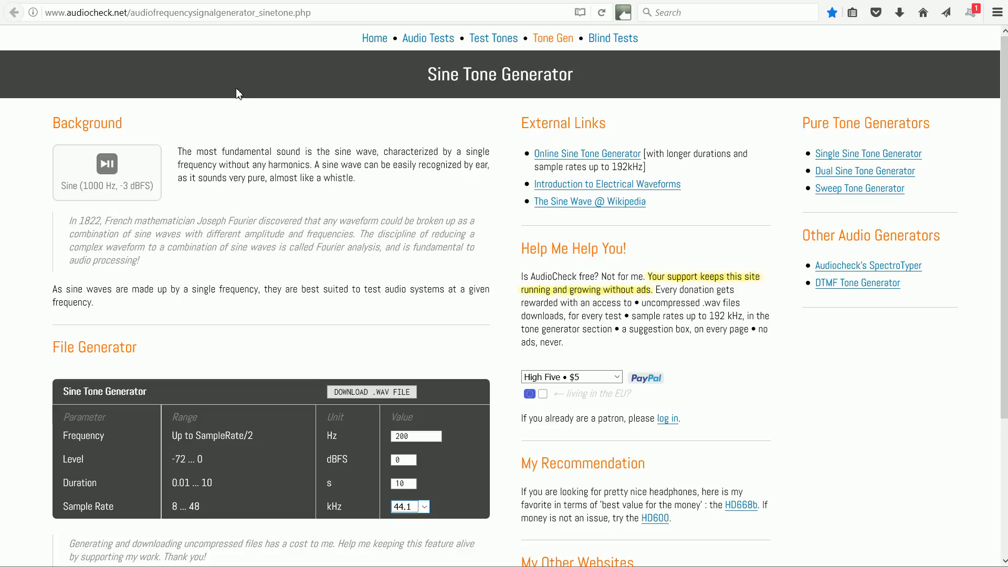